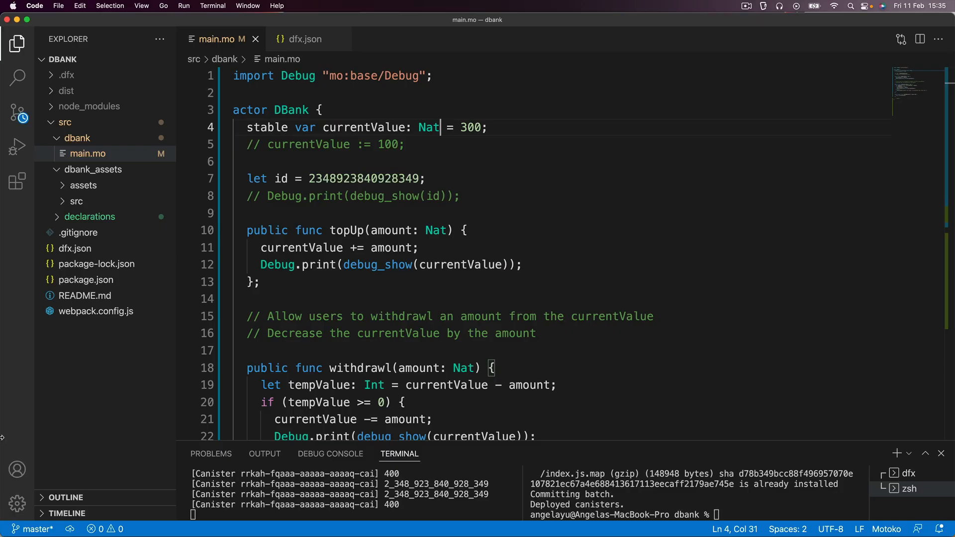
# Highlight 'nanoseconds' and the 1970-01-01 epoch date in the Motoko Time now() docs
pyautogui.scroll(-3)
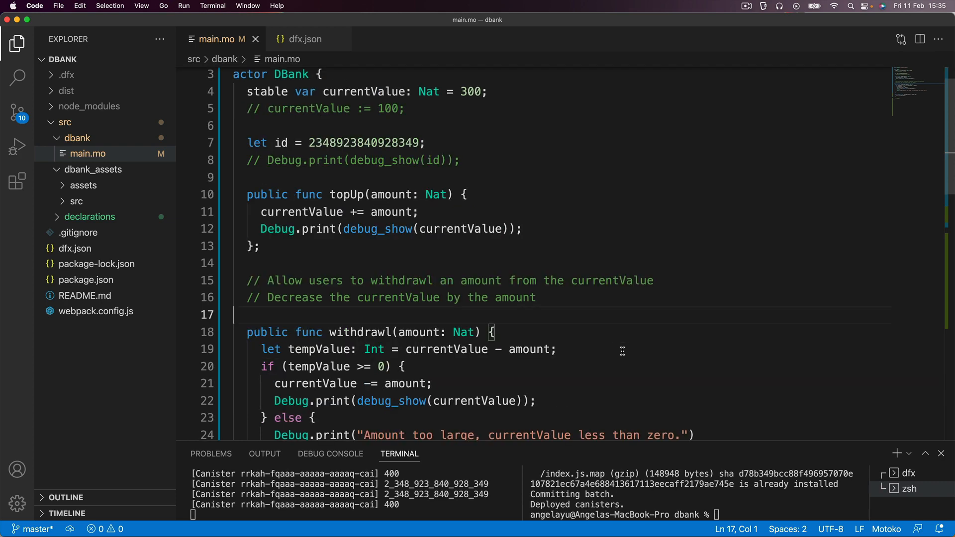
pyautogui.scroll(3)
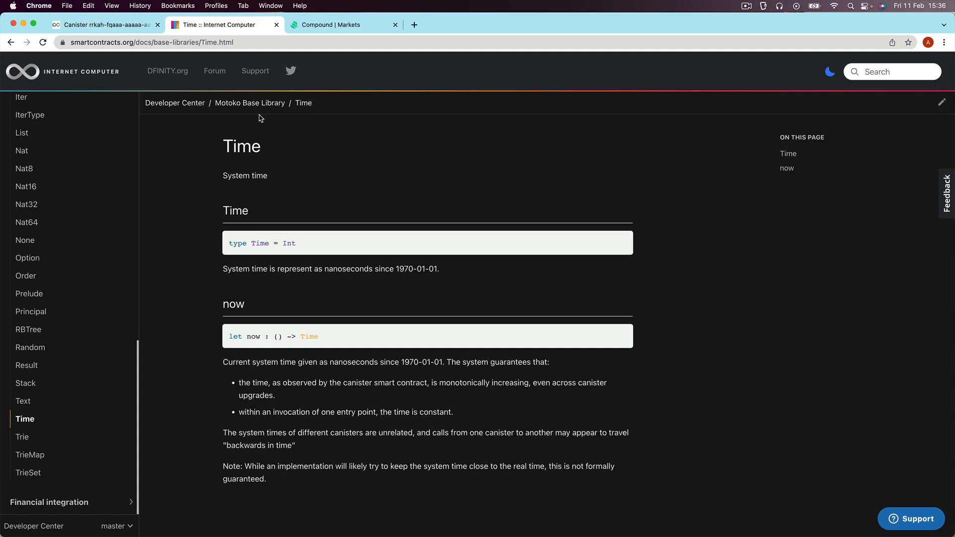
pyautogui.moveTo(217, 160)
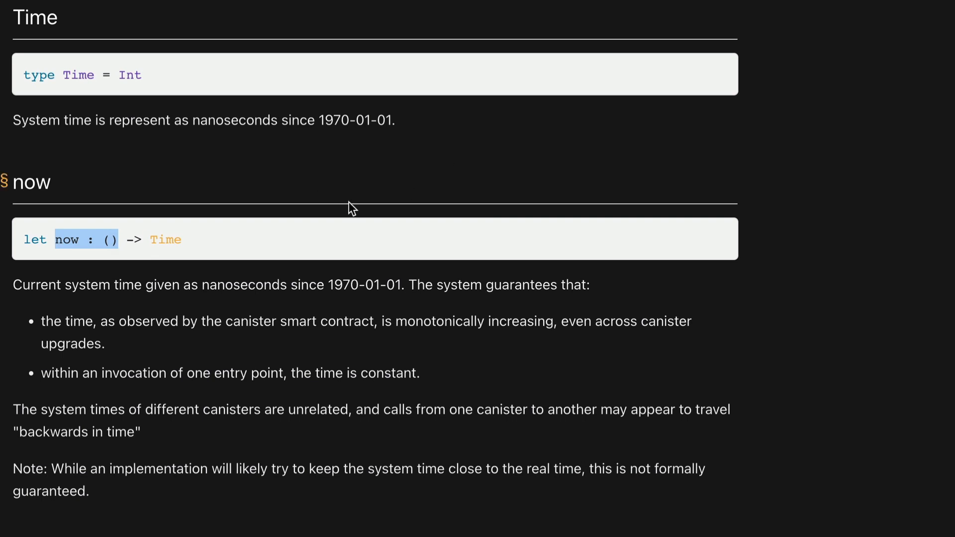
pyautogui.moveTo(212, 344)
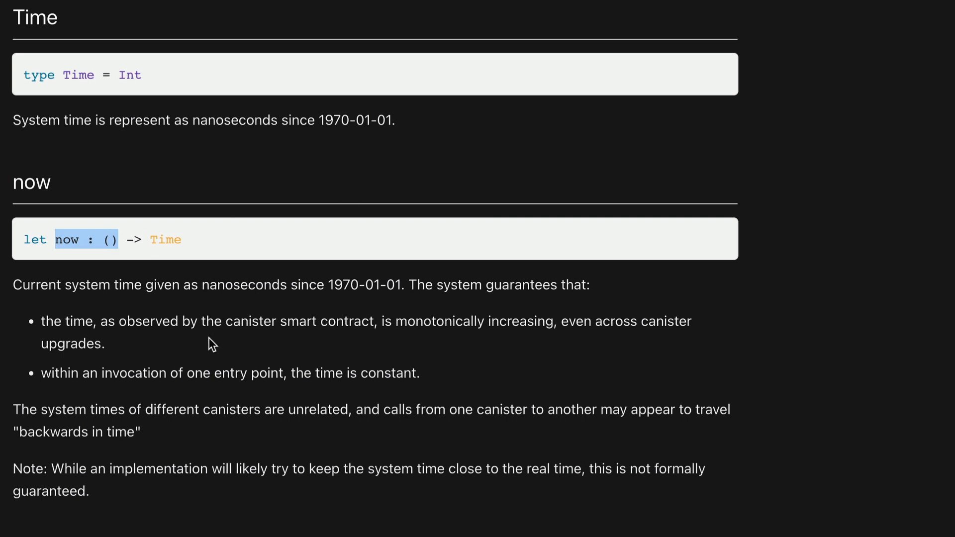
pyautogui.doubleClick(244, 284)
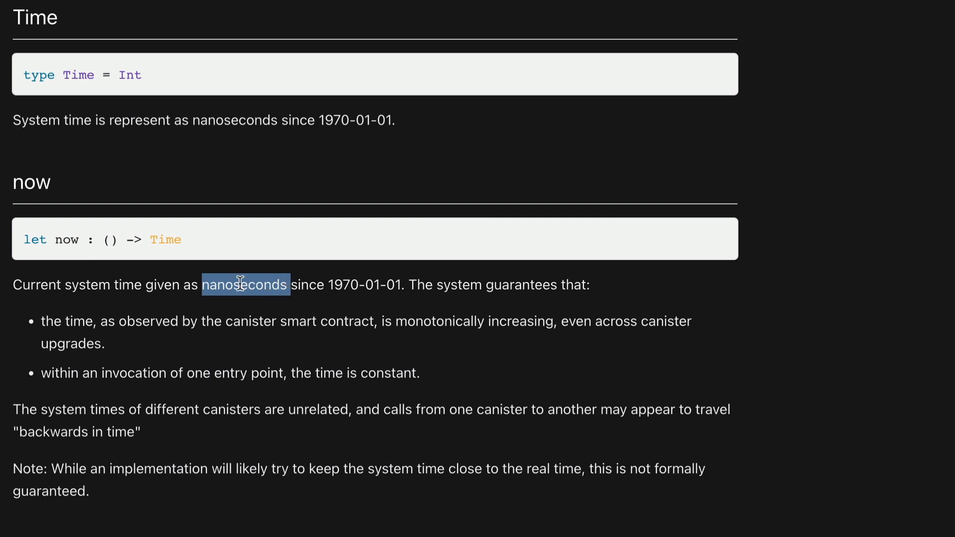
pyautogui.doubleClick(342, 284)
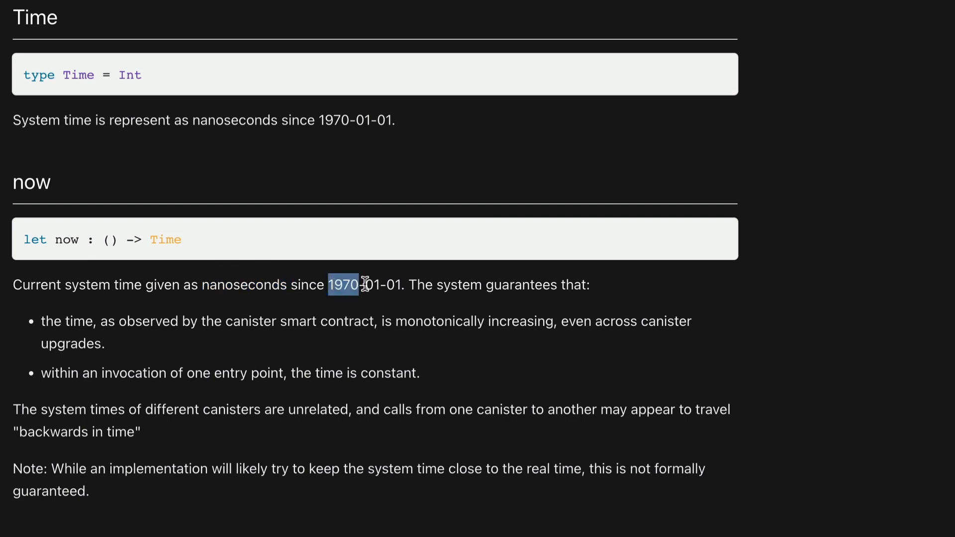
pyautogui.moveTo(341, 284); pyautogui.dragTo(402, 285)
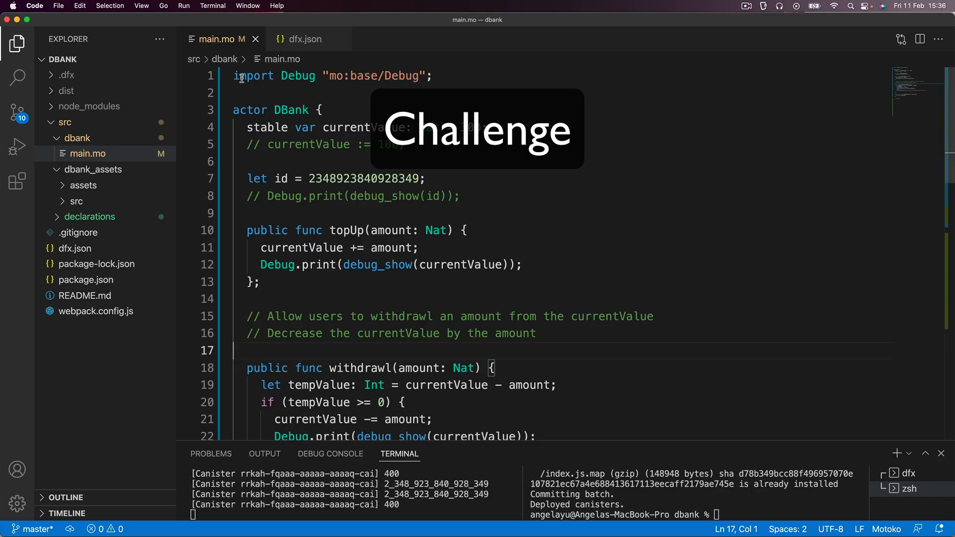
# Place the cursor at the end of the Debug import line in main.mo
pyautogui.click(432, 76)
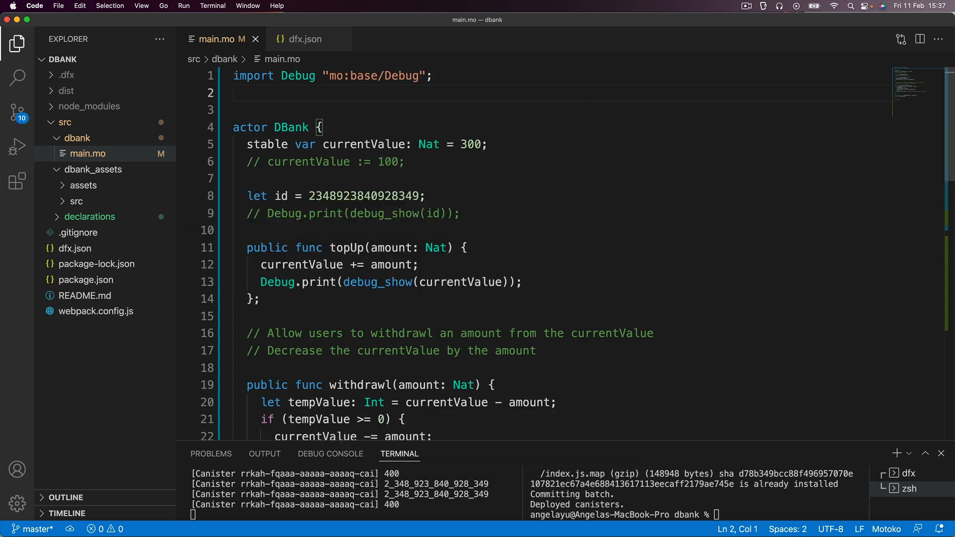
# Write import Time "mo:base/Time"; on line 2 of main.mo
pyautogui.write('import Time')
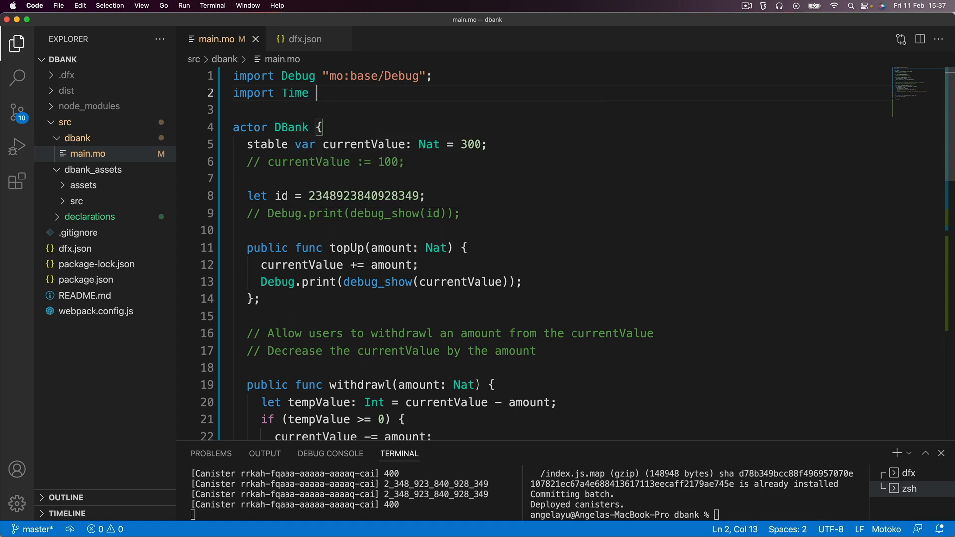
pyautogui.write('"mo"')
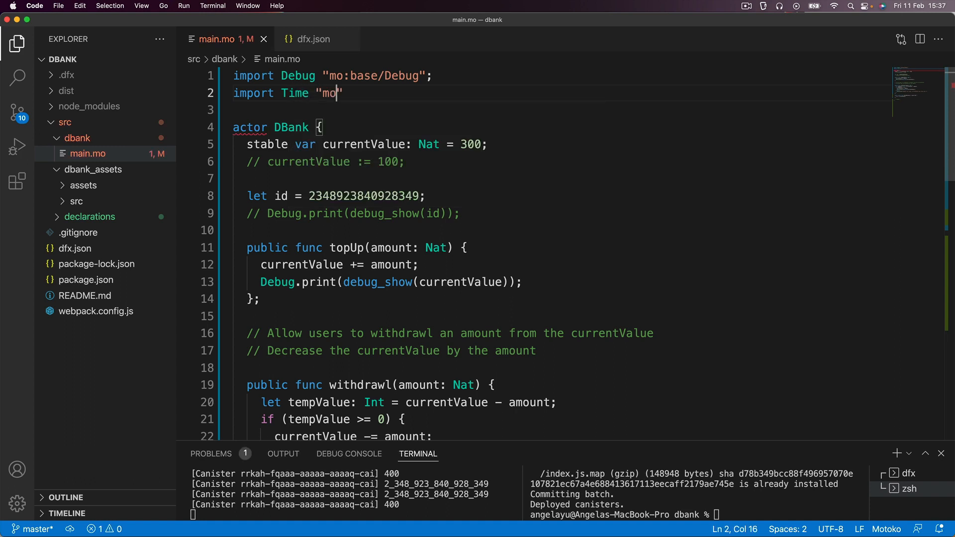
pyautogui.write(':')
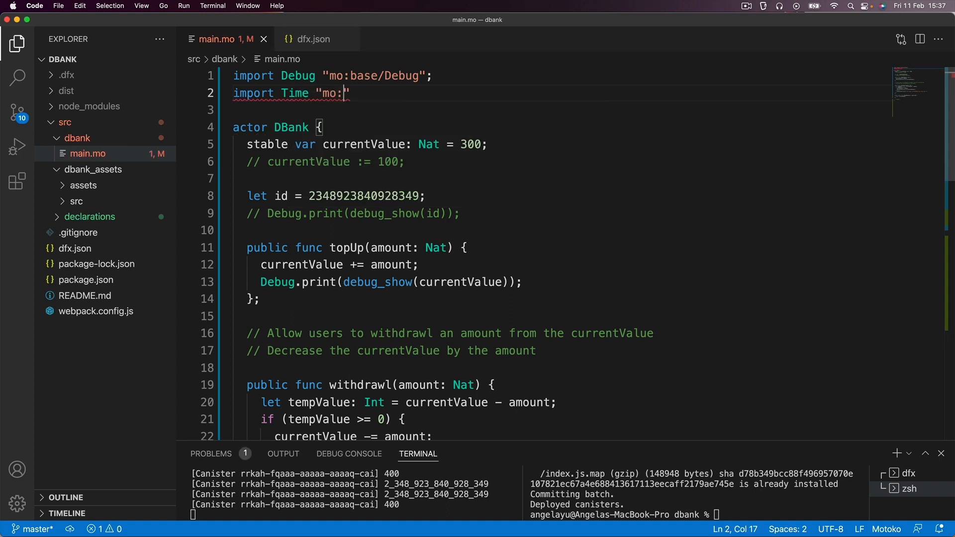
pyautogui.write('b')
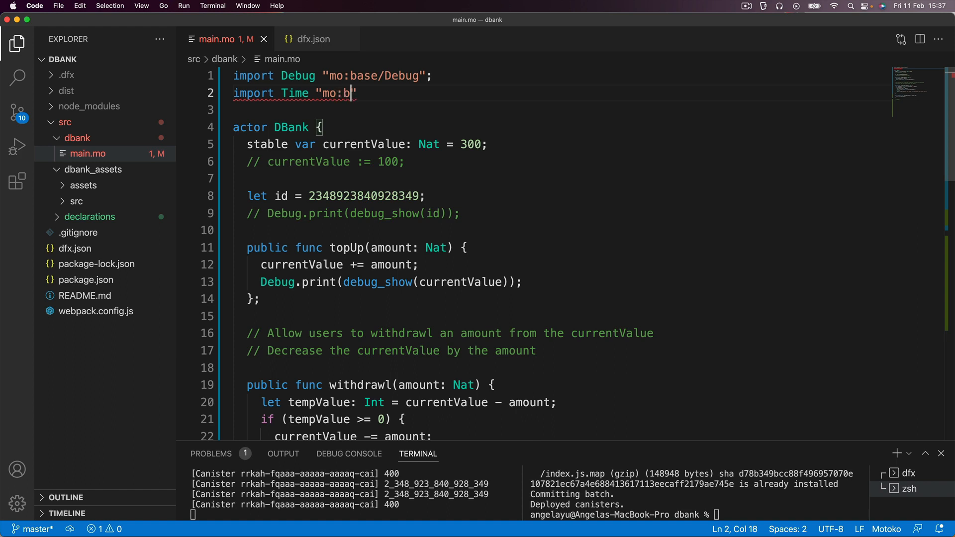
pyautogui.write('ase/Time')
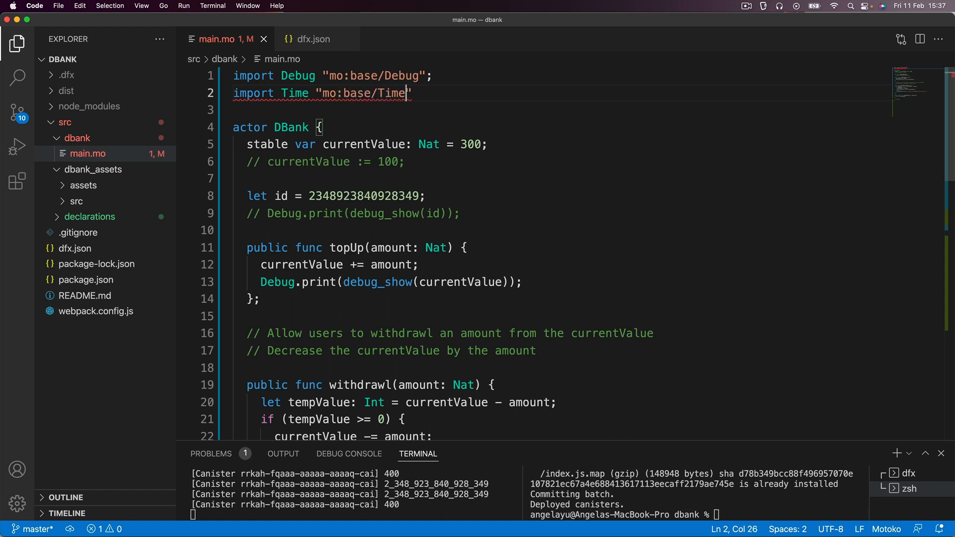
pyautogui.write(';')
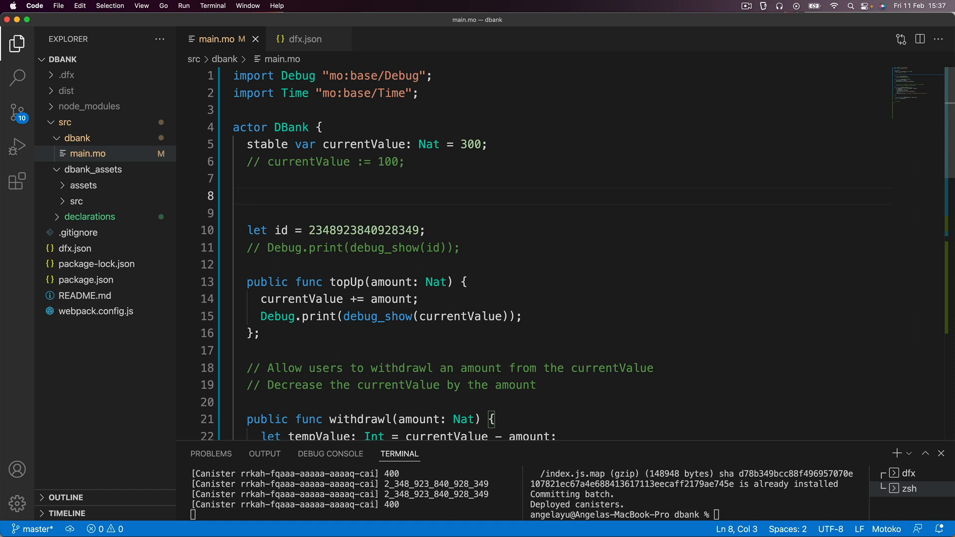
# Declare let startTime = Time.now(); inside the DBank actor
pyautogui.write('let')
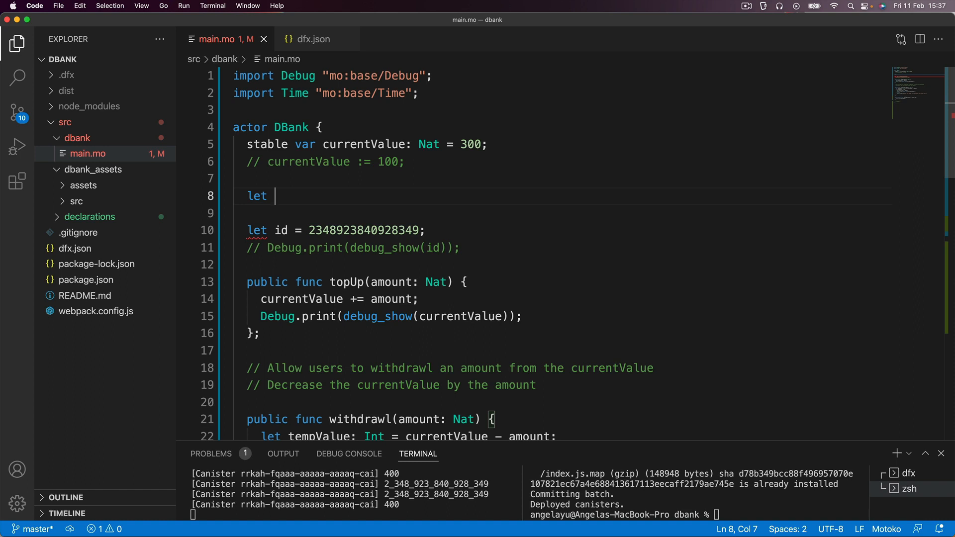
pyautogui.write('startT')
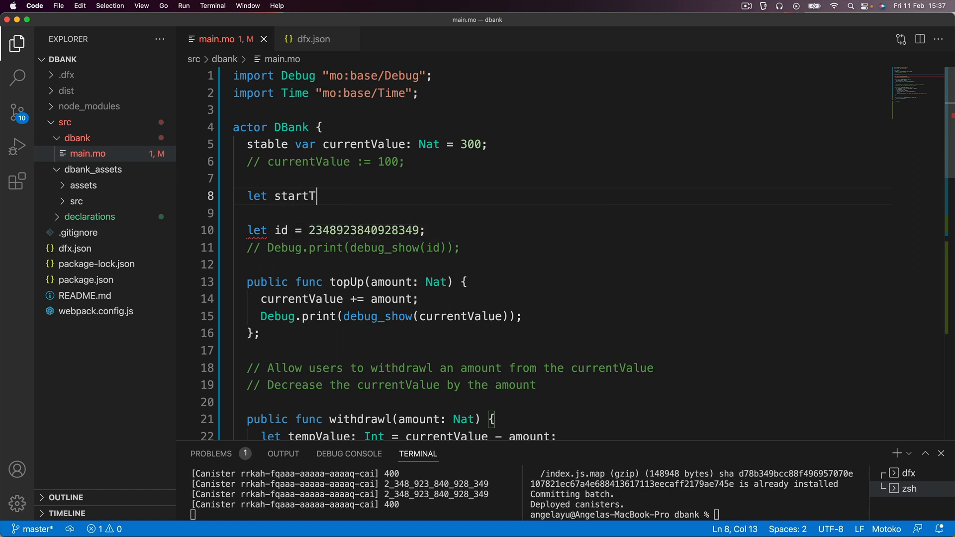
pyautogui.write('ime =')
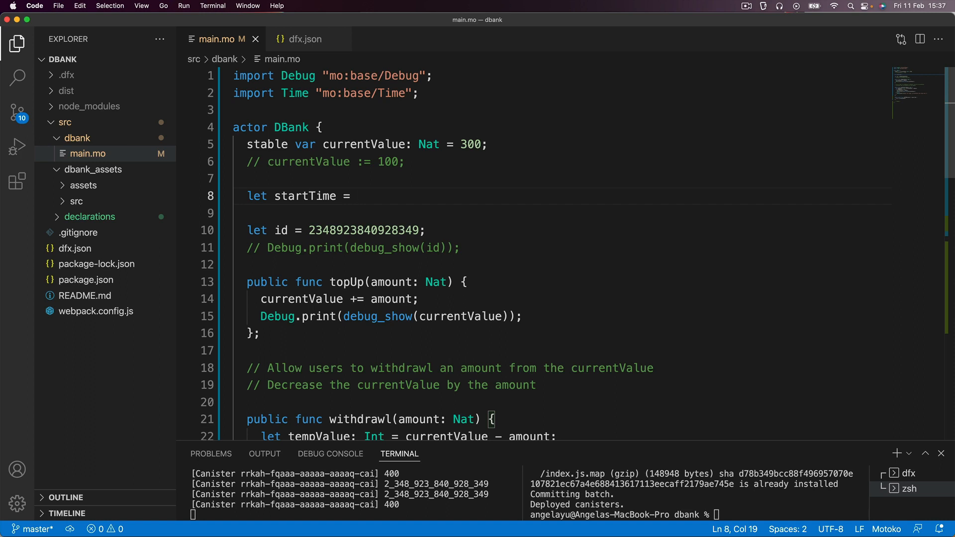
pyautogui.write('Time.now')
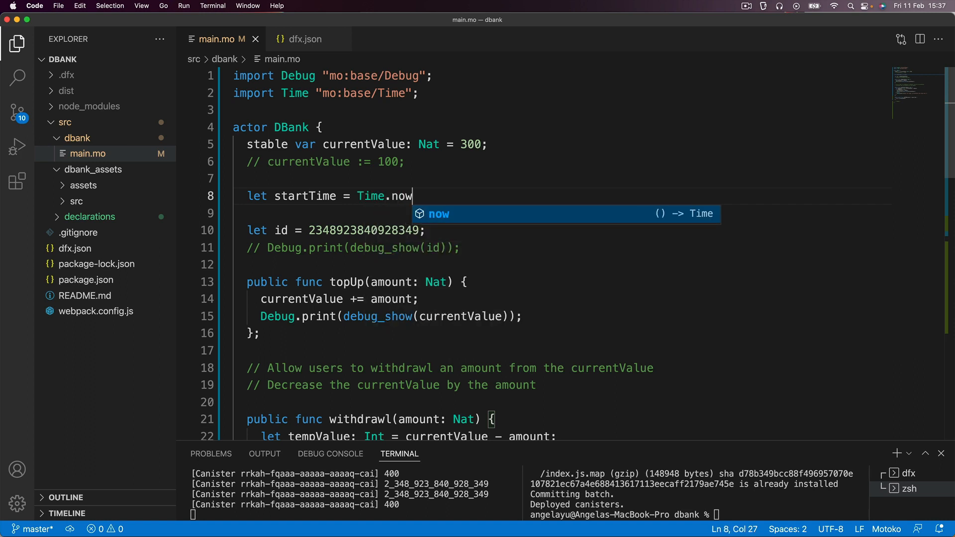
pyautogui.write('()')
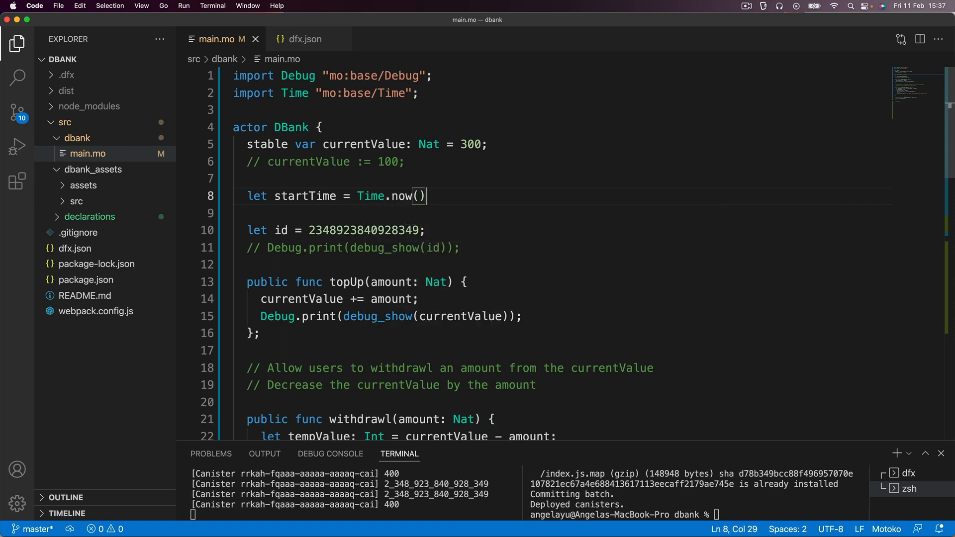
pyautogui.write(';')
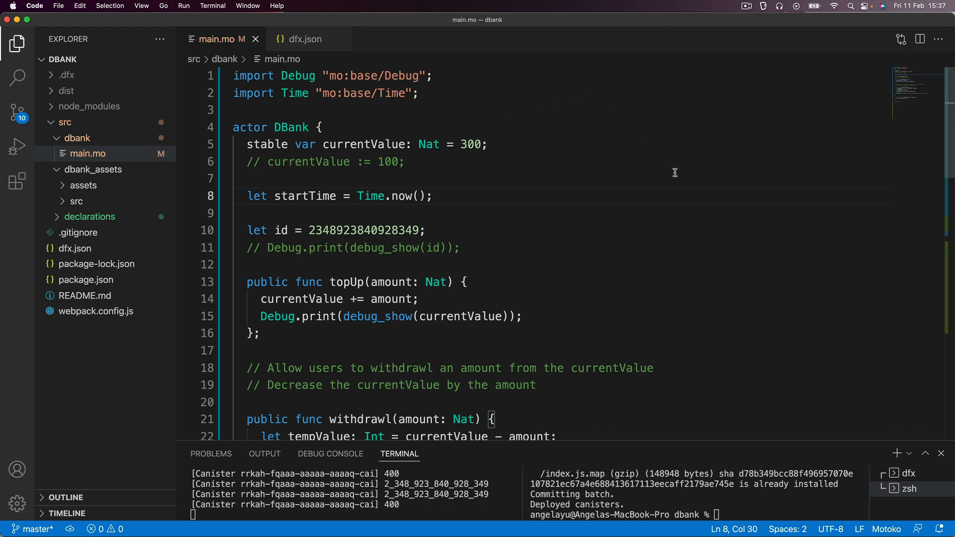
pyautogui.moveTo(436, 201)
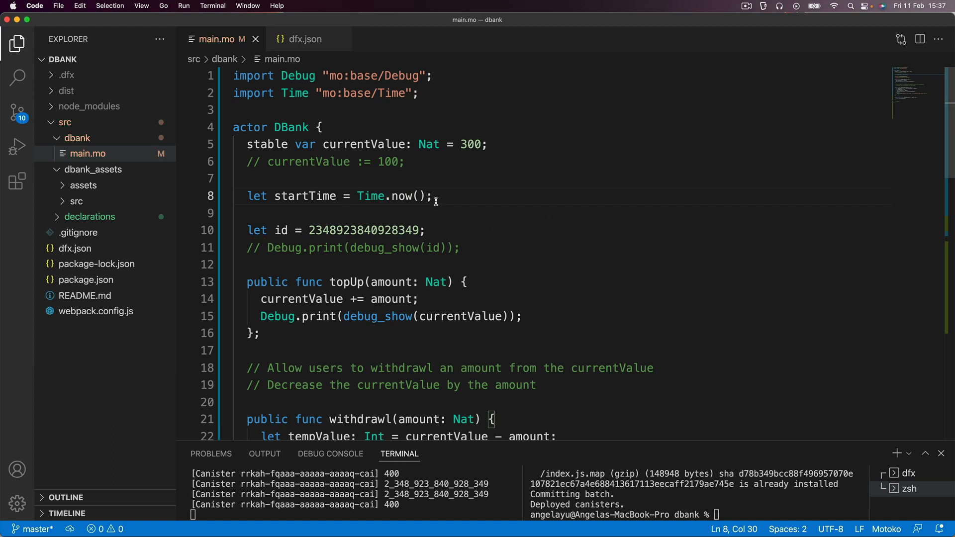
pyautogui.moveTo(453, 202)
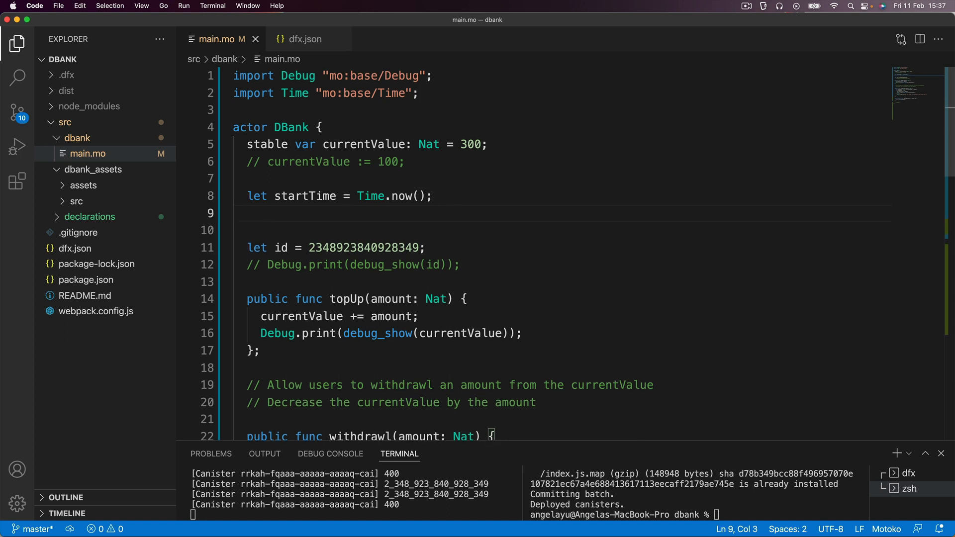
# Print startTime with Debug.print(debug_show(startTime)) and run dfx deploy
pyautogui.write('Debug.print(')
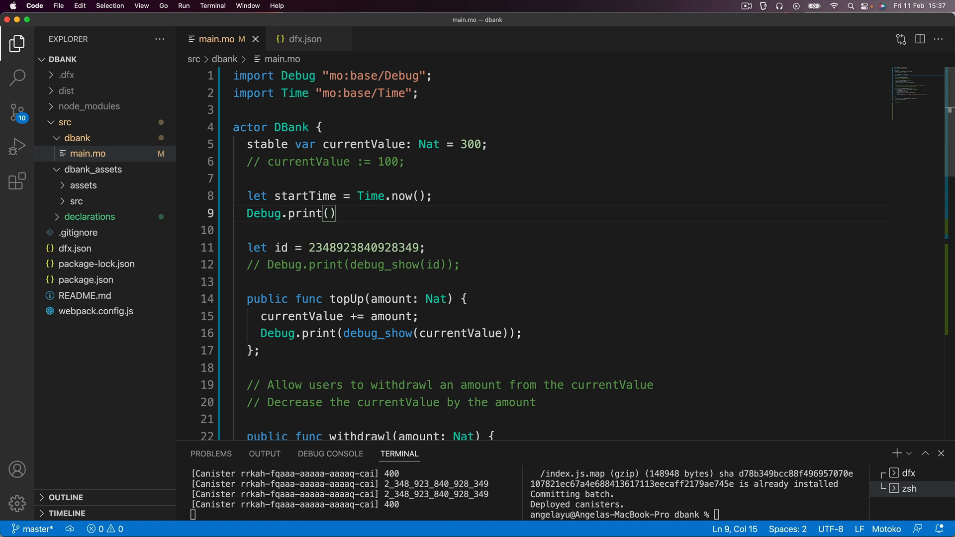
pyautogui.write('debug_show(')
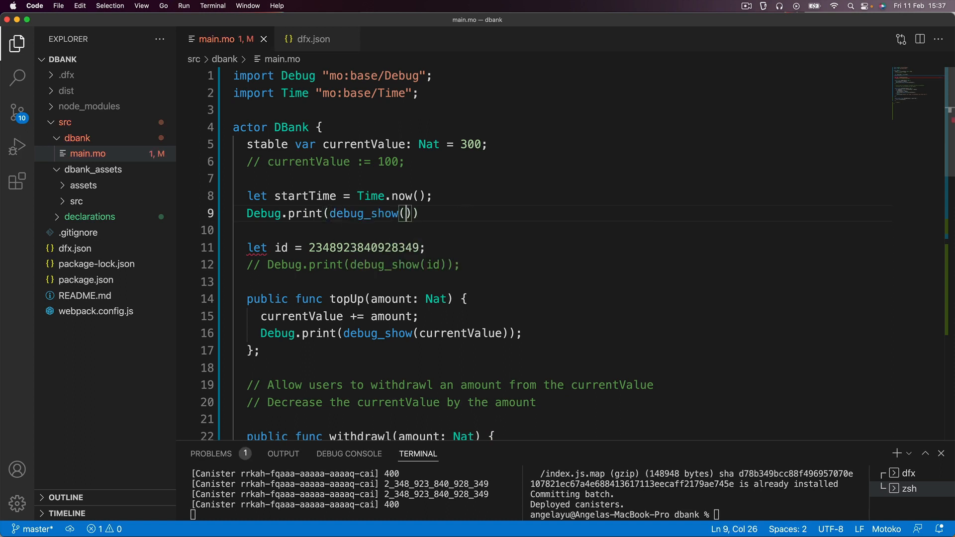
pyautogui.write('startTime')
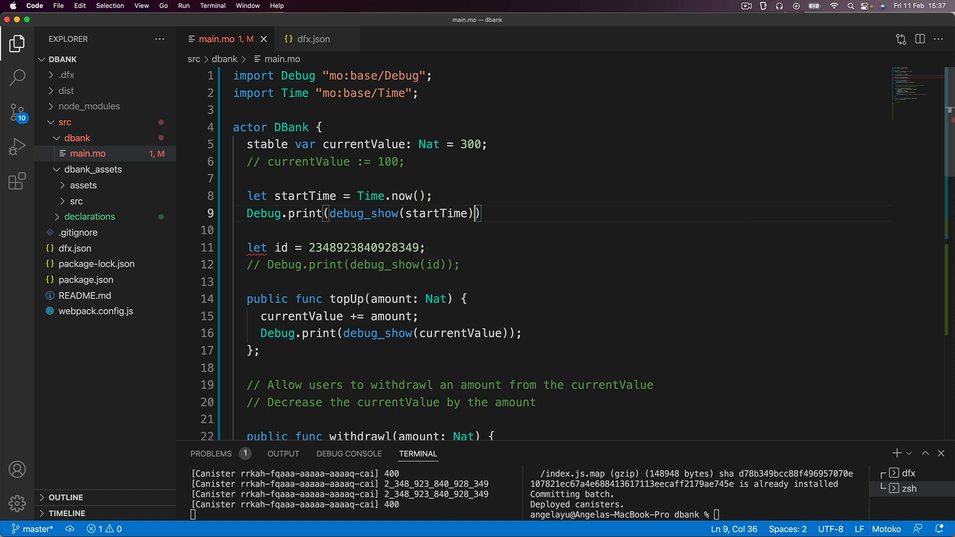
pyautogui.write(';')
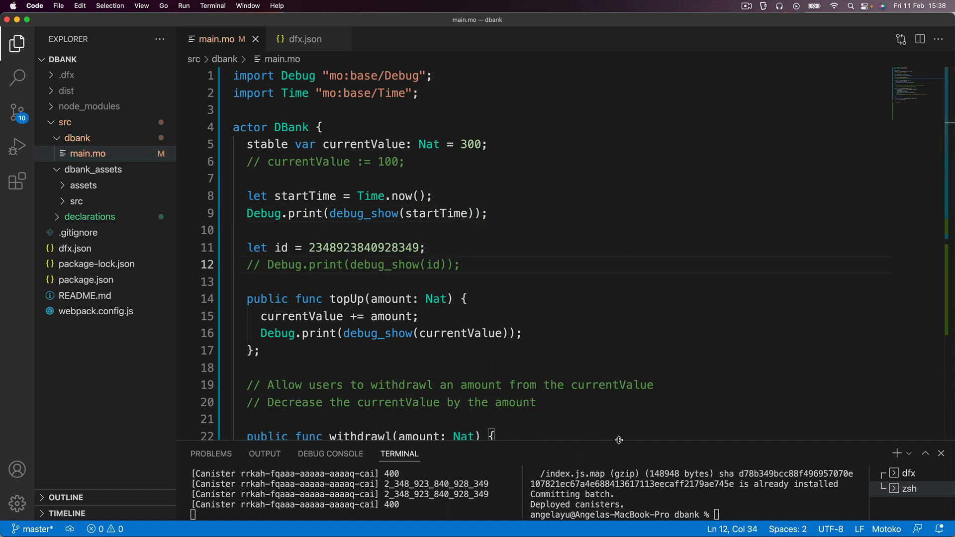
pyautogui.write('dfx deploy')
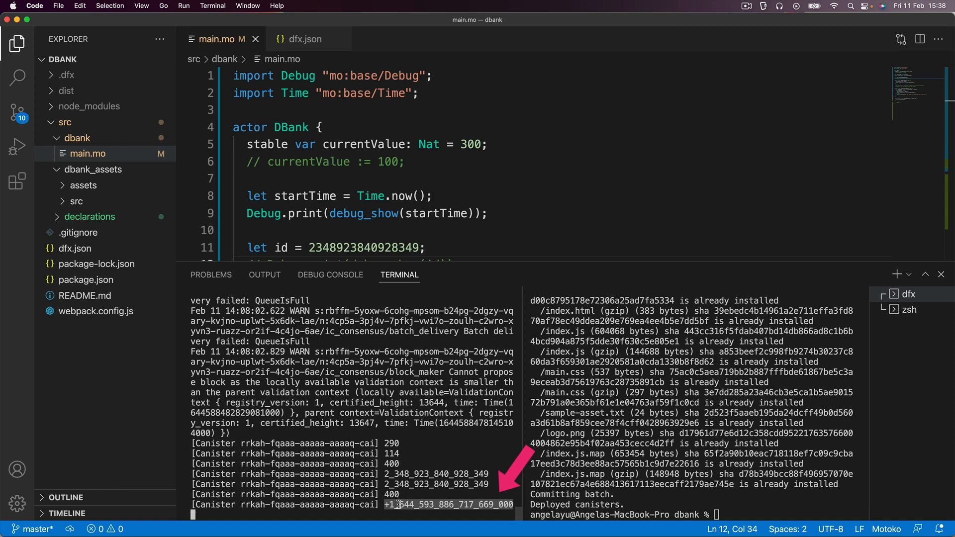
pyautogui.moveTo(578, 241)
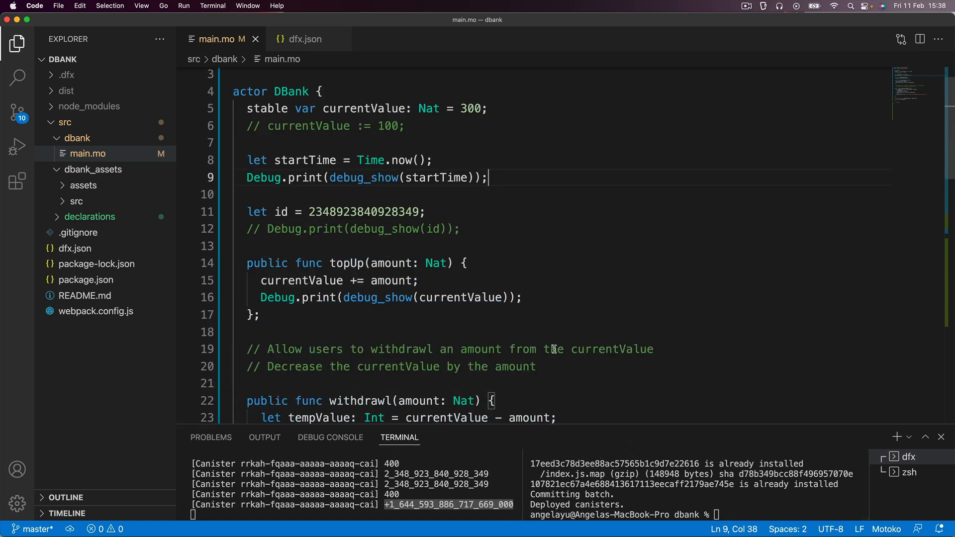
# Begin a public func declaration below the commented // topUp(); call
pyautogui.scroll(-3)
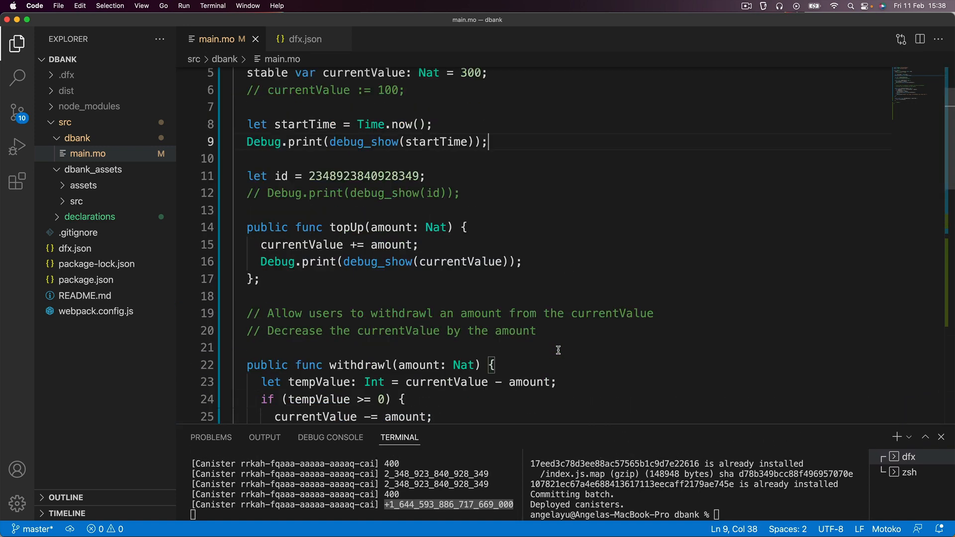
pyautogui.scroll(-3)
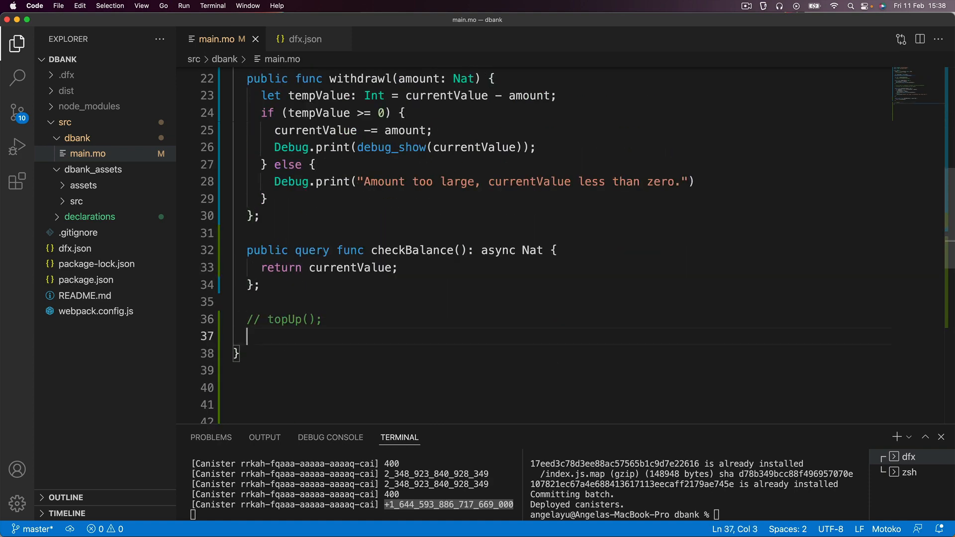
pyautogui.write('public fun')
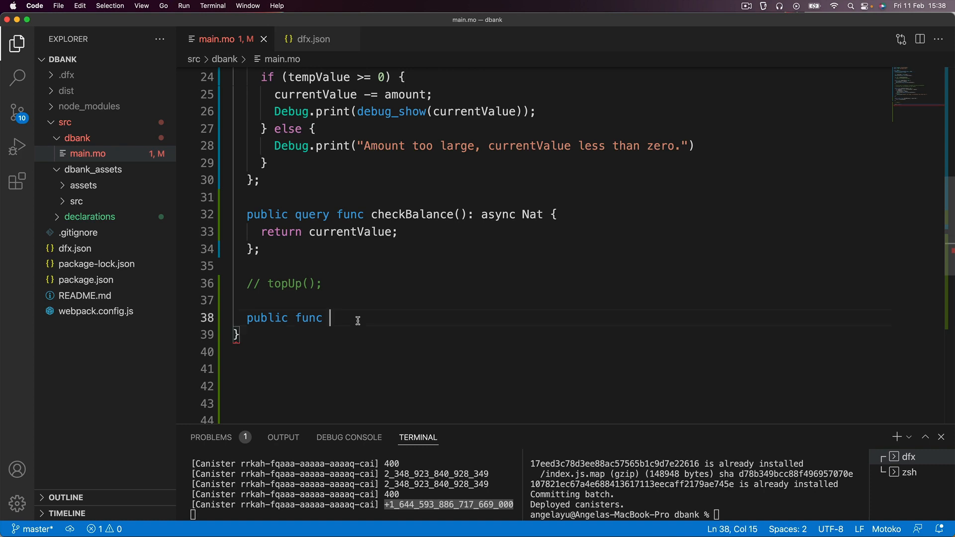
# Name the function compound() and open its body with a let statement
pyautogui.write('comp')
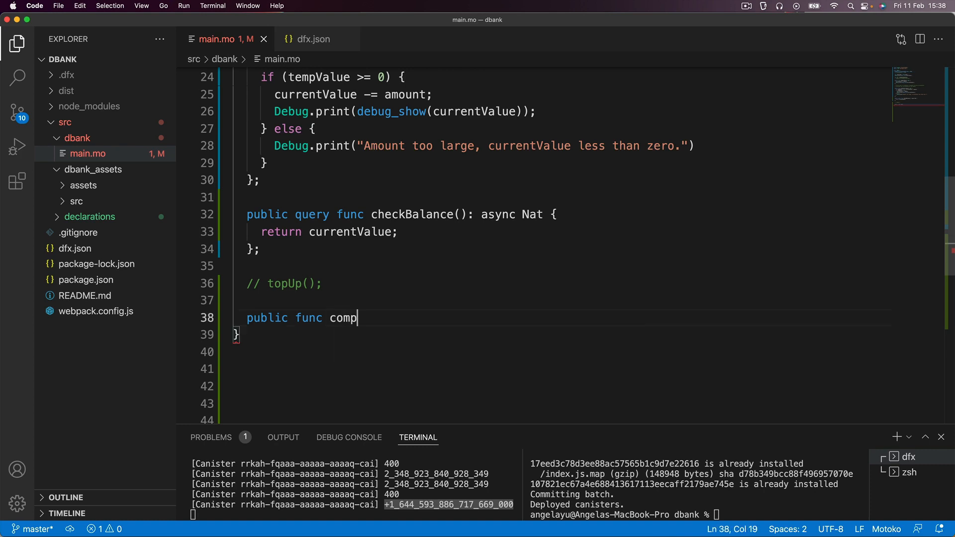
pyautogui.write('ound()')
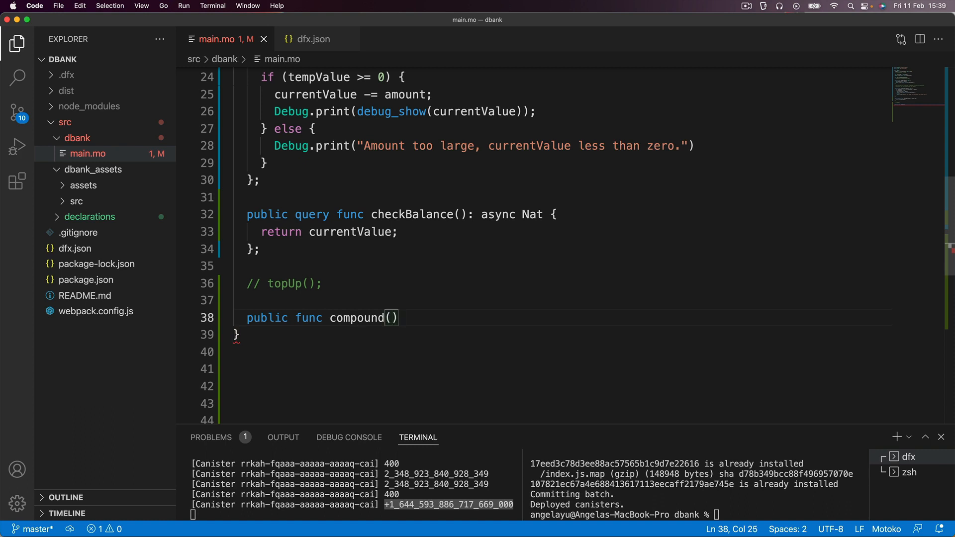
pyautogui.write('{')
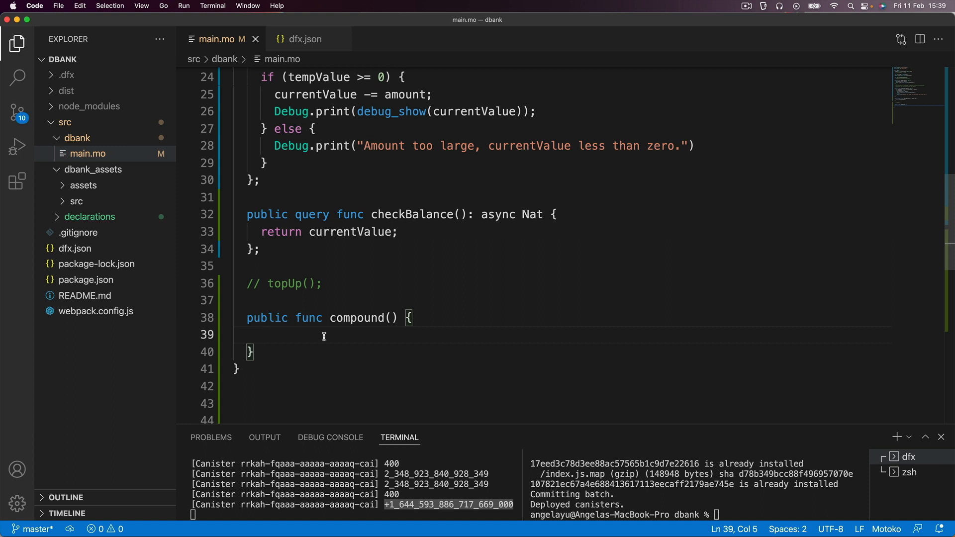
pyautogui.write('let')
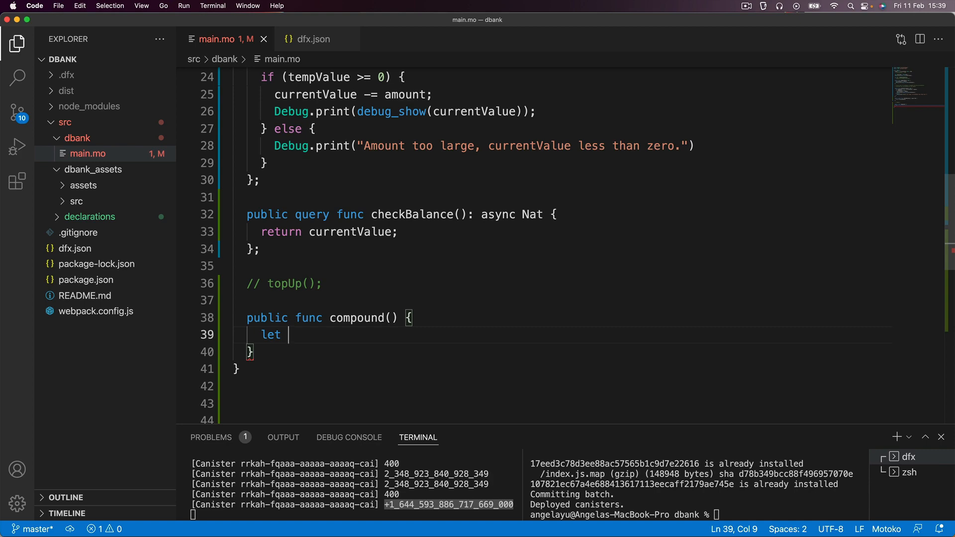
pyautogui.moveTo(358, 284)
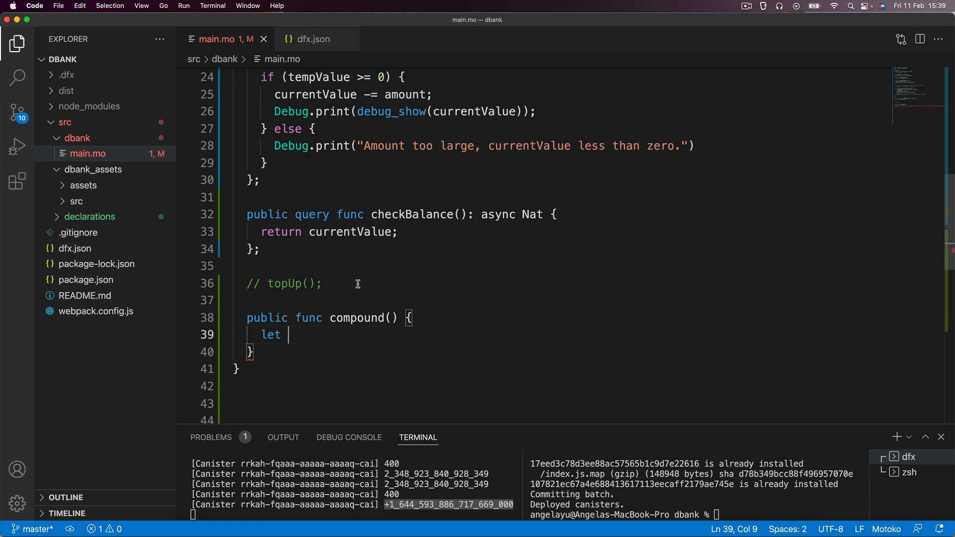
pyautogui.scroll(3)
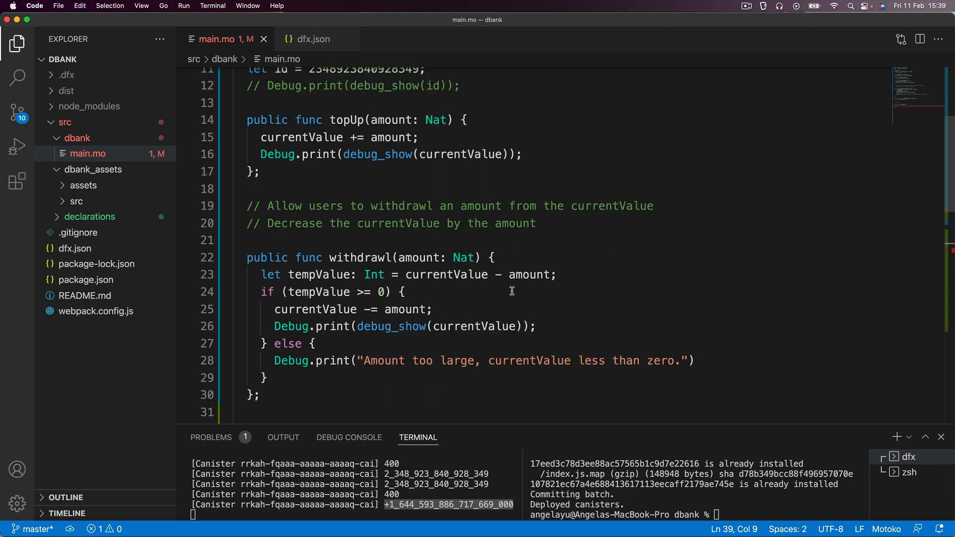
pyautogui.scroll(-3)
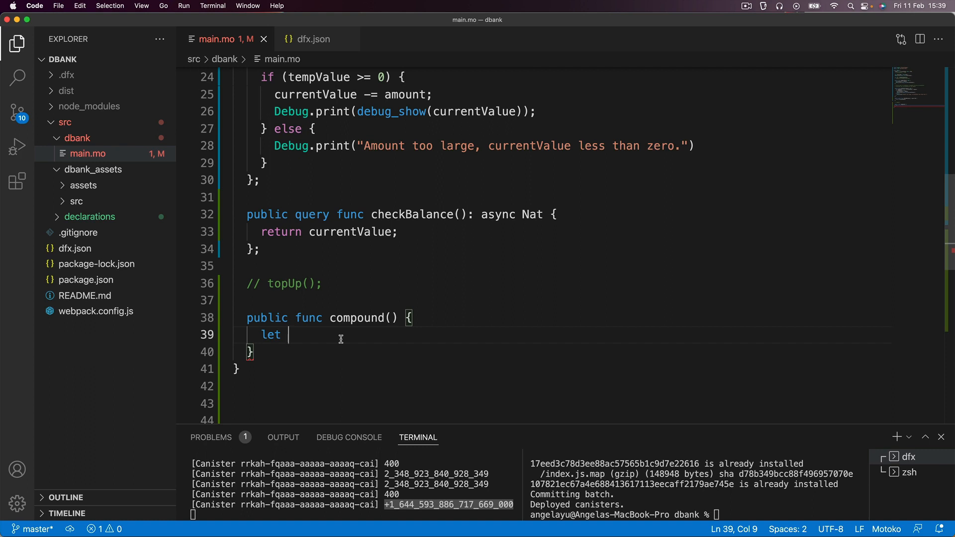
# Assign currentTime = Time.now(); inside compound()
pyautogui.write('curr')
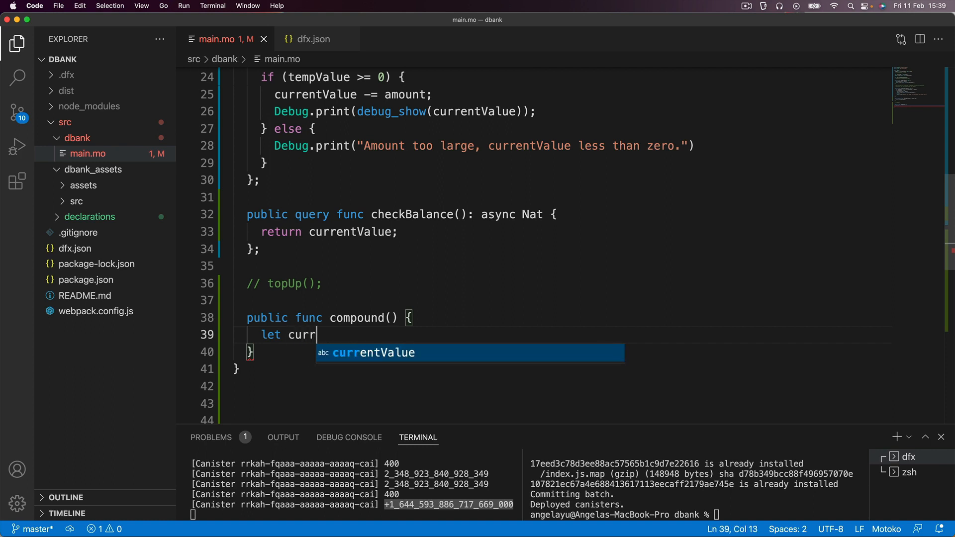
pyautogui.write('entTime =')
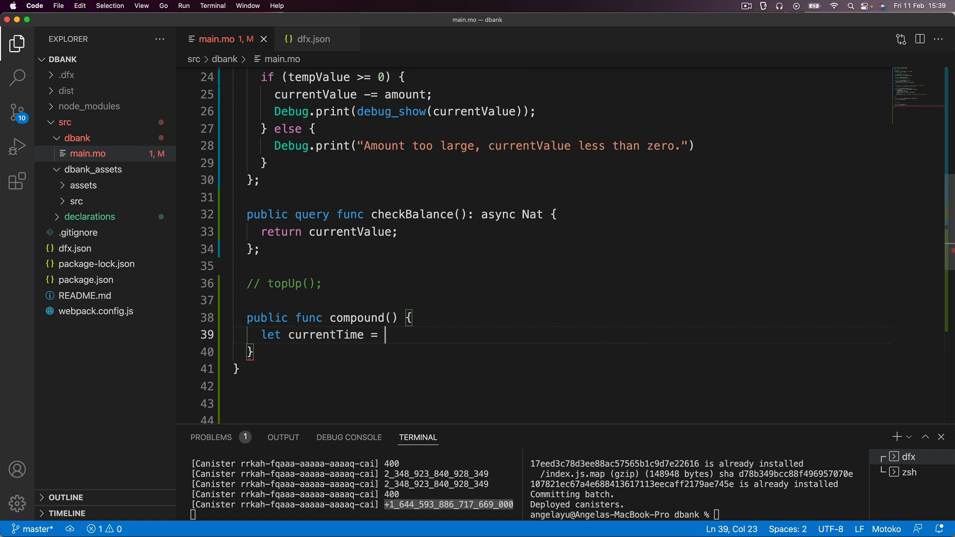
pyautogui.write('Time.')
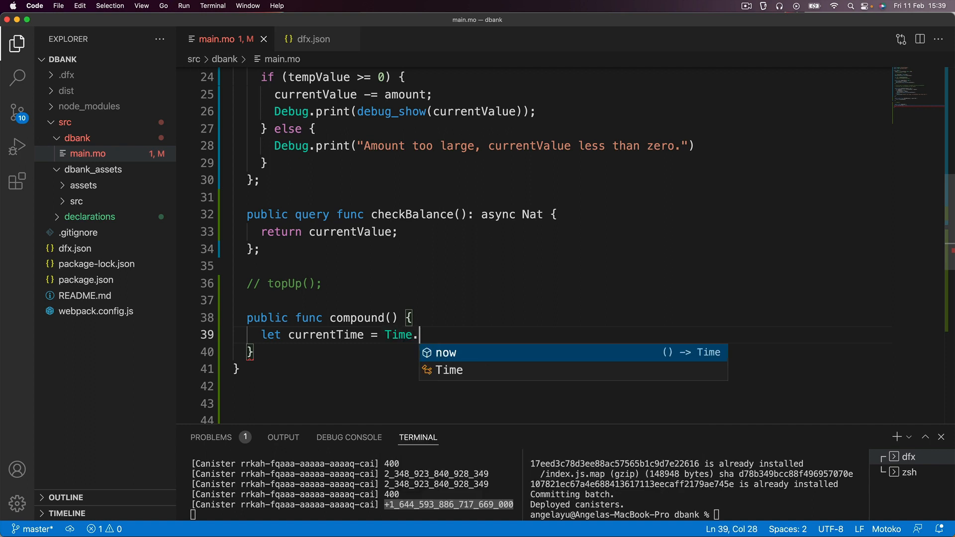
pyautogui.write('now();')
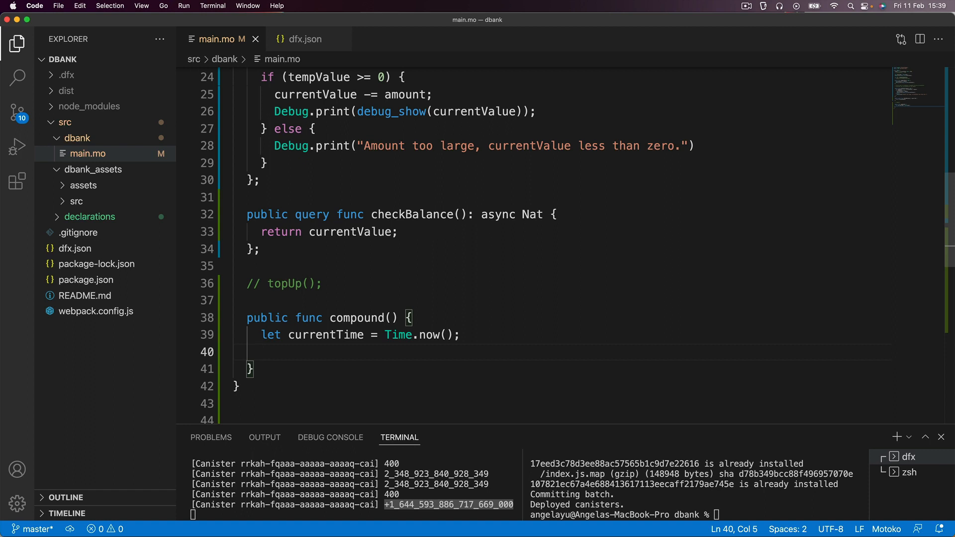
# Start let timeElapsedNS = currentTime and save main.mo
pyautogui.write('let')
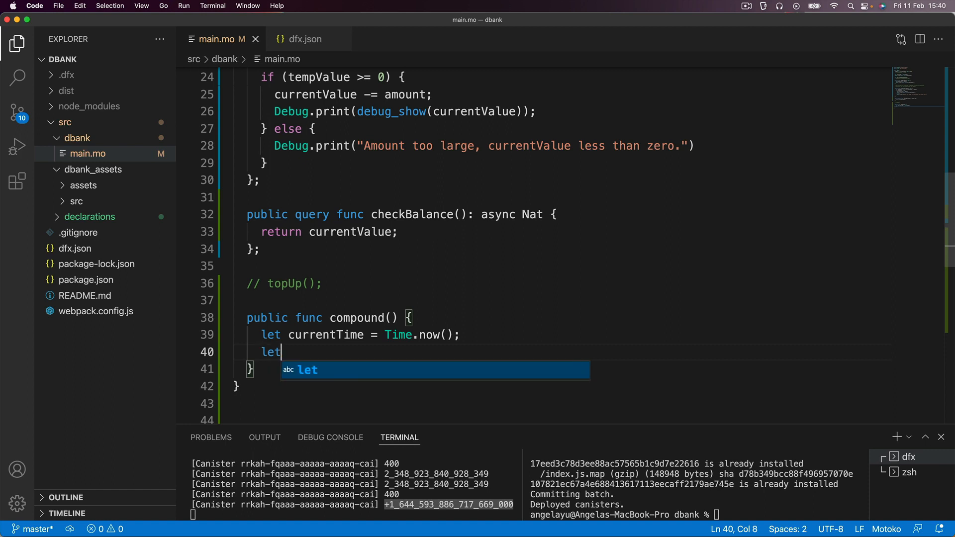
pyautogui.write('timeE')
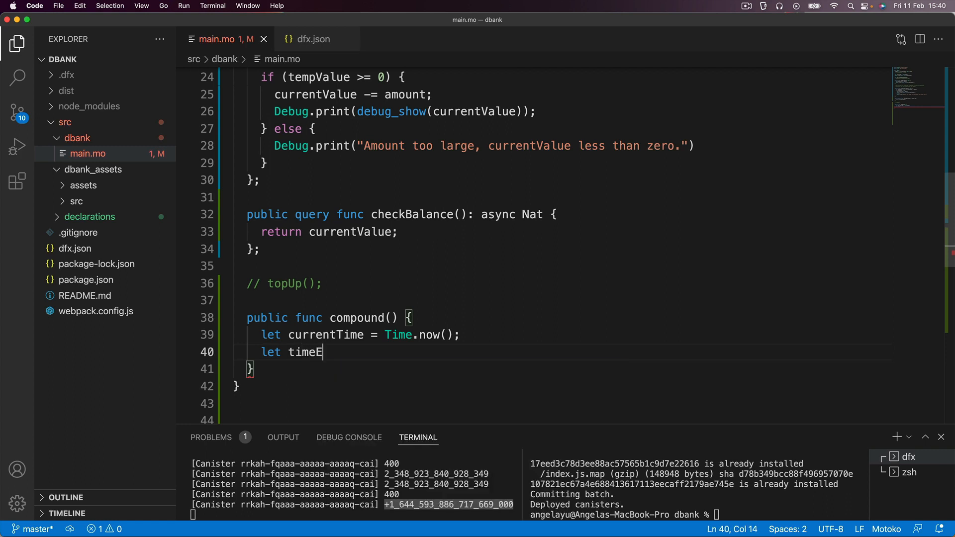
pyautogui.write('lapsed')
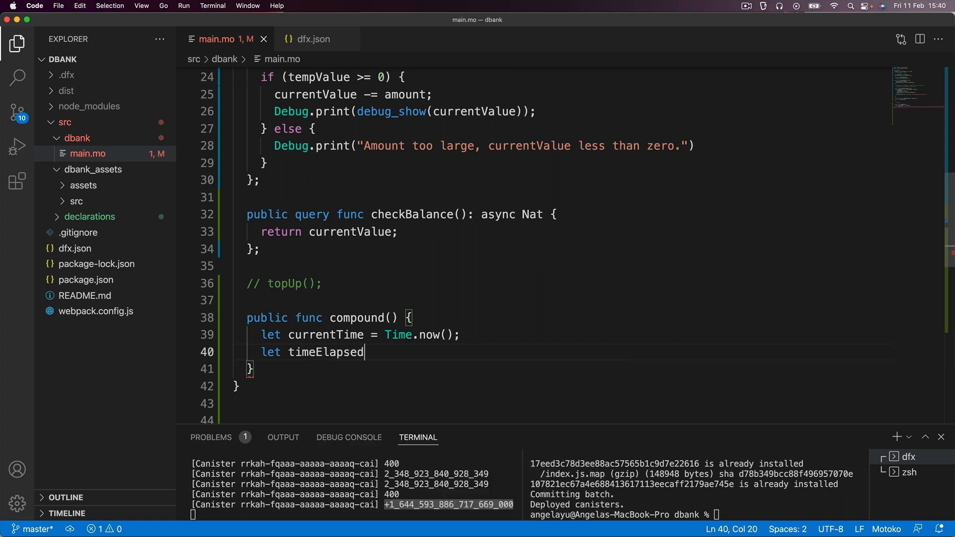
pyautogui.write('NS')
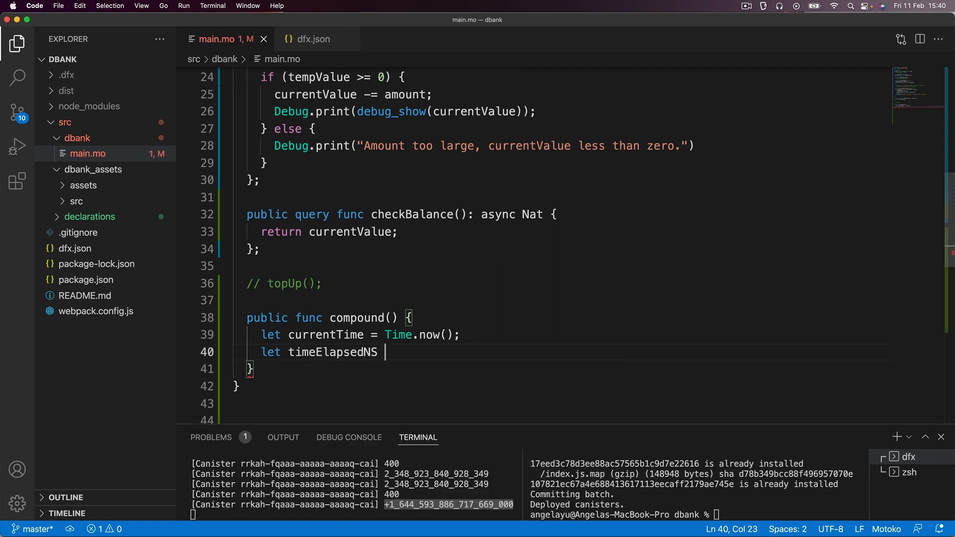
pyautogui.write('=')
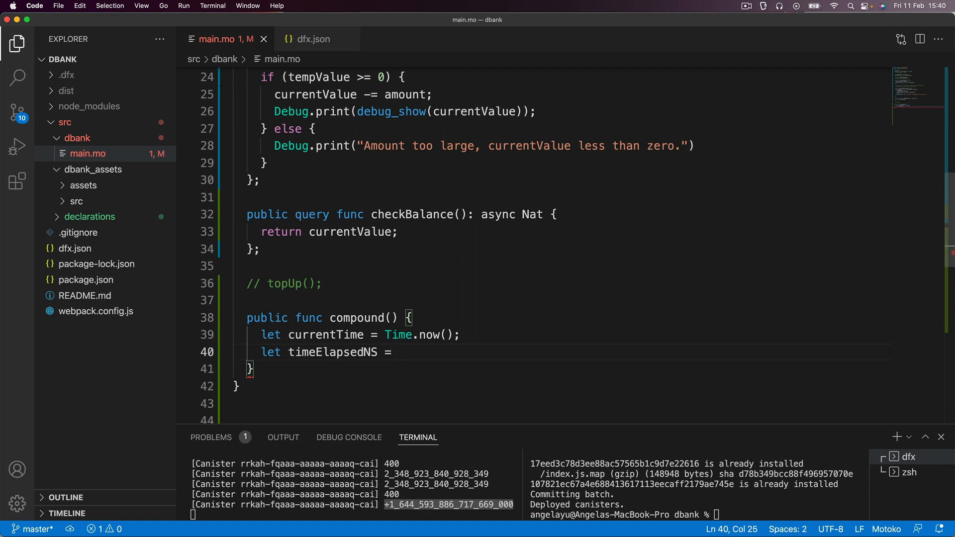
pyautogui.write('currentTime')
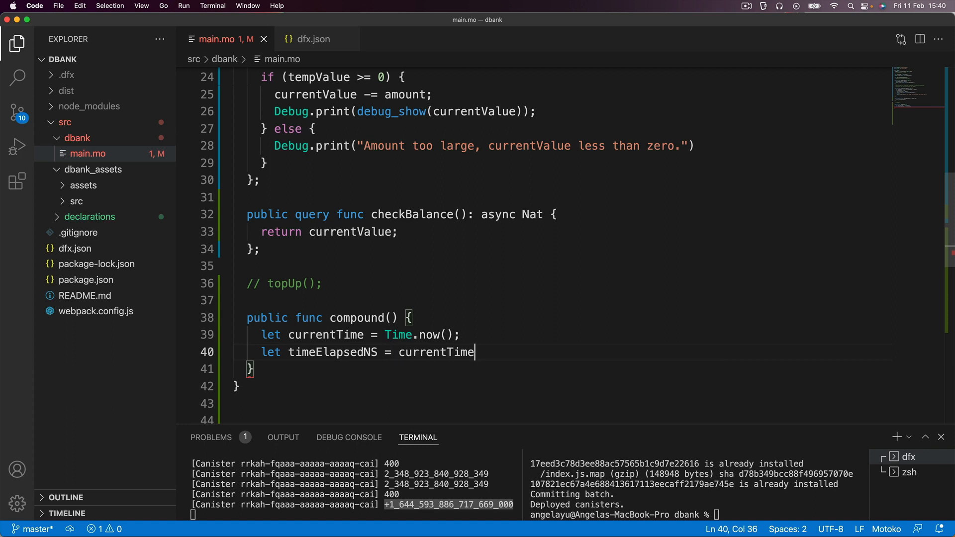
pyautogui.press('cmd+s')
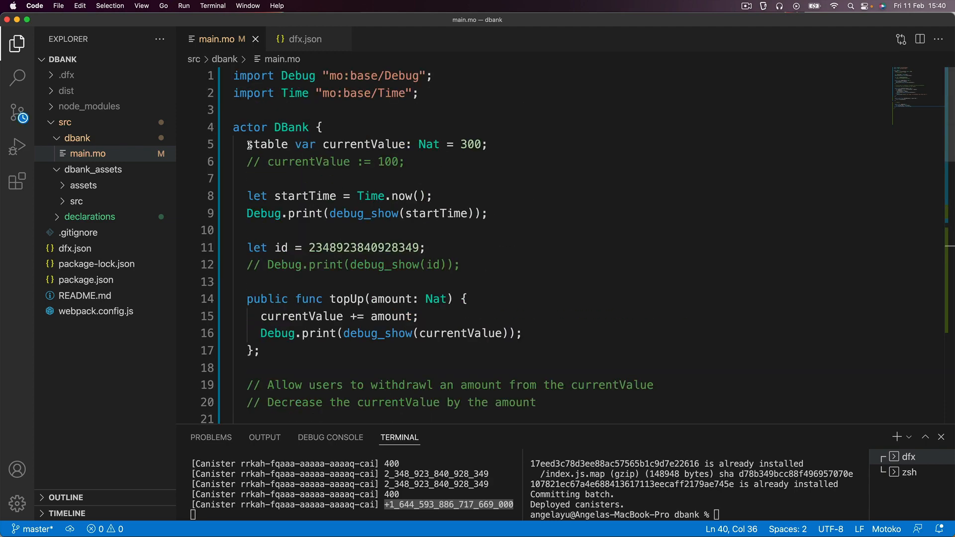
pyautogui.scroll(-3)
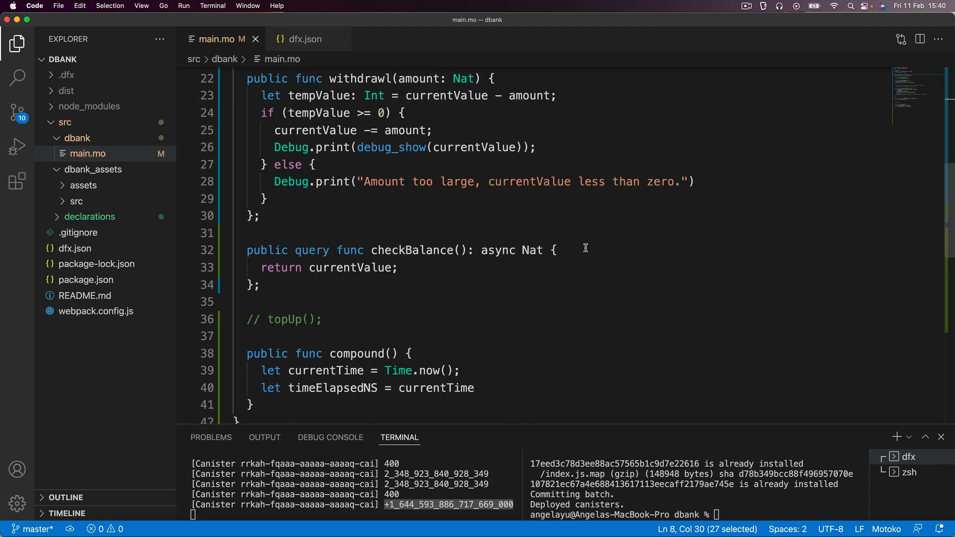
pyautogui.write('-st')
pyautogui.write('let time')
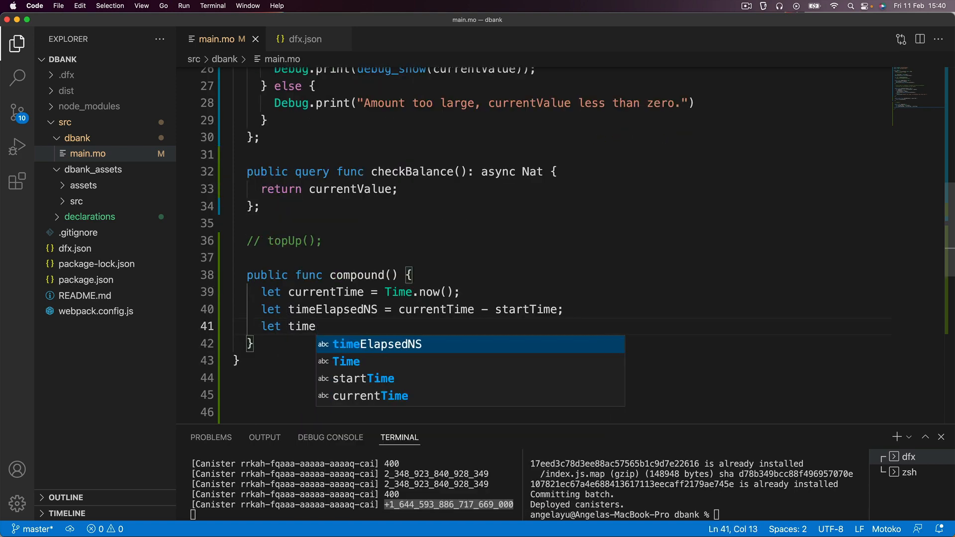
pyautogui.write('Elapsed')
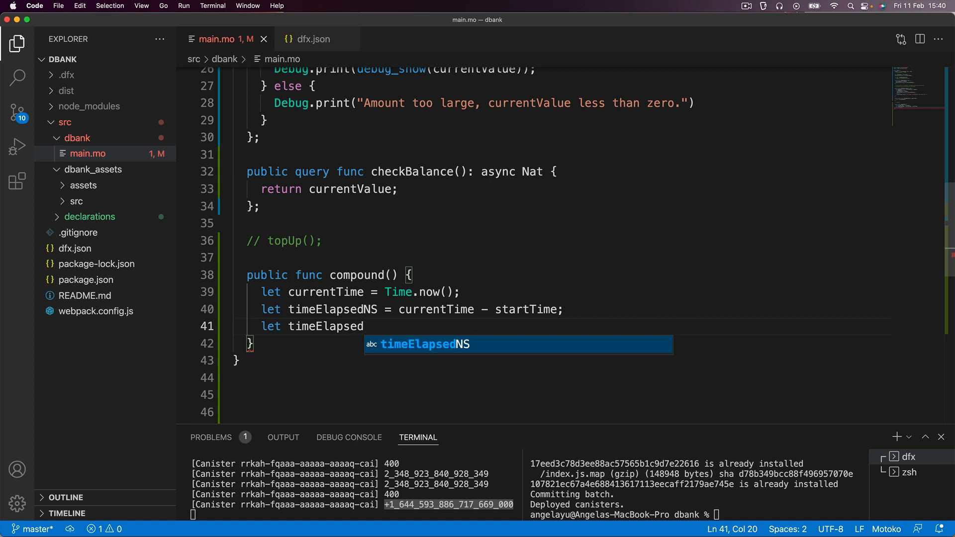
pyautogui.write('S =')
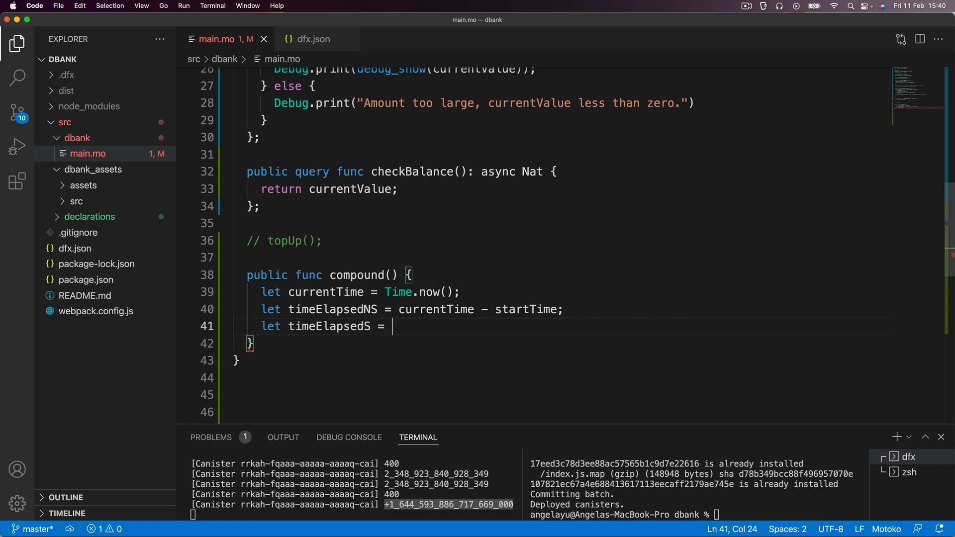
pyautogui.write('time')
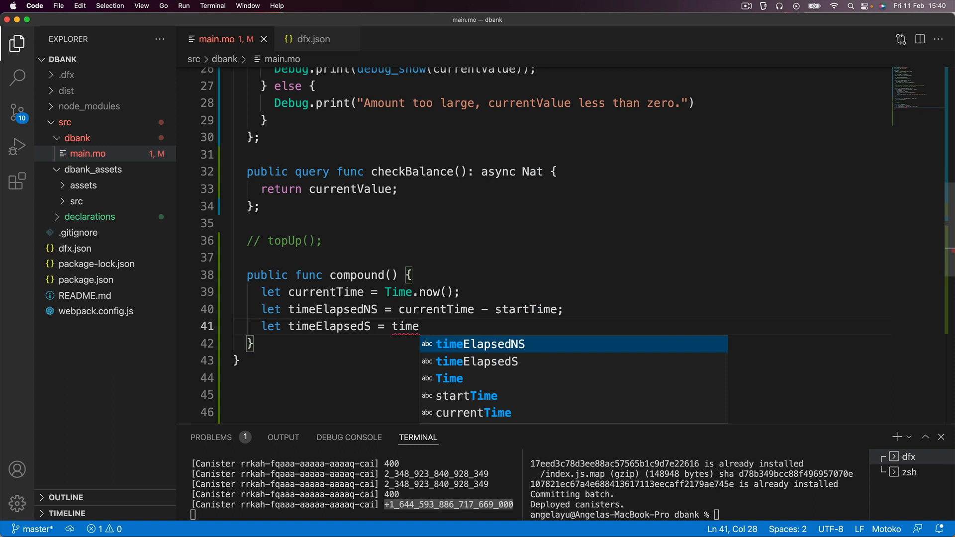
pyautogui.press('Down')
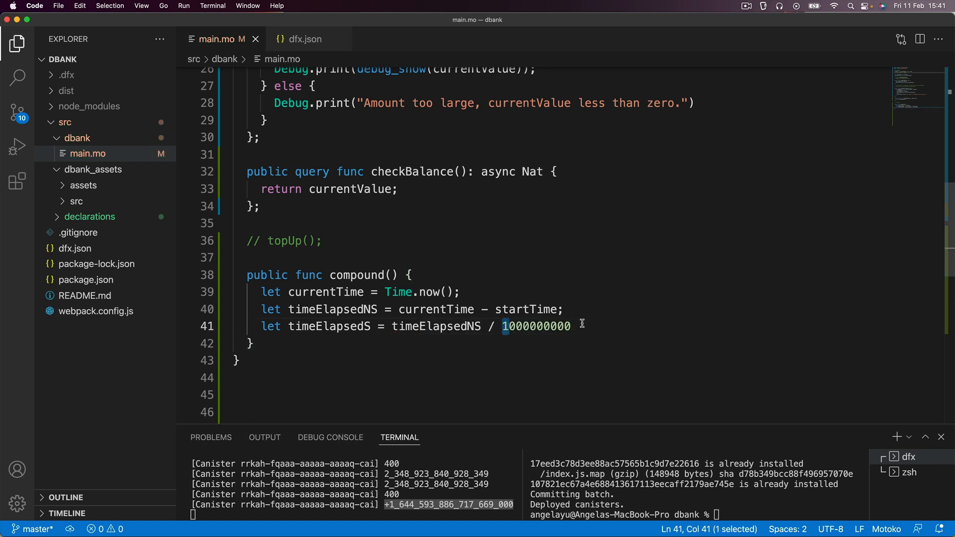
pyautogui.moveTo(506, 326); pyautogui.dragTo(567, 326)
pyautogui.write(';')
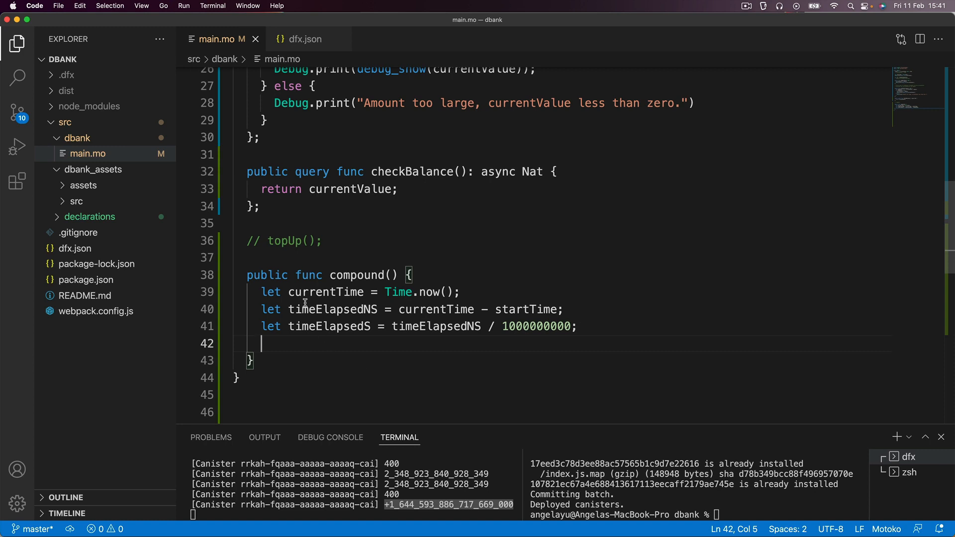
pyautogui.scroll(-3)
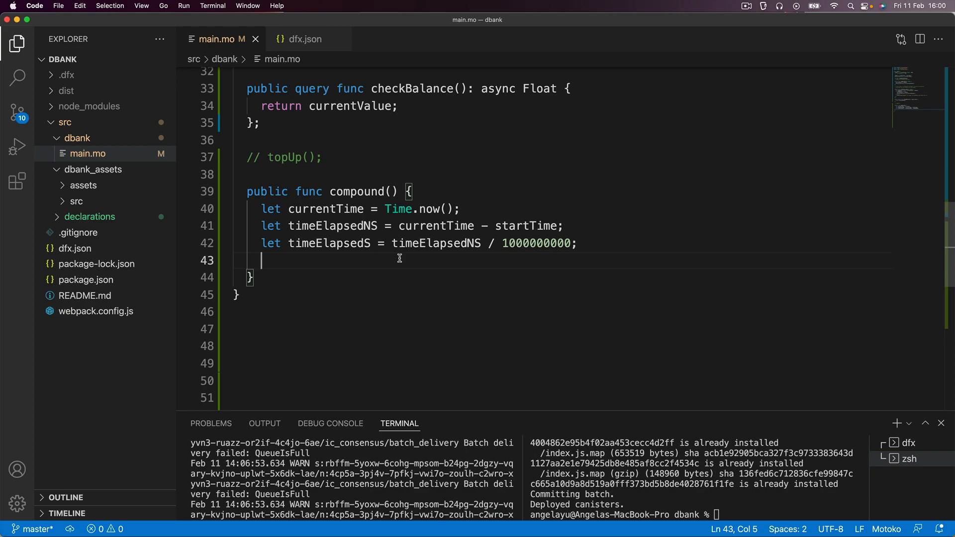
pyautogui.press('cmd+tab')
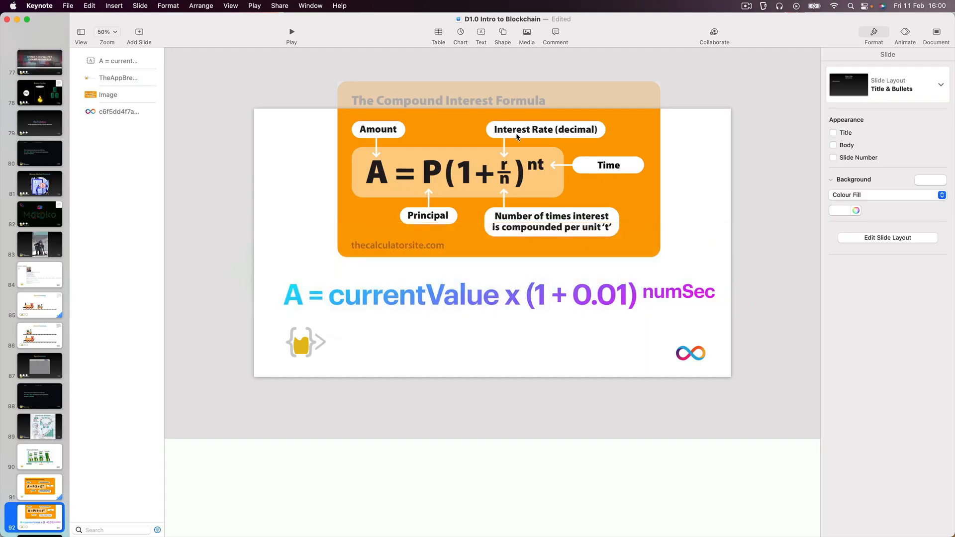
pyautogui.moveTo(534, 179)
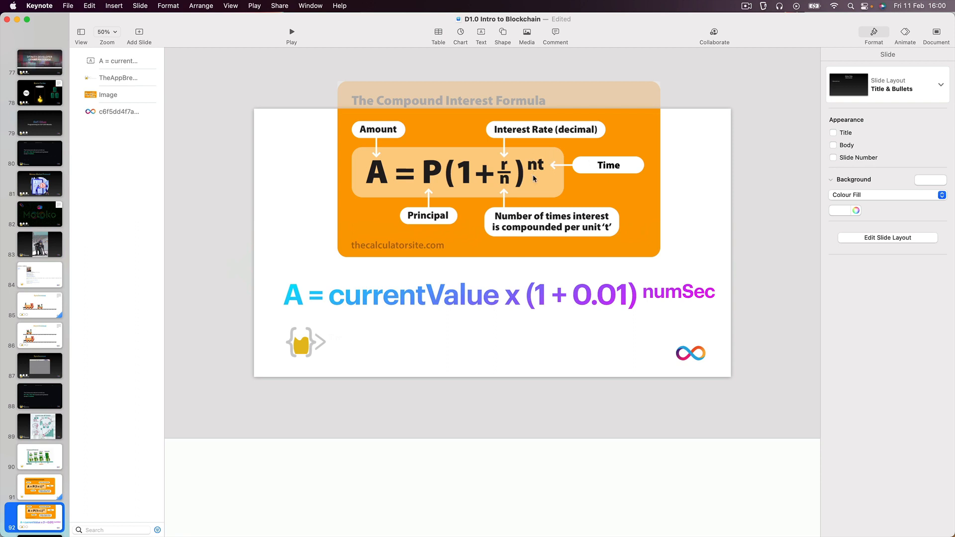
pyautogui.moveTo(422, 201)
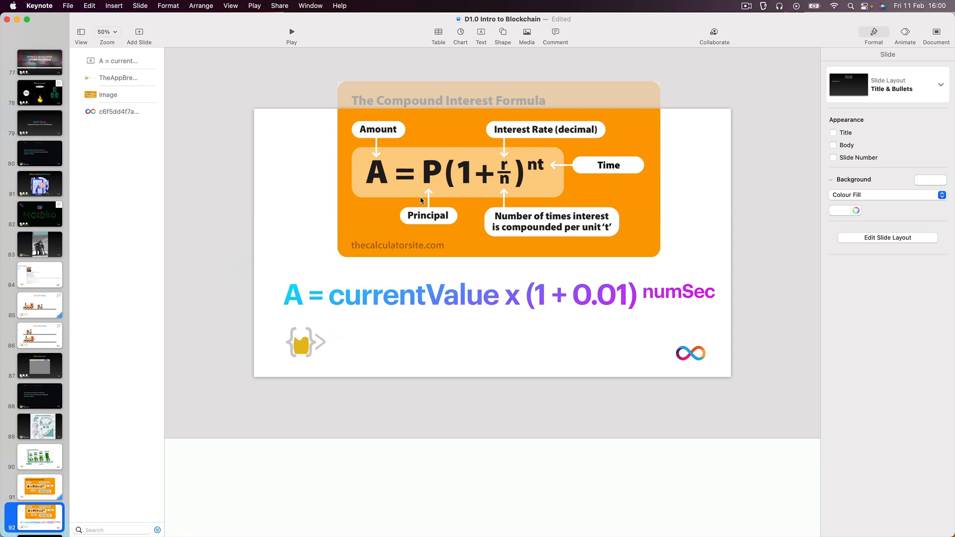
pyautogui.moveTo(454, 294)
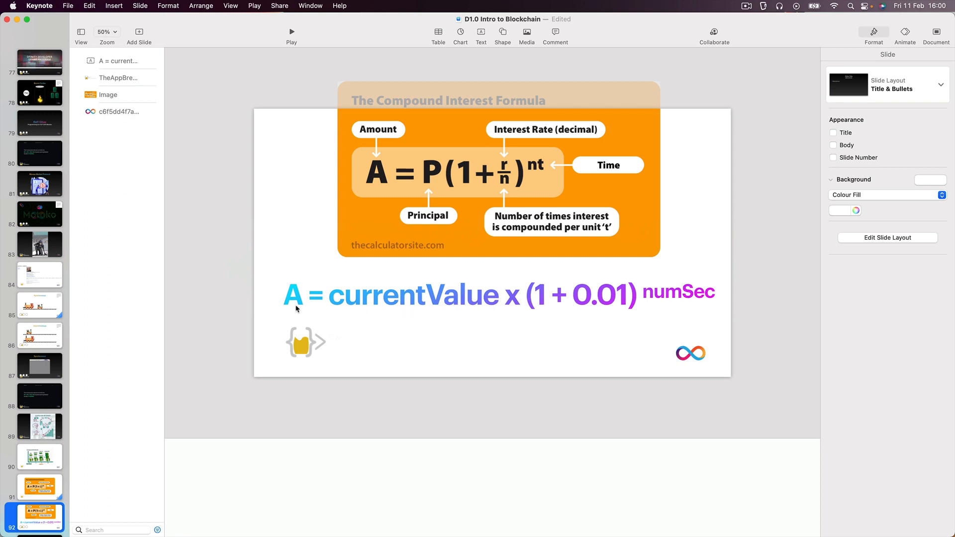
pyautogui.moveTo(320, 319)
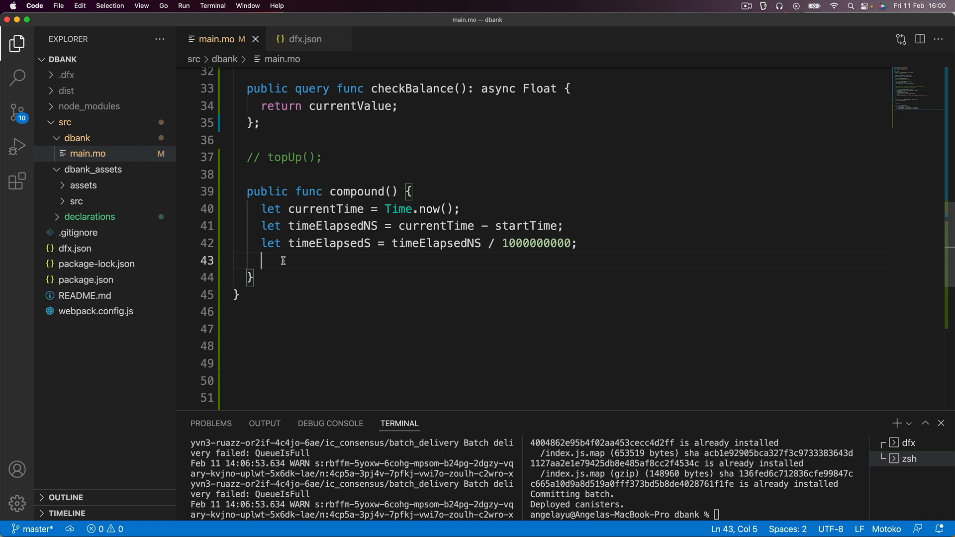
# Type currentValue := on line 43 of compound()
pyautogui.write('cu')
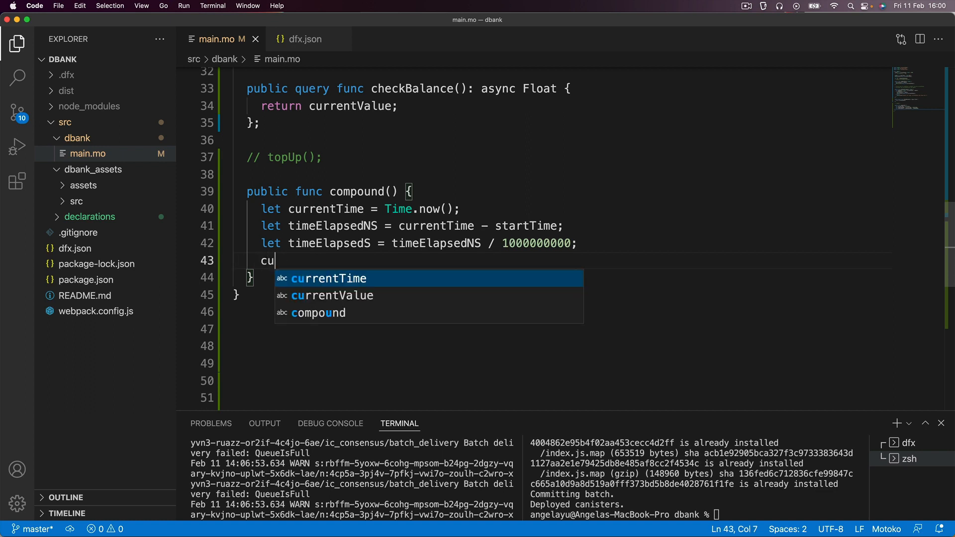
pyautogui.press('Tab')
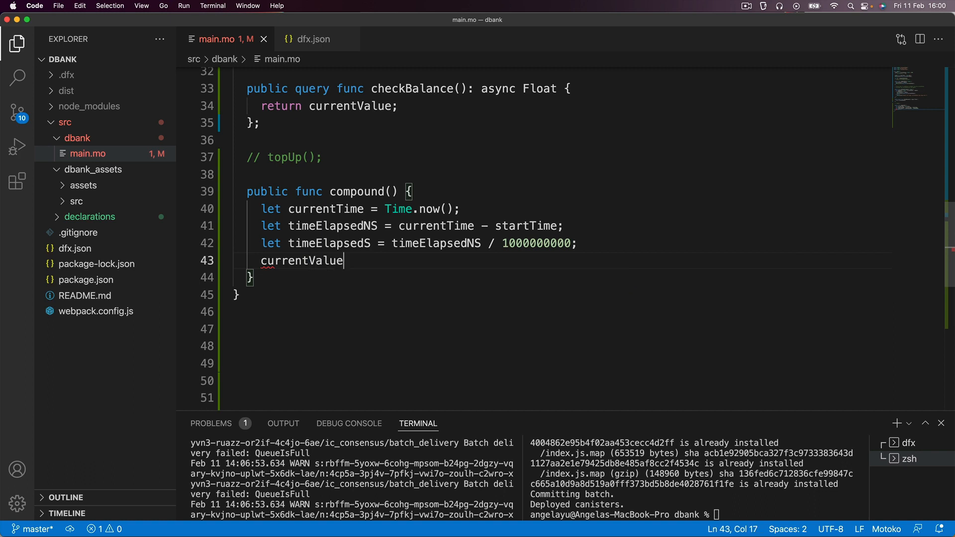
pyautogui.write(':=')
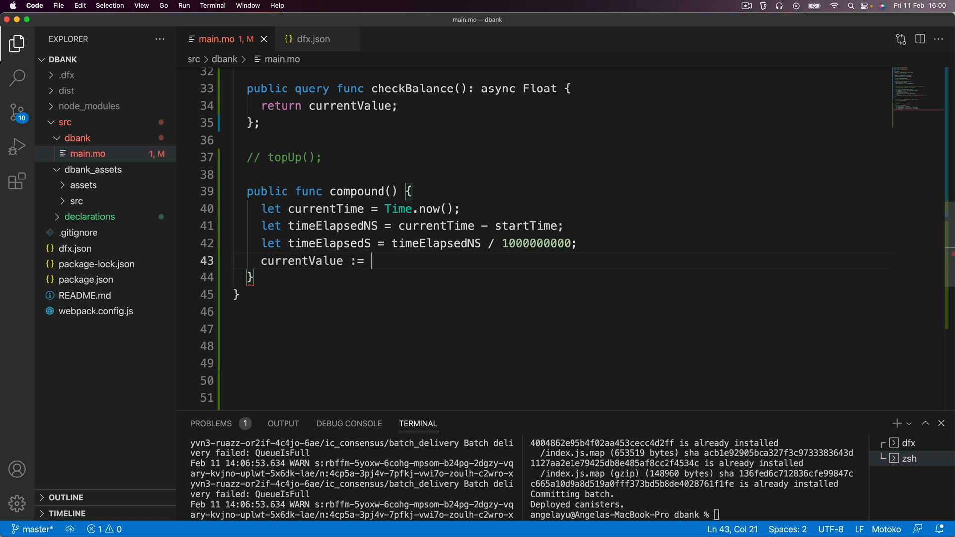
pyautogui.press('cmd+tab')
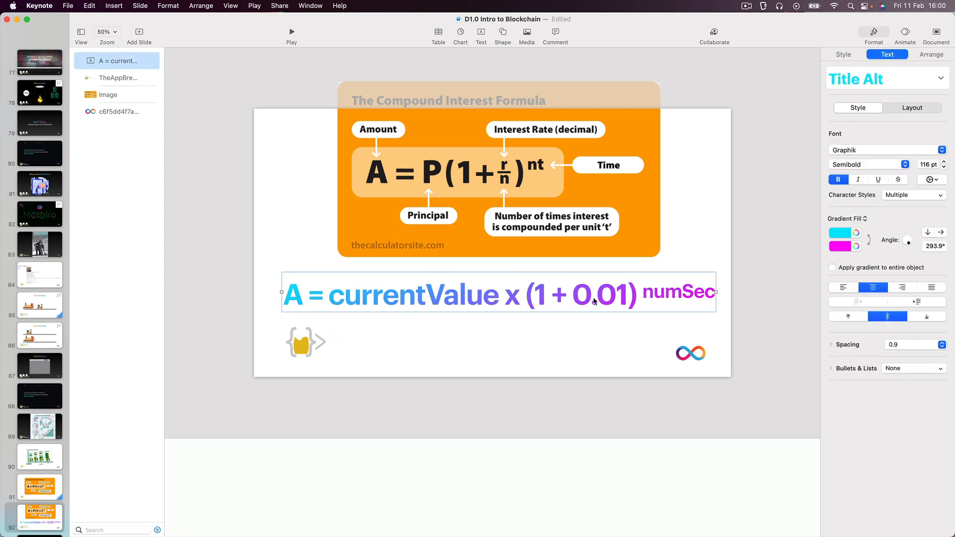
# Deselect the formula text box on the compound interest Keynote slide
pyautogui.click(555, 314)
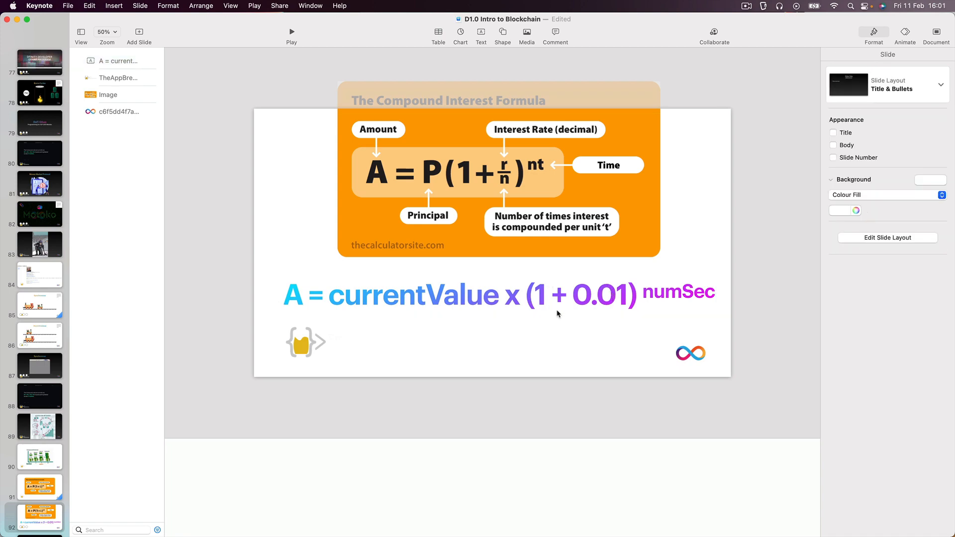
pyautogui.moveTo(673, 285)
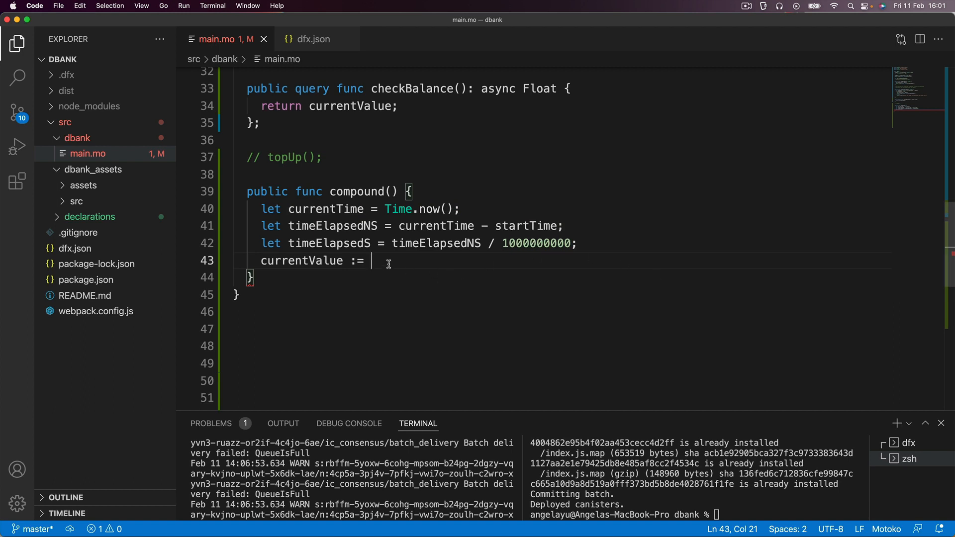
# Enter currentValue * 1.01 ** timeElapsedS as the new currentValue
pyautogui.write('currentValue')
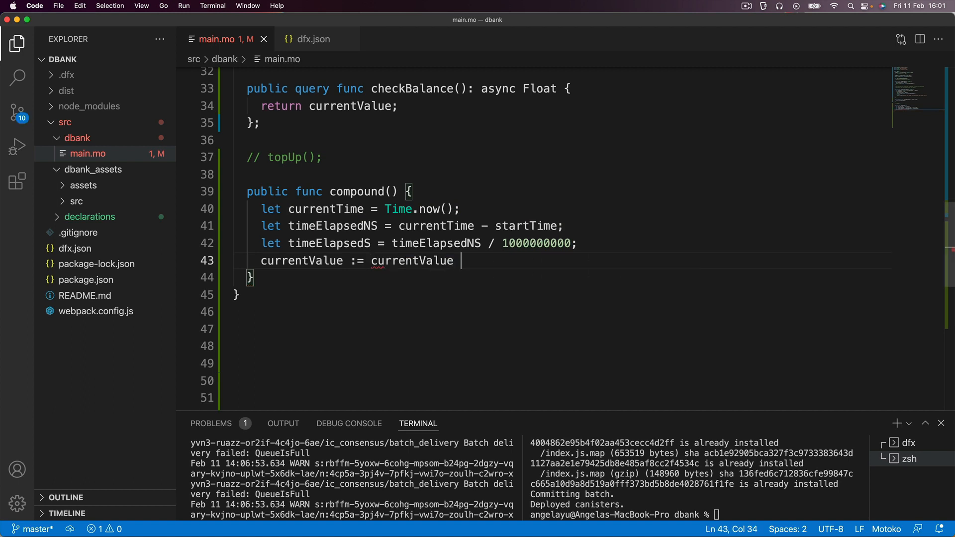
pyautogui.write('*')
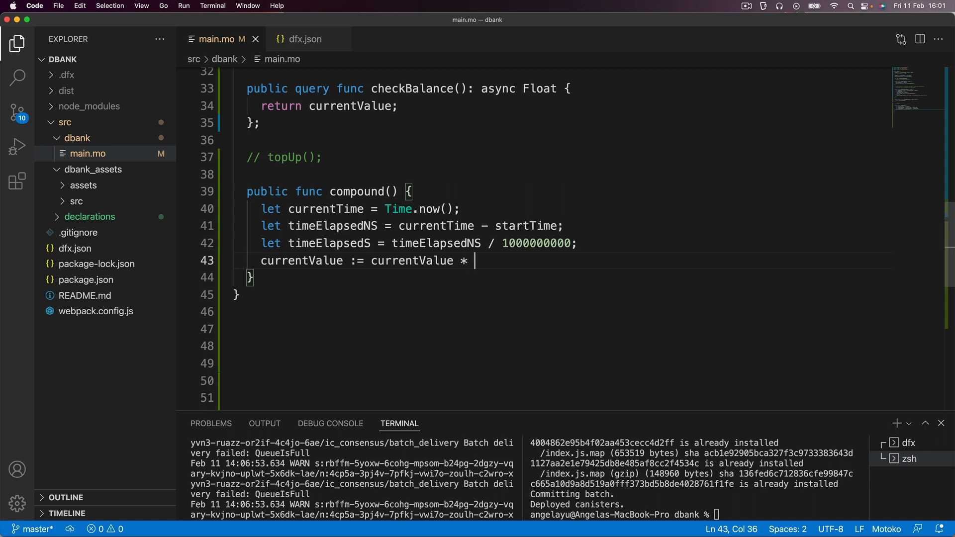
pyautogui.write('1')
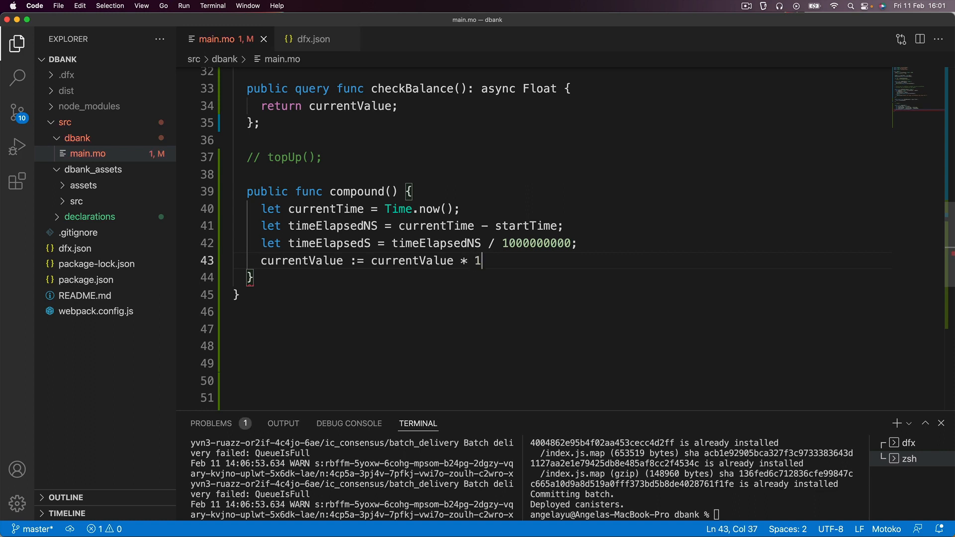
pyautogui.write('.01')
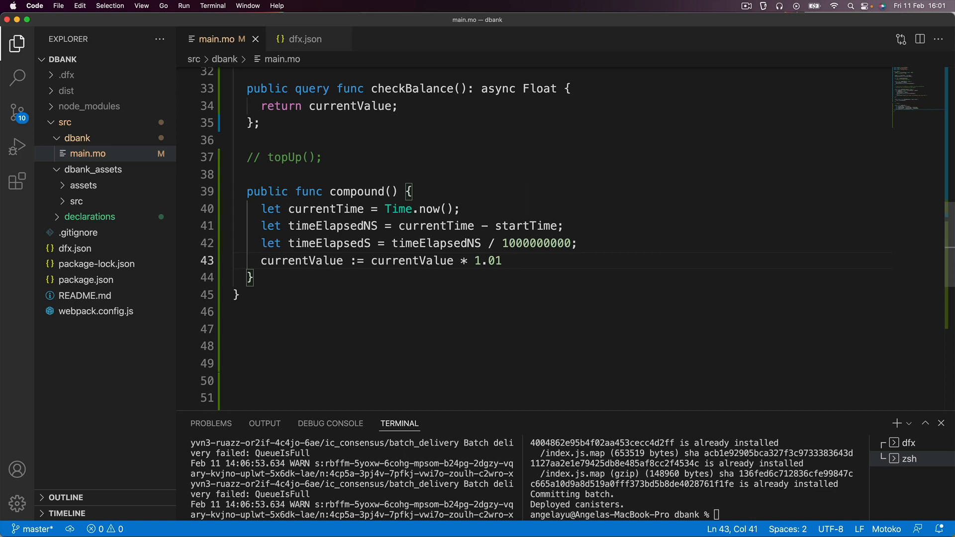
pyautogui.write('*')
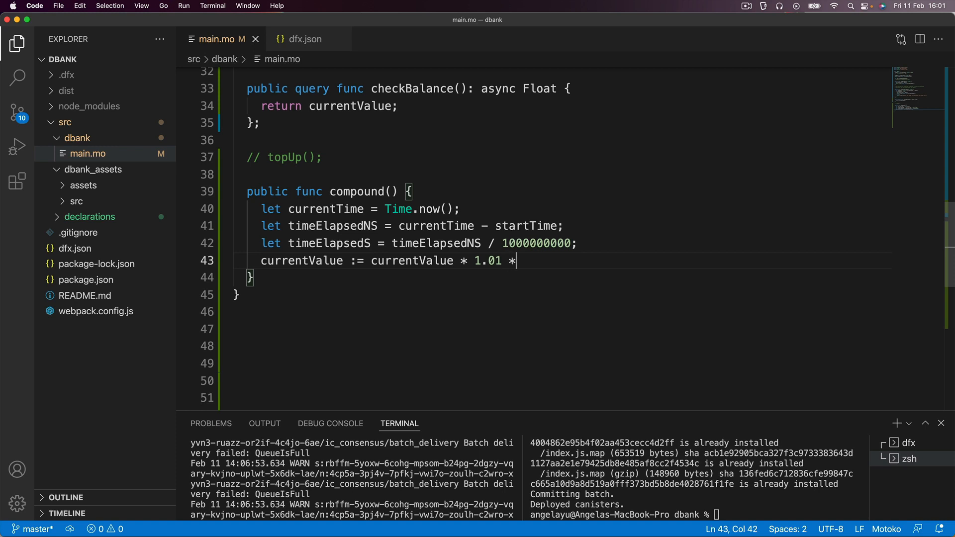
pyautogui.write('*')
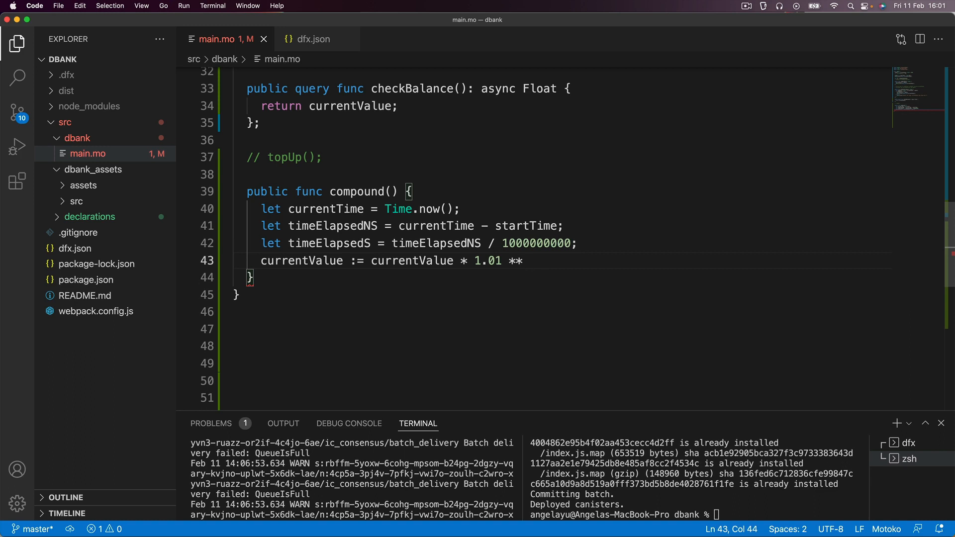
pyautogui.write('timeElapsedS;')
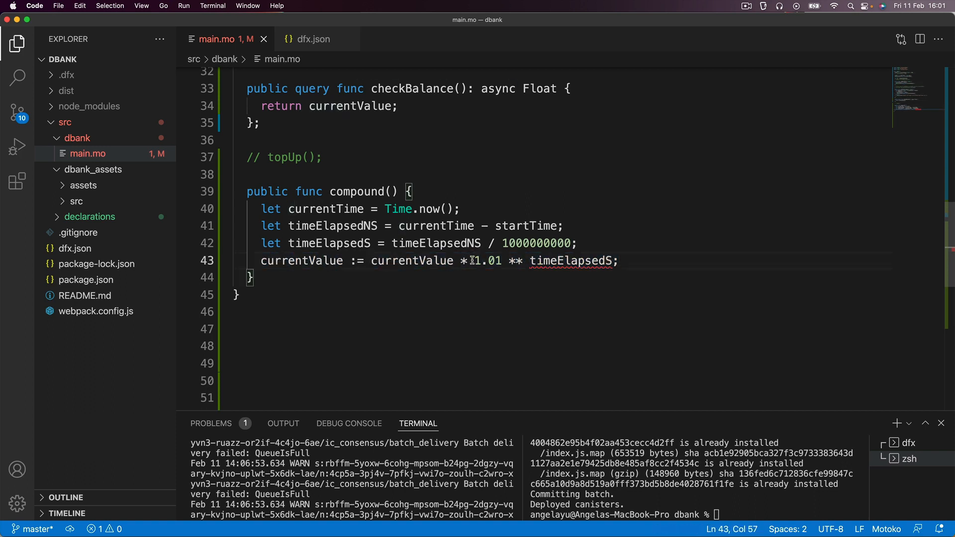
# Wrap 1.01 ** timeElapsedS in parentheses and inspect the type error on 1.01
pyautogui.moveTo(474, 261); pyautogui.dragTo(615, 260)
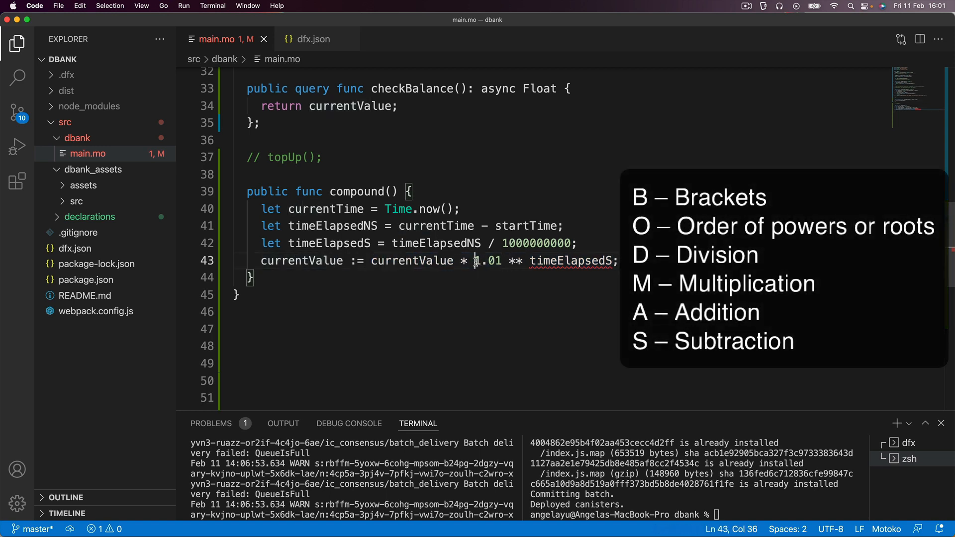
pyautogui.write('(')
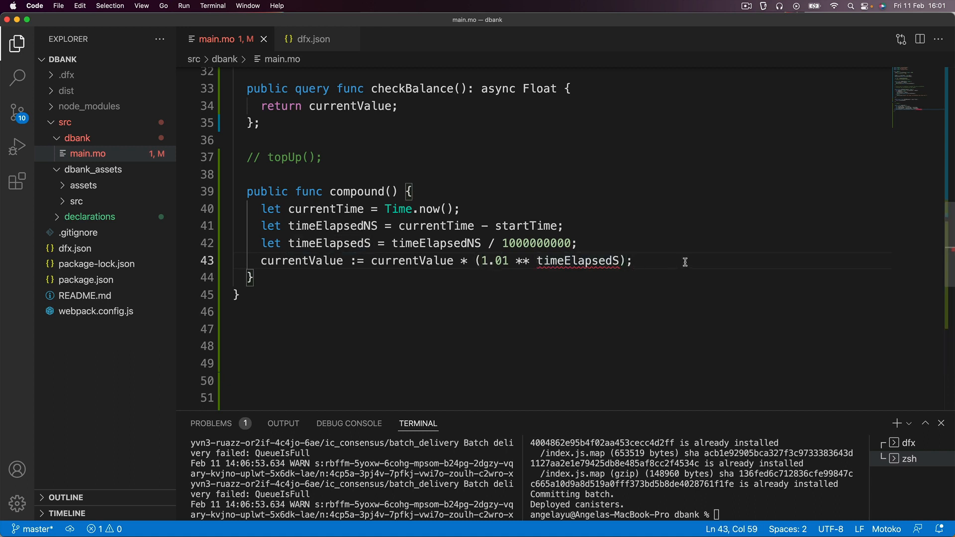
pyautogui.moveTo(477, 261); pyautogui.dragTo(622, 260)
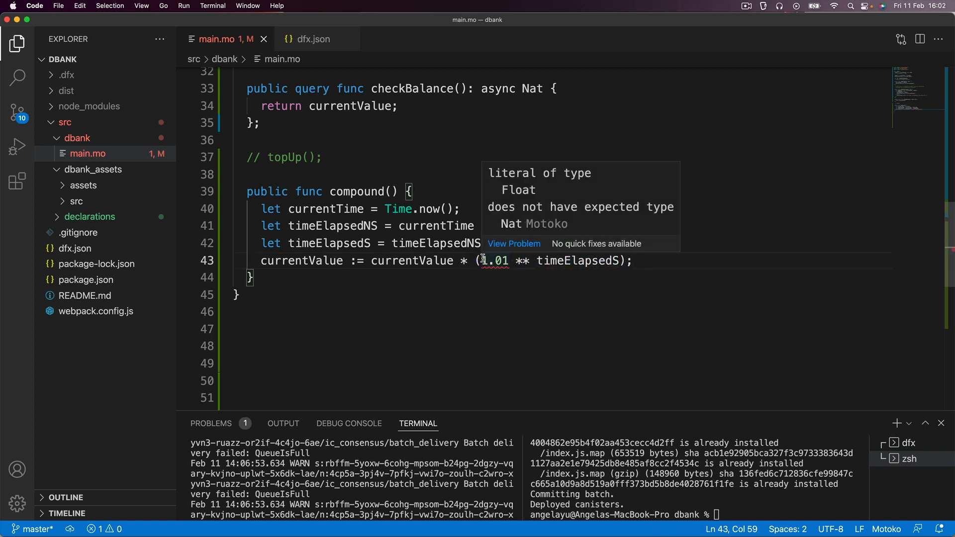
pyautogui.moveTo(505, 196)
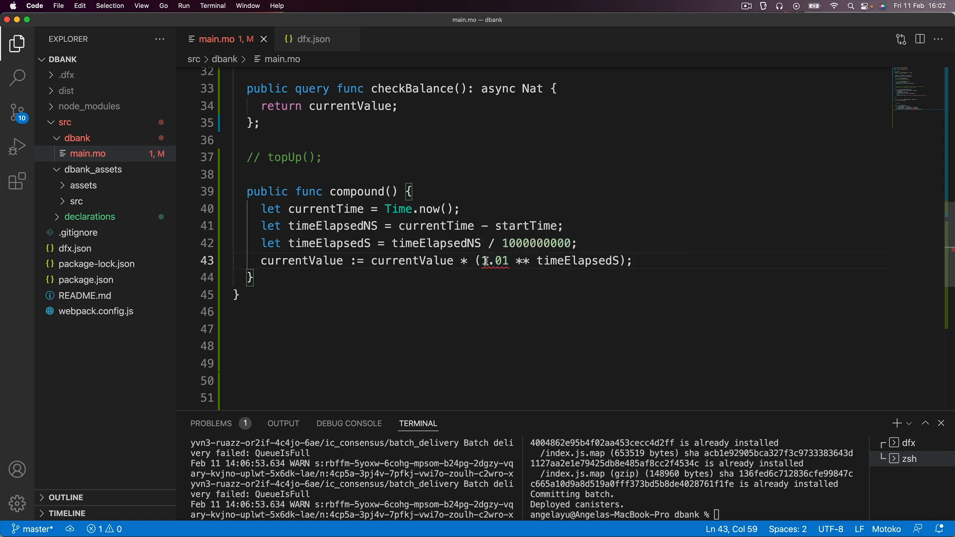
pyautogui.doubleClick(494, 261)
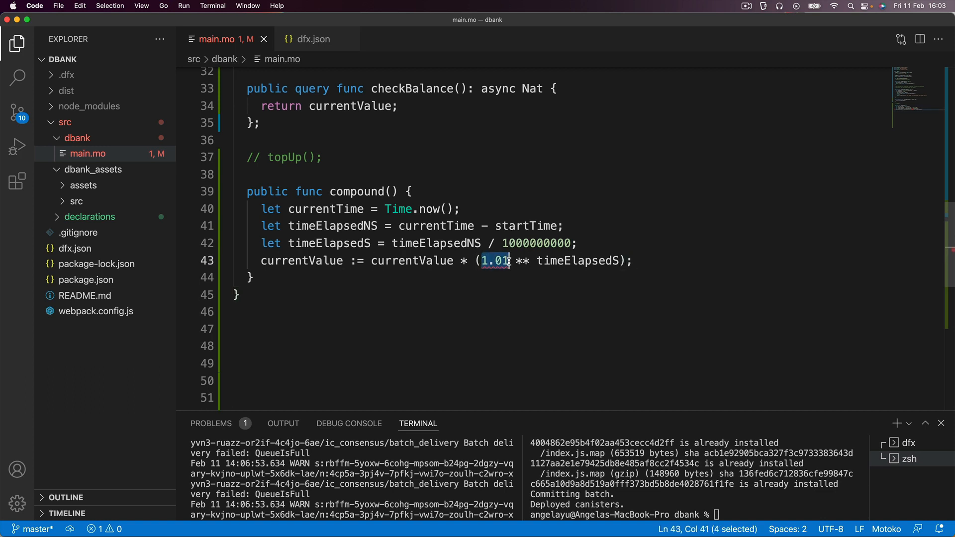
pyautogui.moveTo(511, 261); pyautogui.dragTo(617, 261)
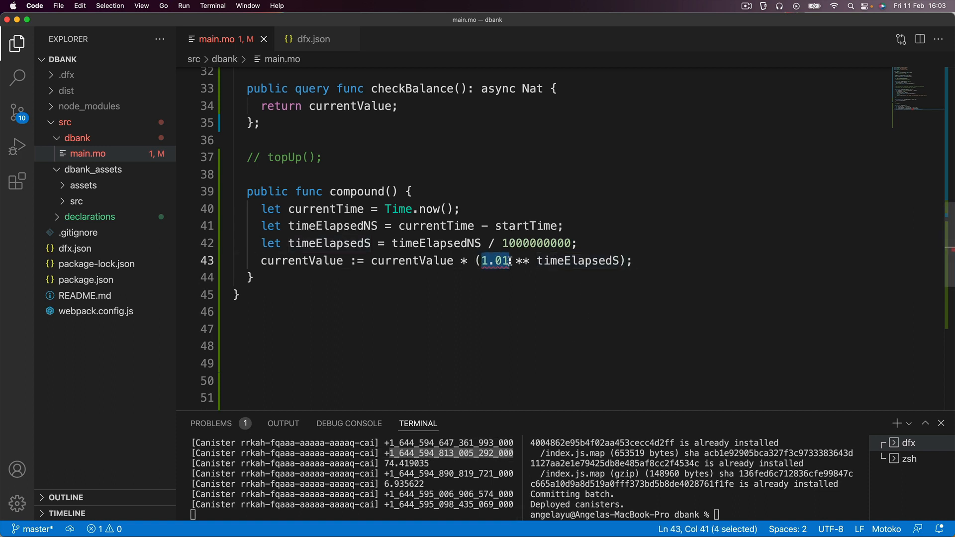
pyautogui.moveTo(495, 260)
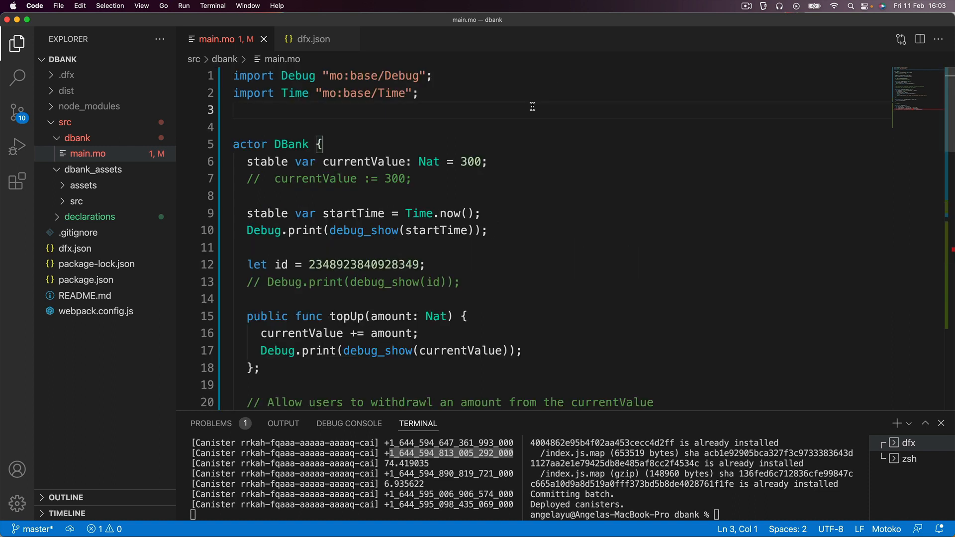
# Add the line import Float "mo:base/Float"; near the top of main.mo
pyautogui.write('import F')
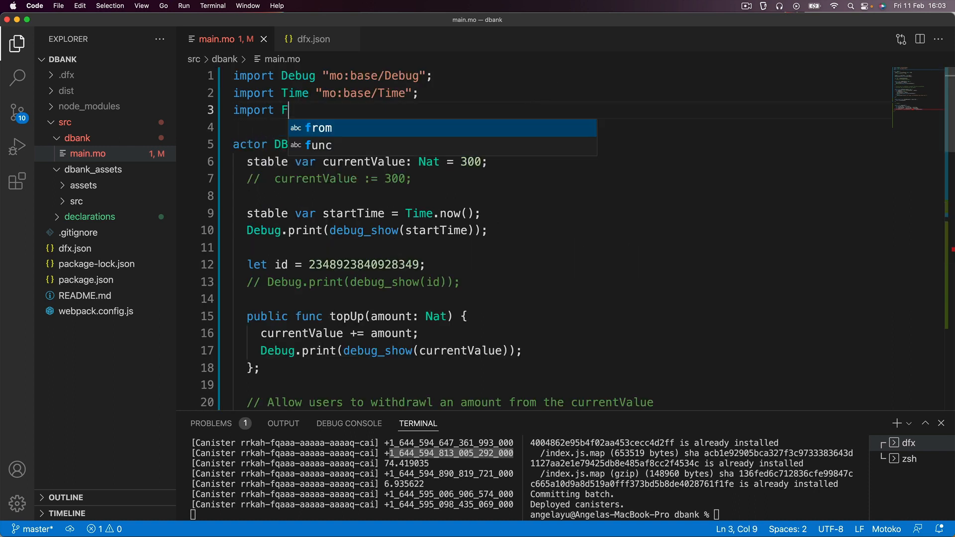
pyautogui.write('loat "mo')
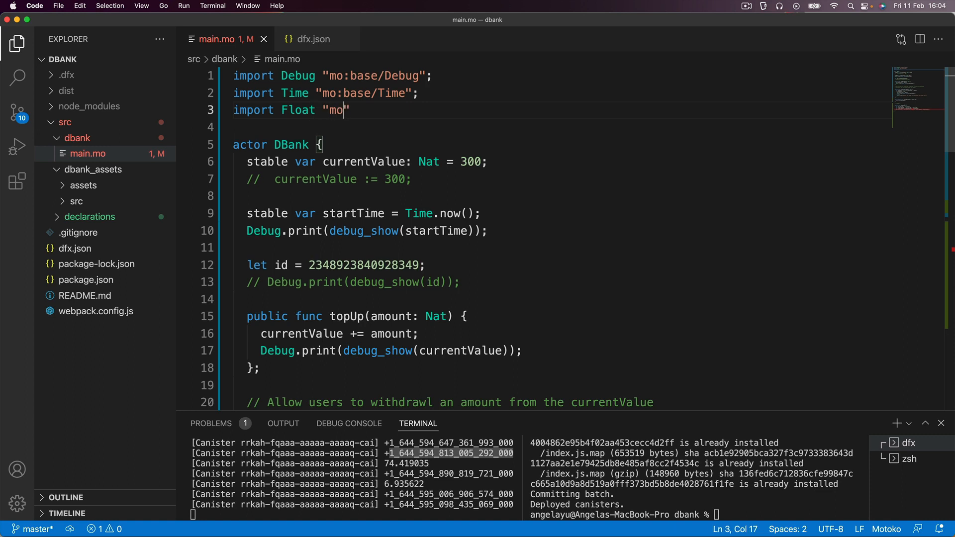
pyautogui.write(':base/')
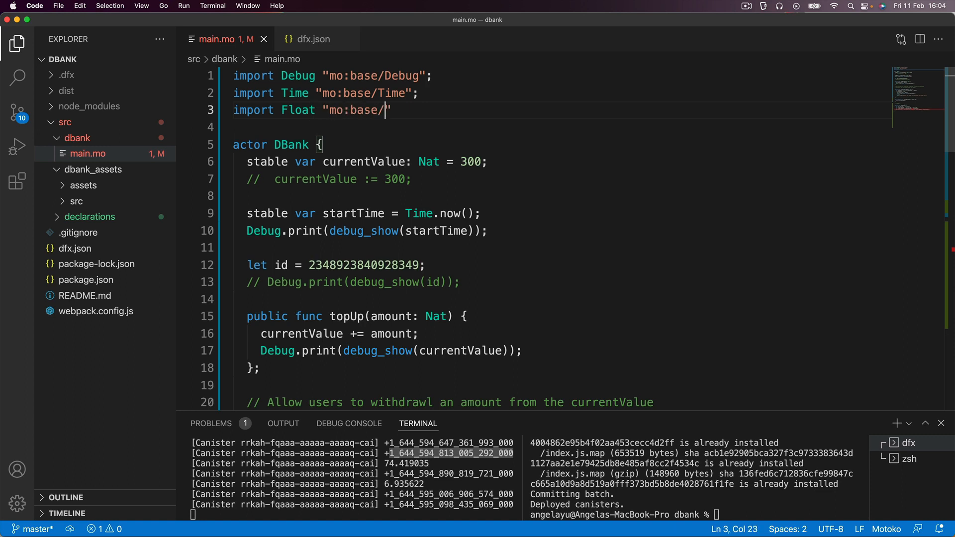
pyautogui.write('Float"')
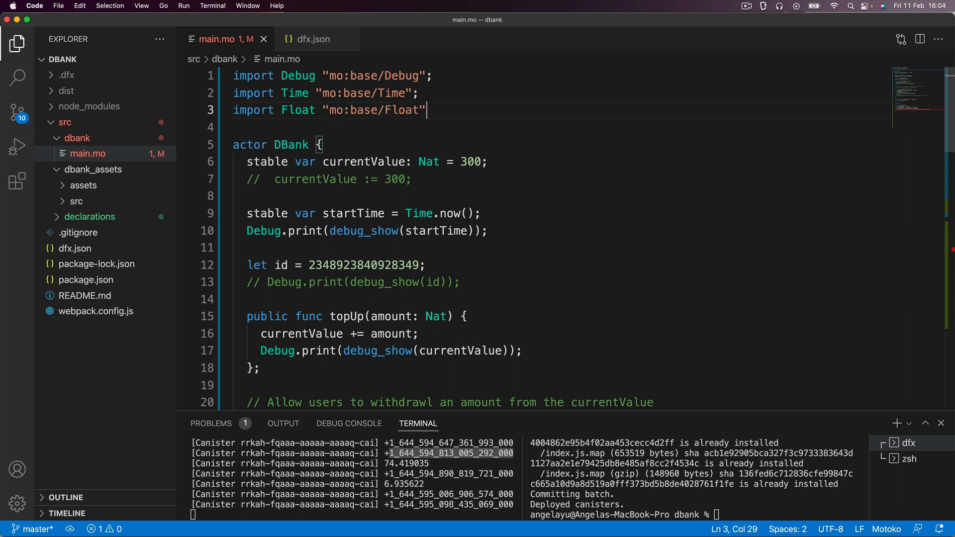
# Wrap timeElapsedS in Float.fromInt( ) inside the compound formula
pyautogui.scroll(-3)
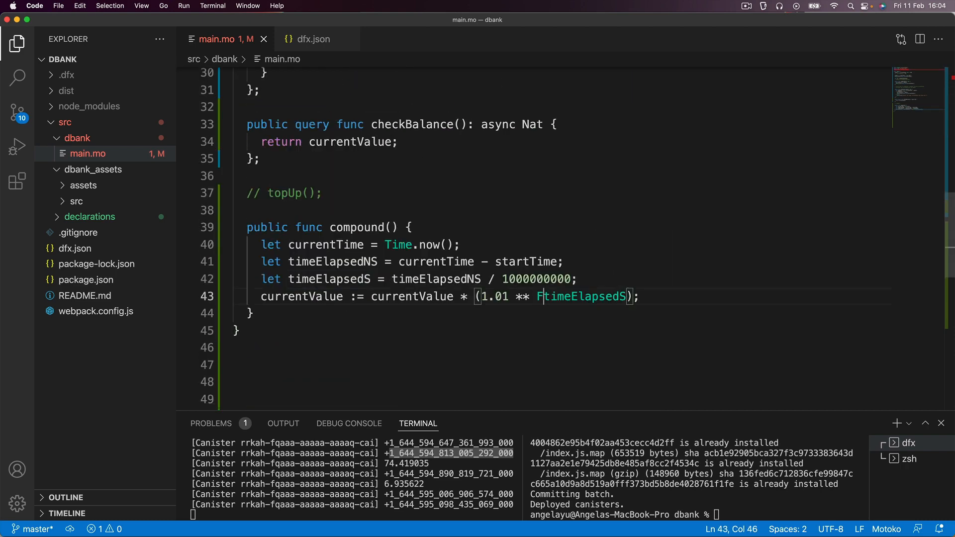
pyautogui.write('loat.')
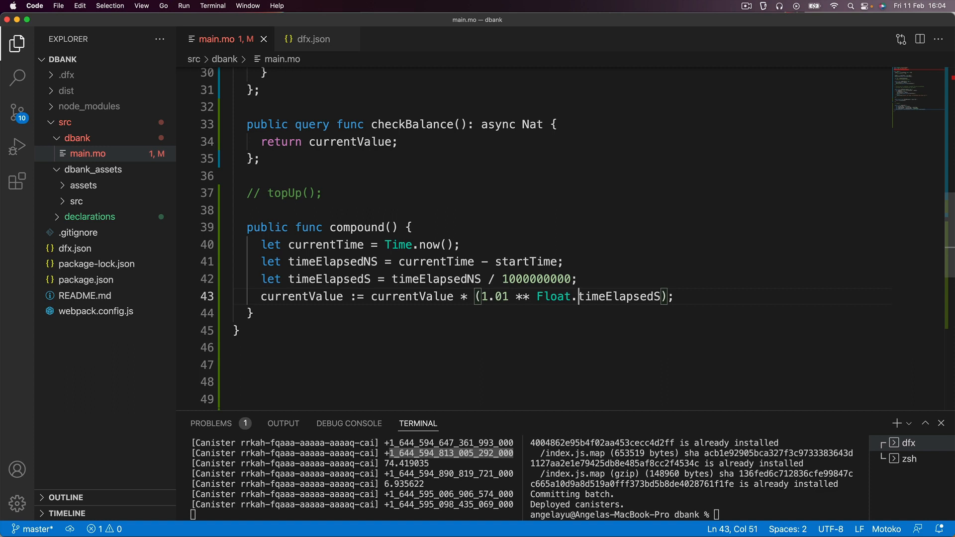
pyautogui.write('from')
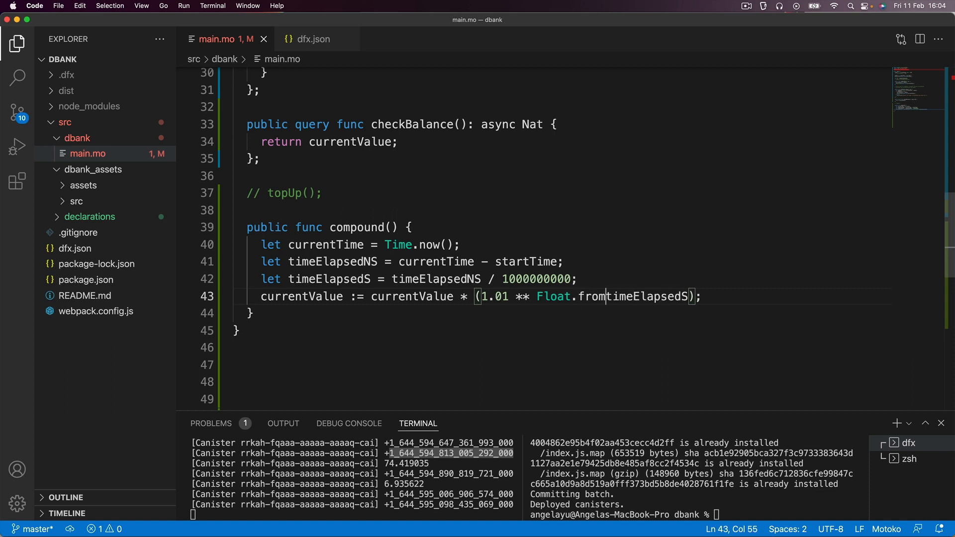
pyautogui.write('Int(')
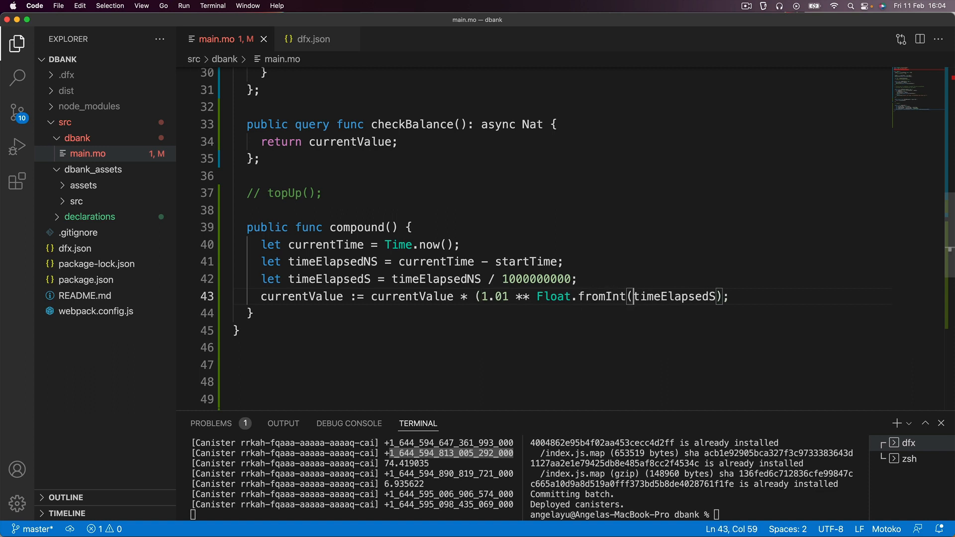
pyautogui.click(725, 297)
pyautogui.write(')')
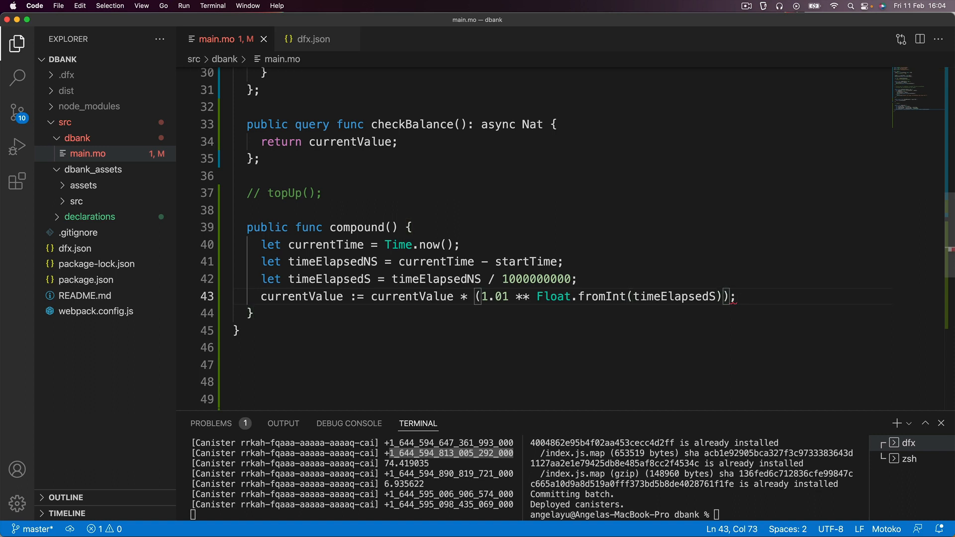
pyautogui.doubleClick(554, 296)
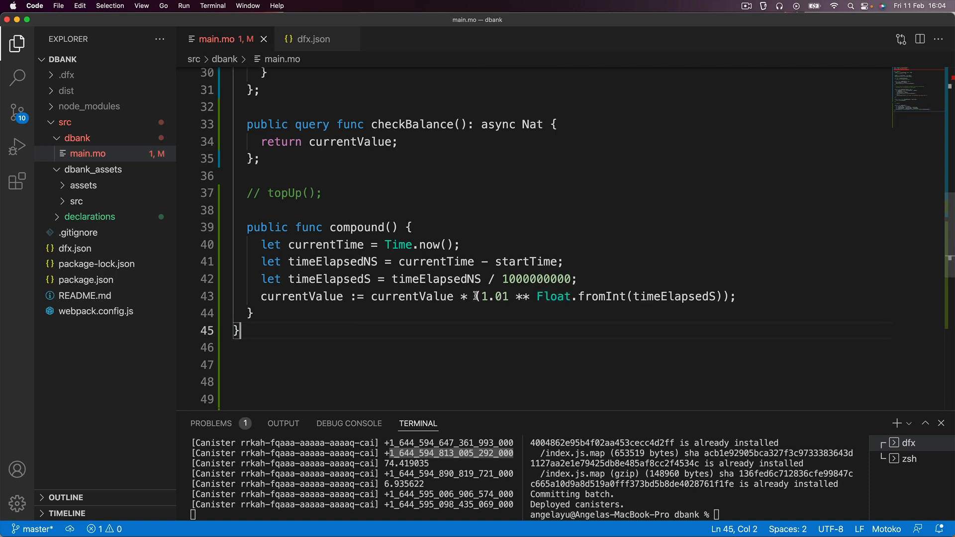
pyautogui.moveTo(481, 296); pyautogui.dragTo(724, 296)
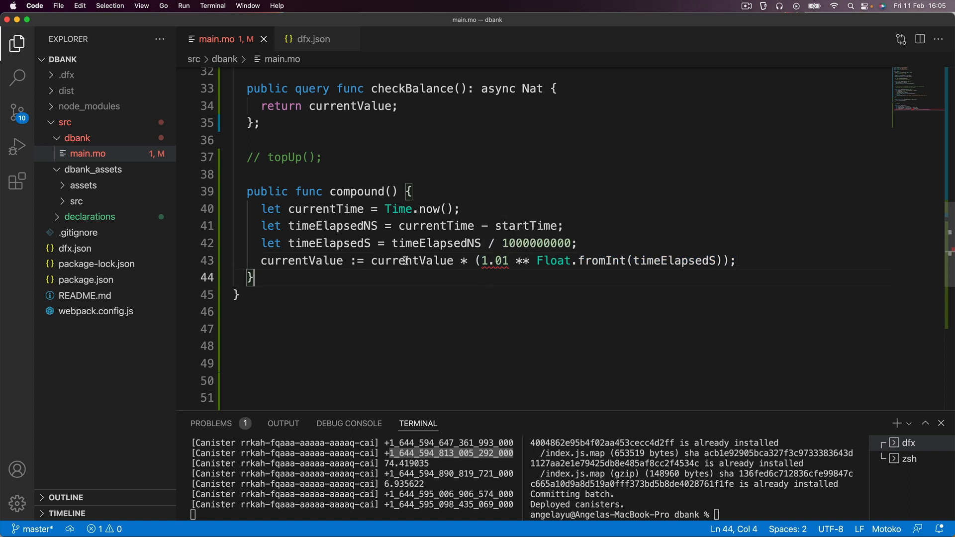
# Finish currentValue := currentValue * (1.01 ** Float.fromInt(timeElapsedS)); and locate currentValue's Nat declaration
pyautogui.doubleClick(411, 261)
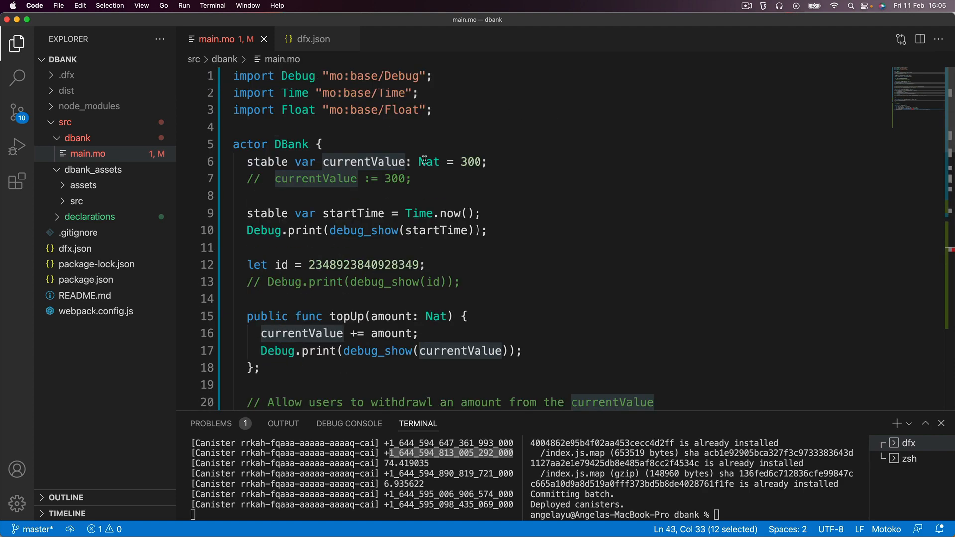
pyautogui.scroll(-3)
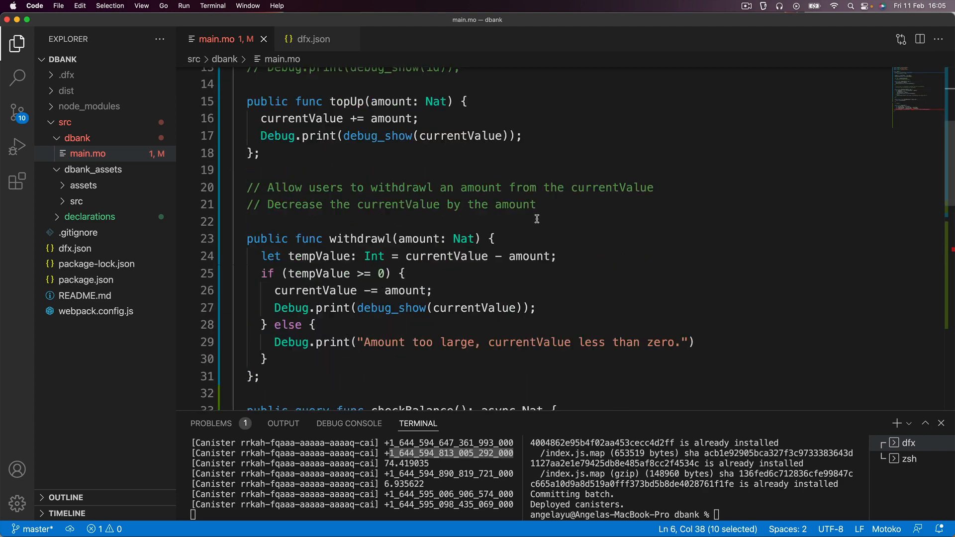
pyautogui.scroll(-3)
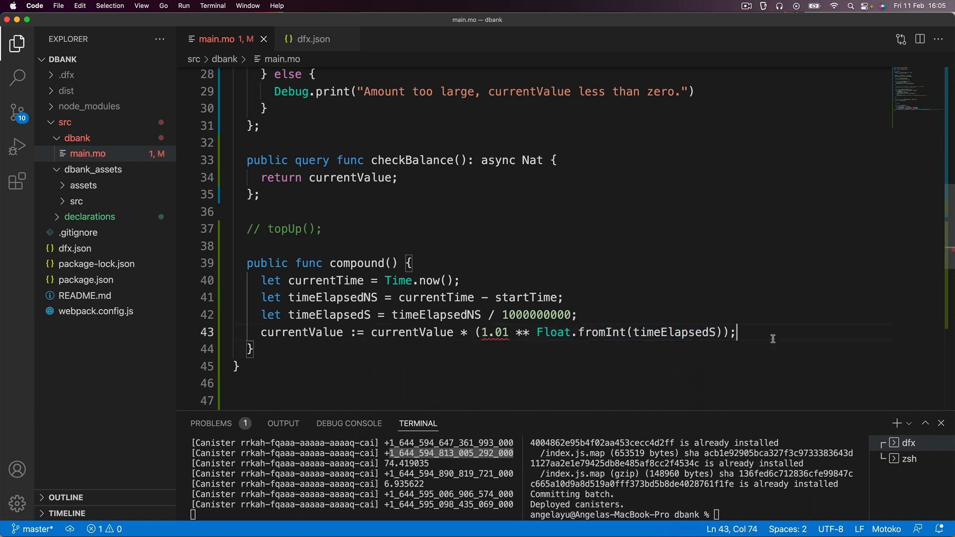
pyautogui.moveTo(478, 333); pyautogui.dragTo(731, 333)
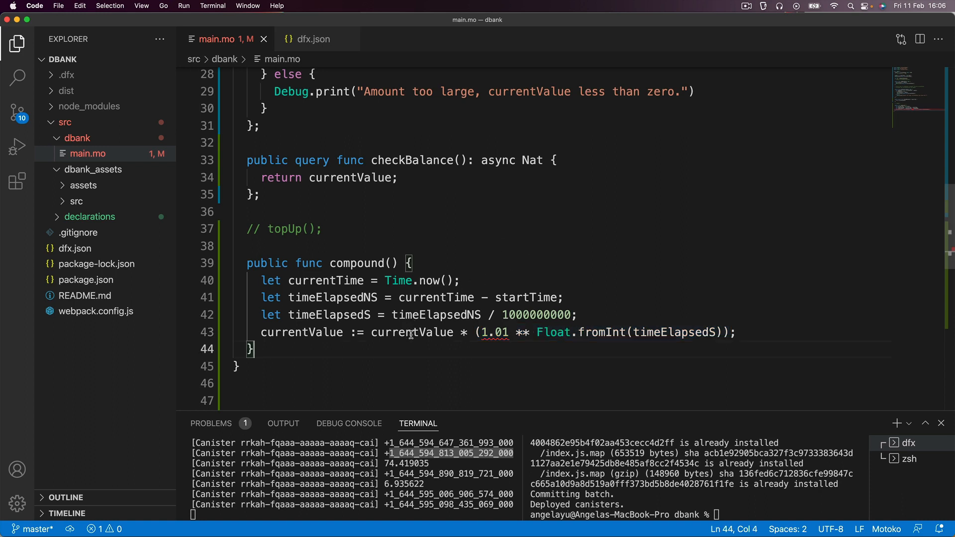
pyautogui.doubleClick(412, 332)
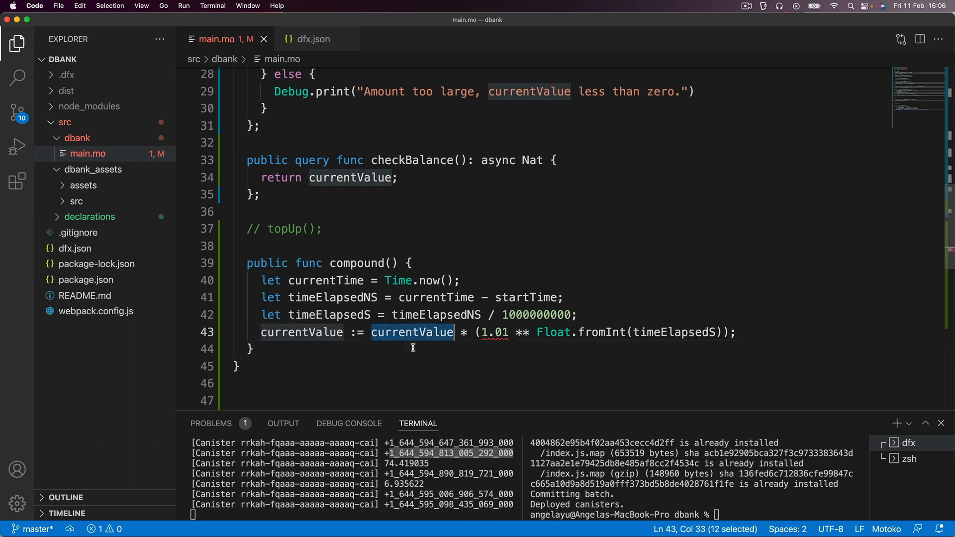
pyautogui.moveTo(450, 305)
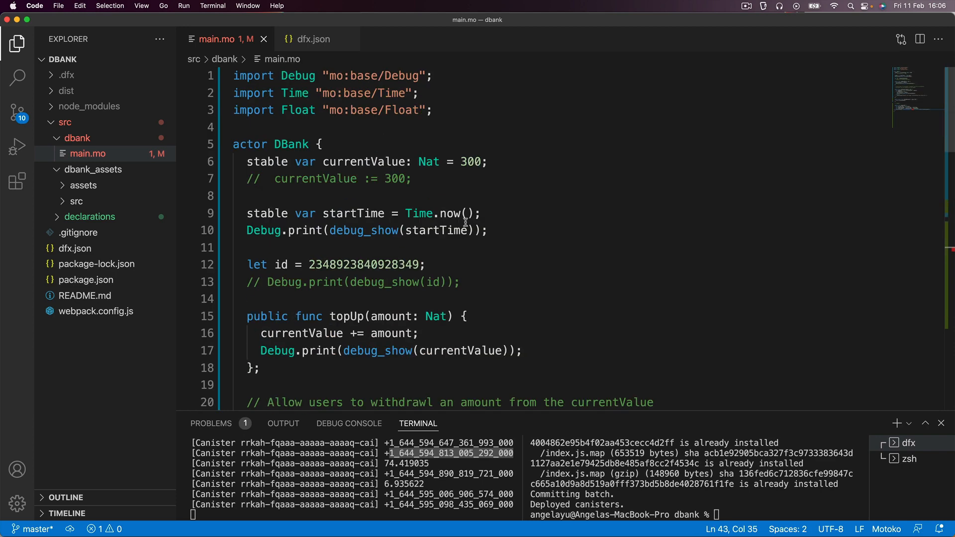
pyautogui.doubleClick(363, 161)
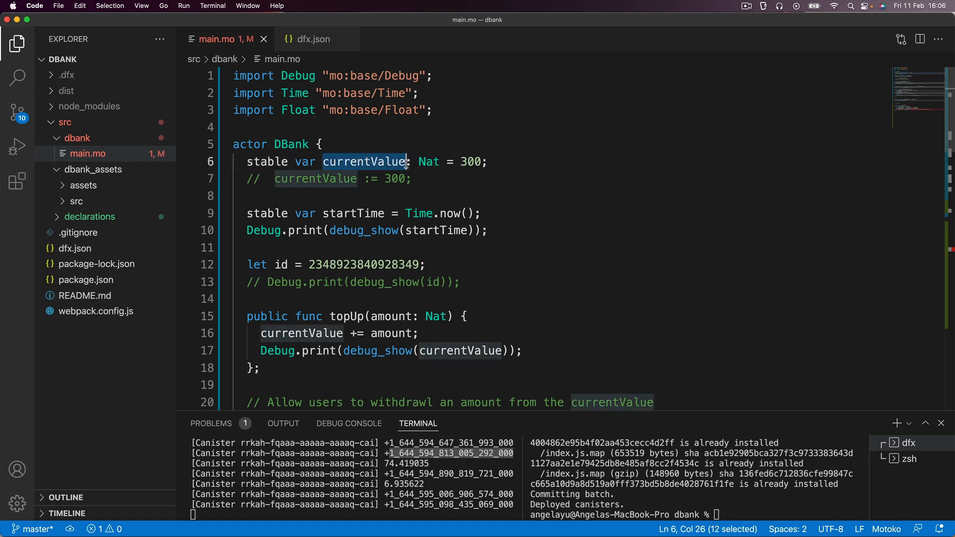
pyautogui.doubleClick(429, 161)
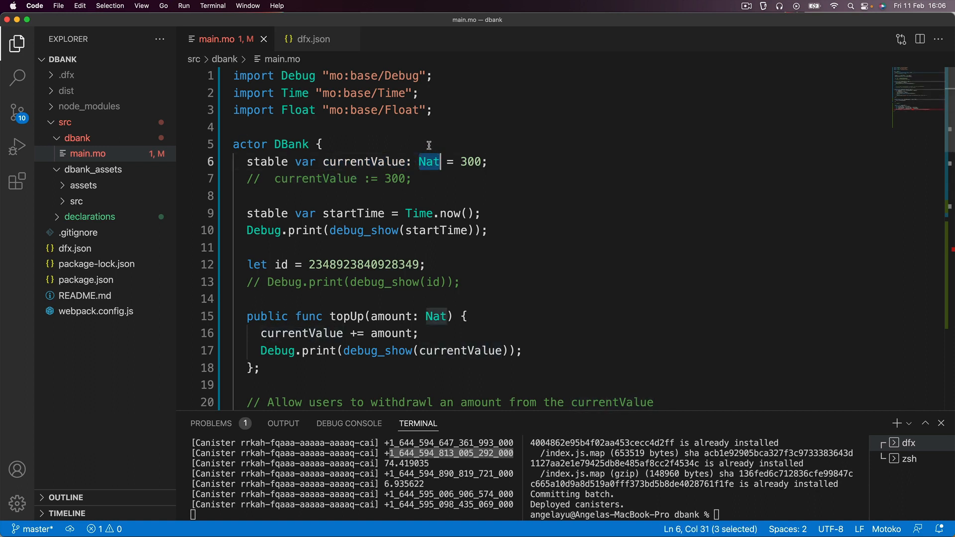
pyautogui.moveTo(422, 171)
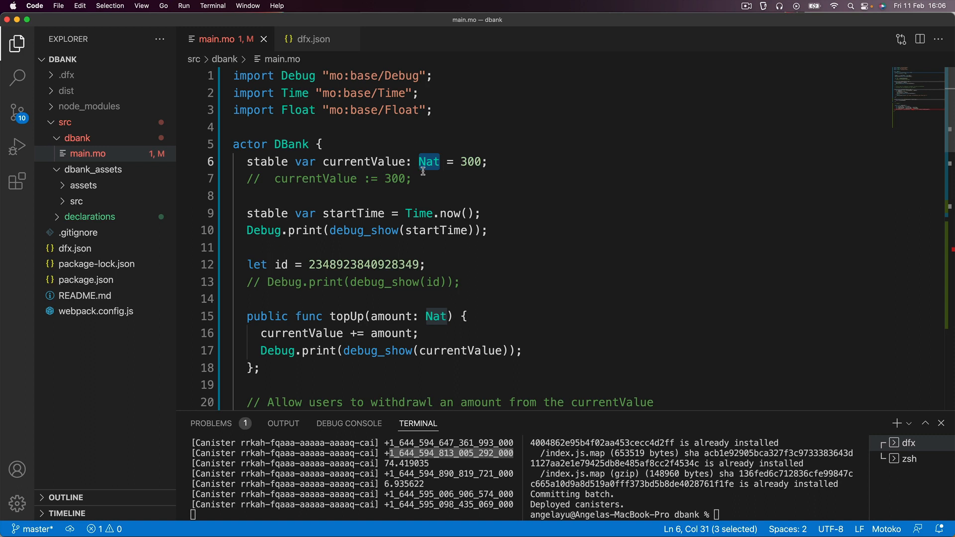
pyautogui.click(486, 161)
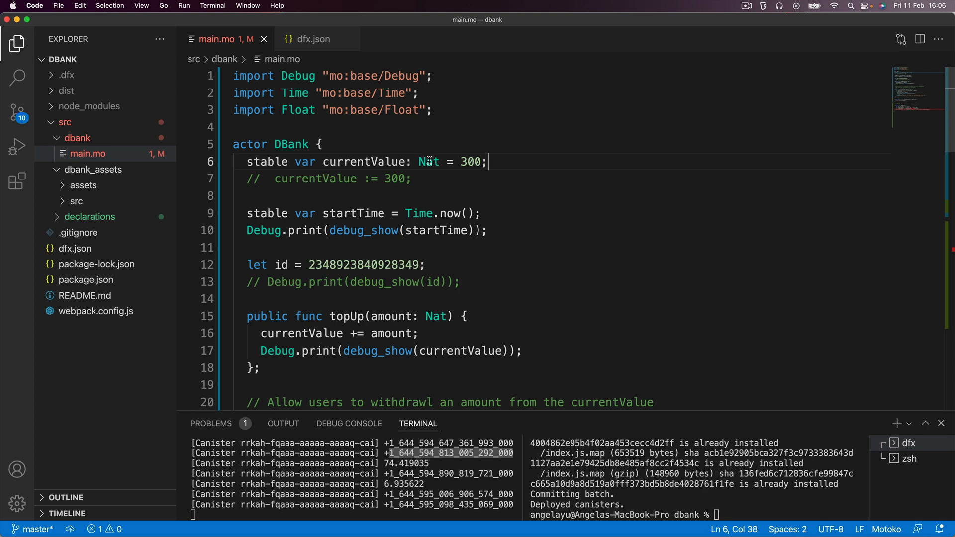
# Change currentValue's stable type from Nat to Float, then review the growth formula
pyautogui.write('Float')
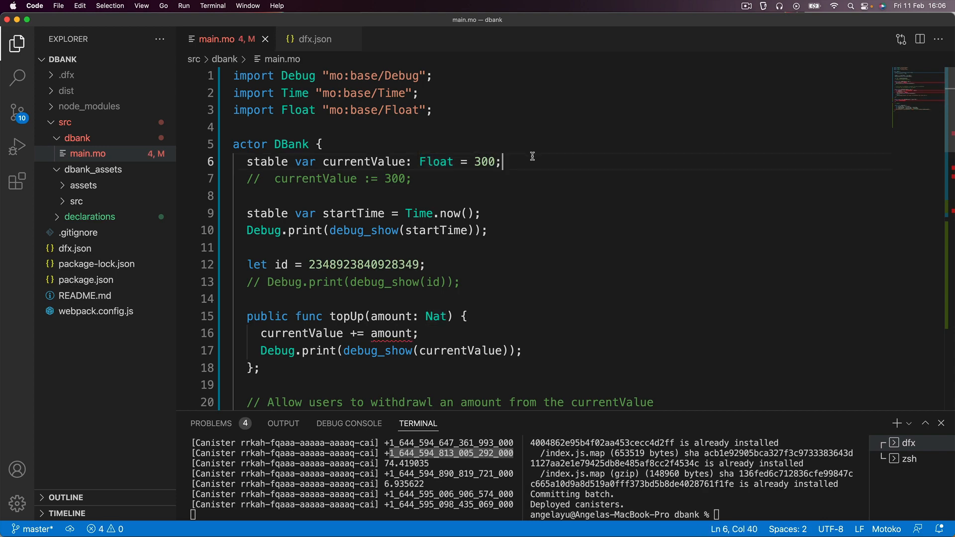
pyautogui.scroll(-3)
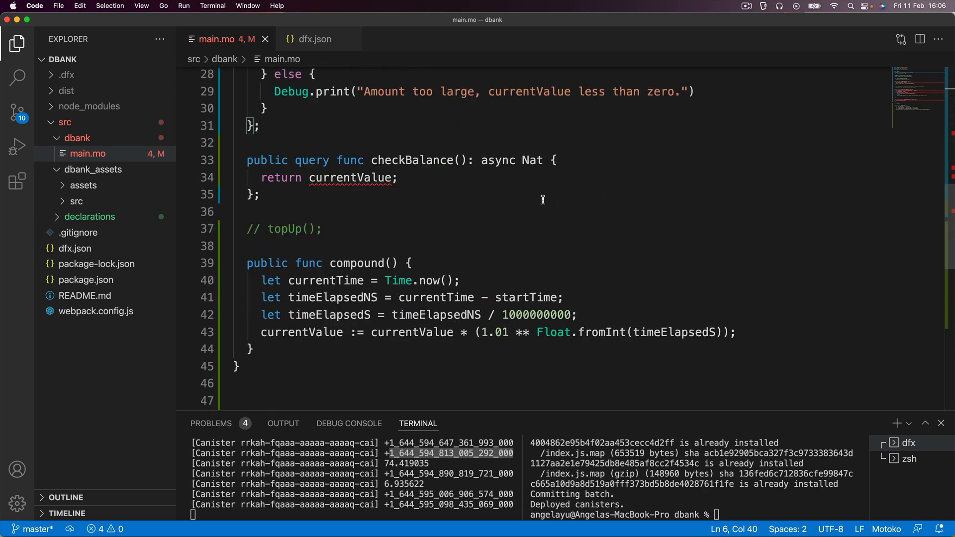
pyautogui.doubleClick(412, 260)
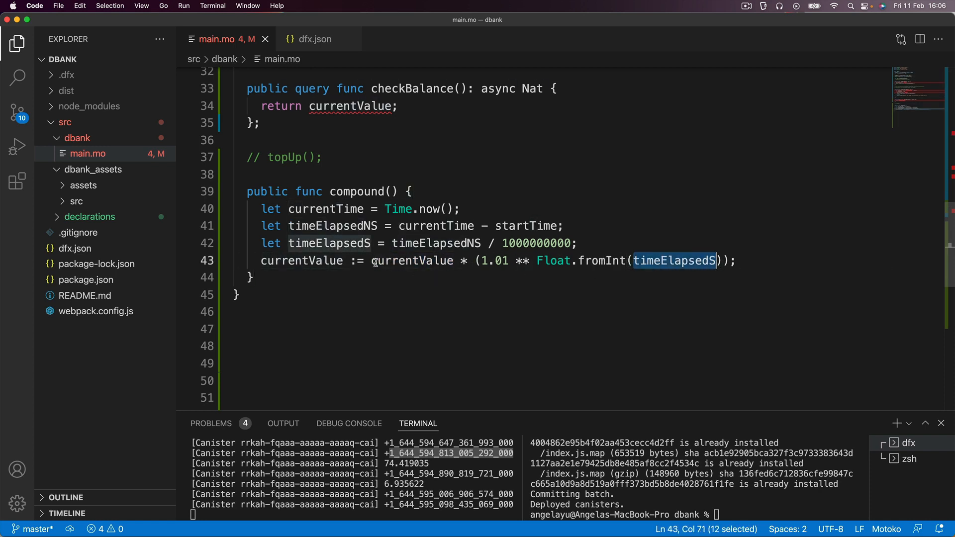
pyautogui.moveTo(379, 261); pyautogui.dragTo(731, 260)
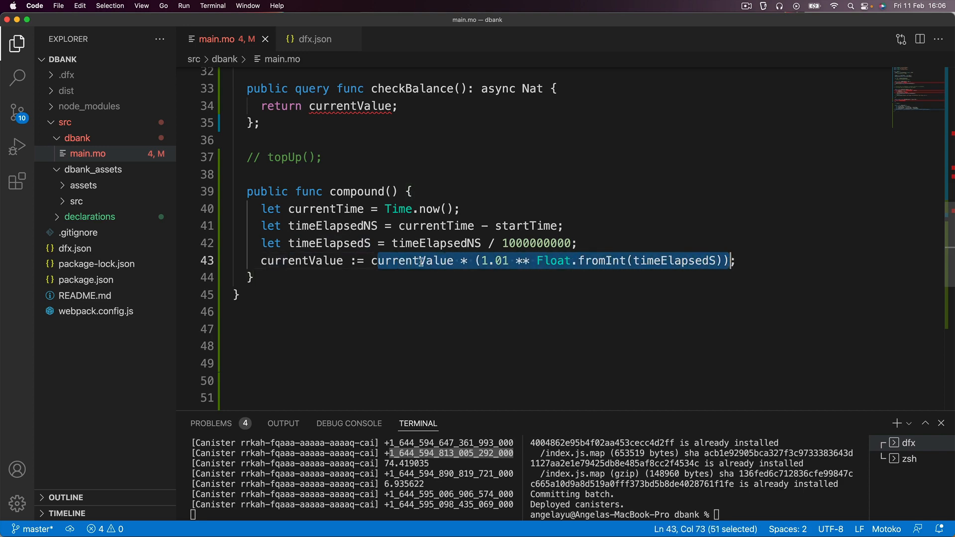
pyautogui.moveTo(420, 260); pyautogui.dragTo(261, 261)
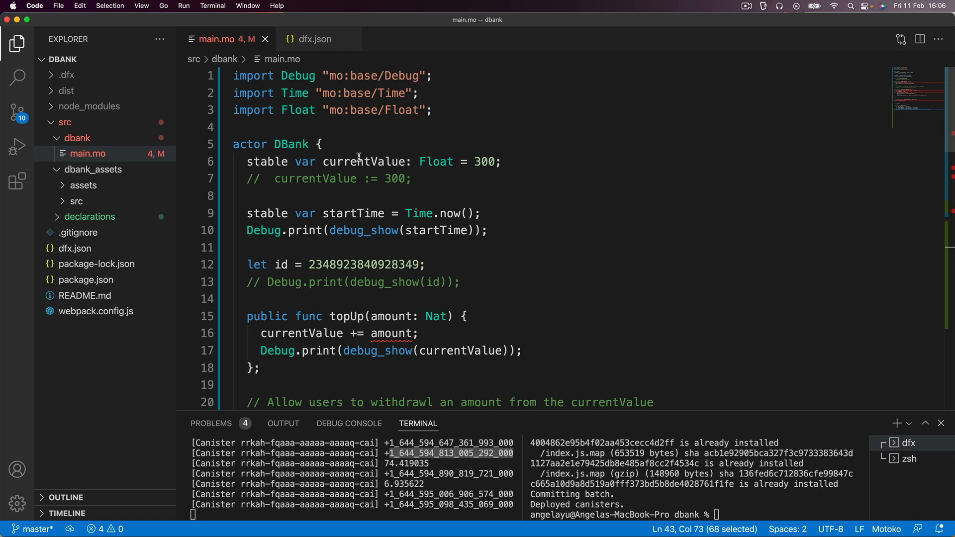
pyautogui.tripleClick(366, 162)
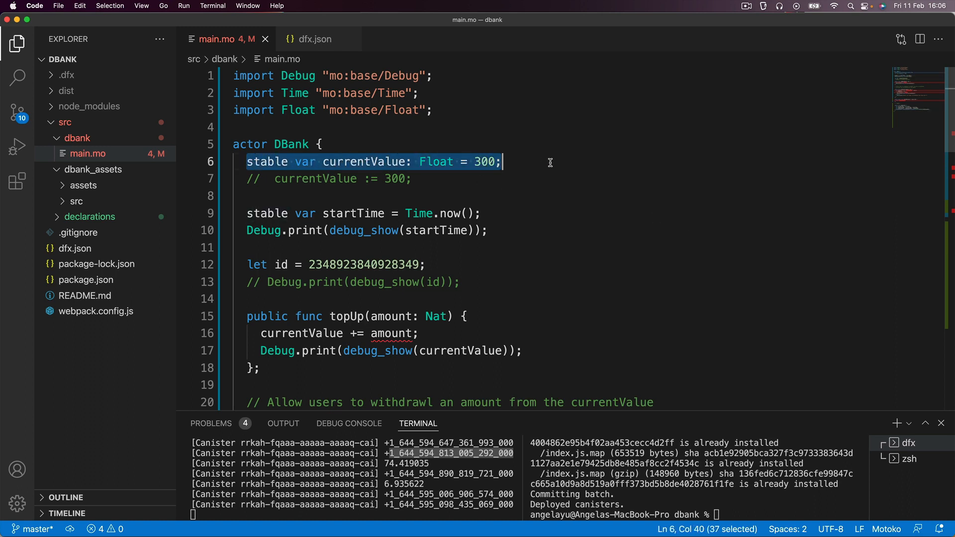
pyautogui.click(555, 169)
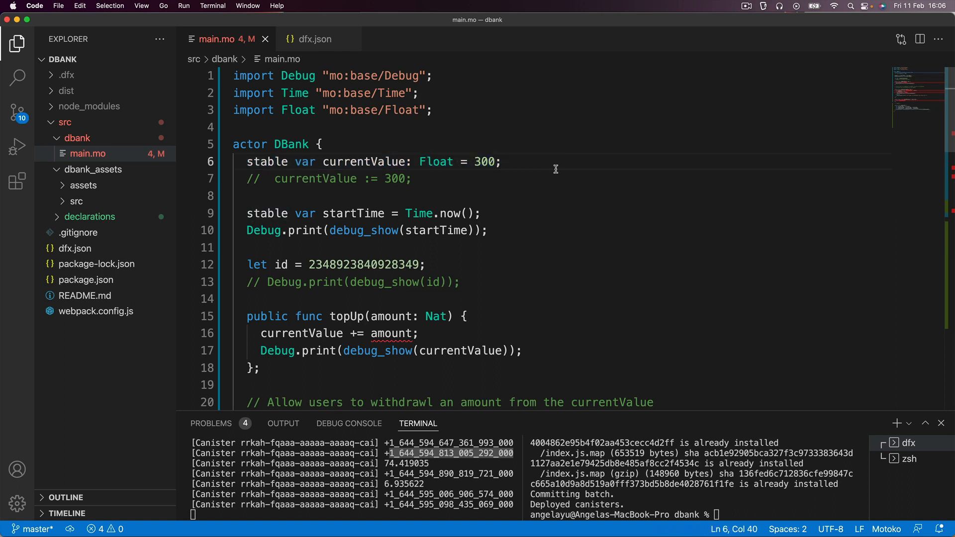
pyautogui.scroll(-3)
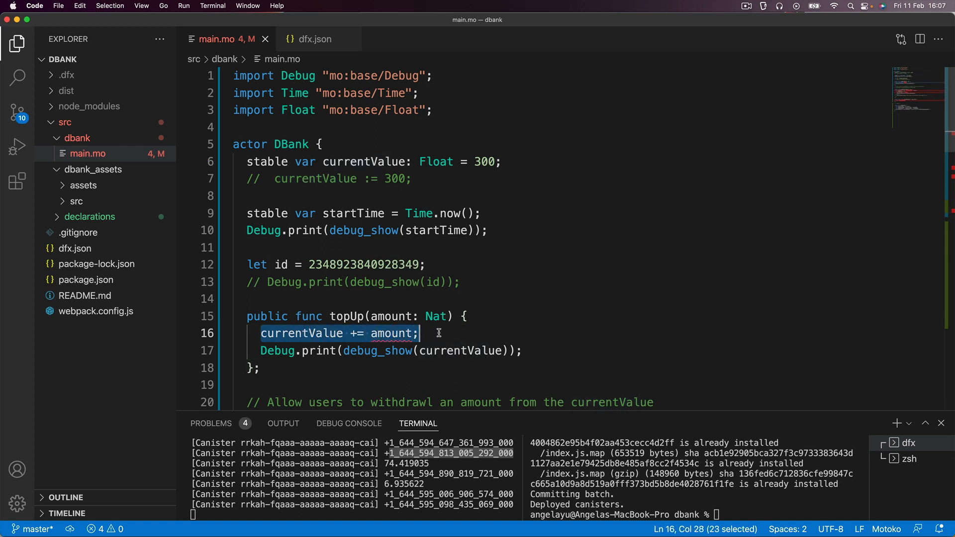
# Change topUp and withdrawl amounts, tempValue, and checkBalance's return type to Float
pyautogui.doubleClick(436, 316)
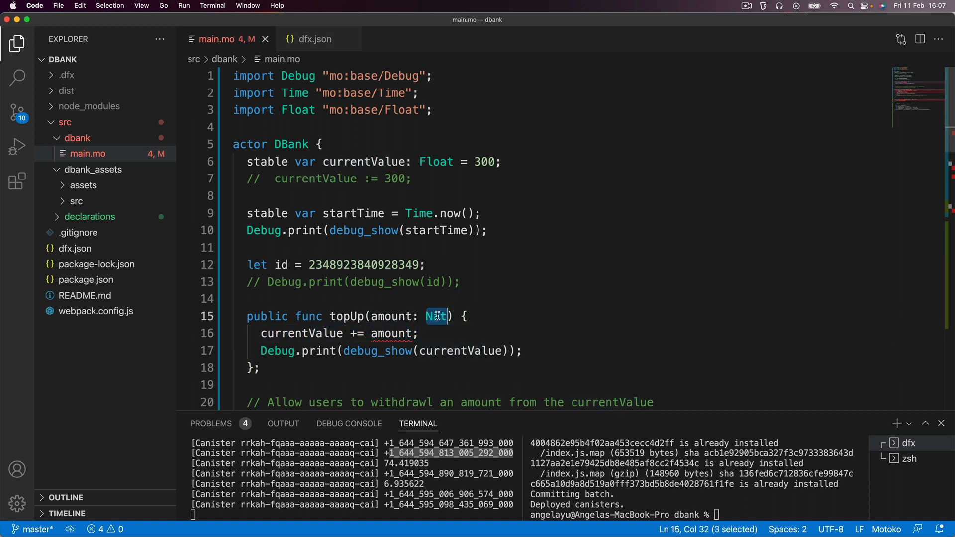
pyautogui.write('Float')
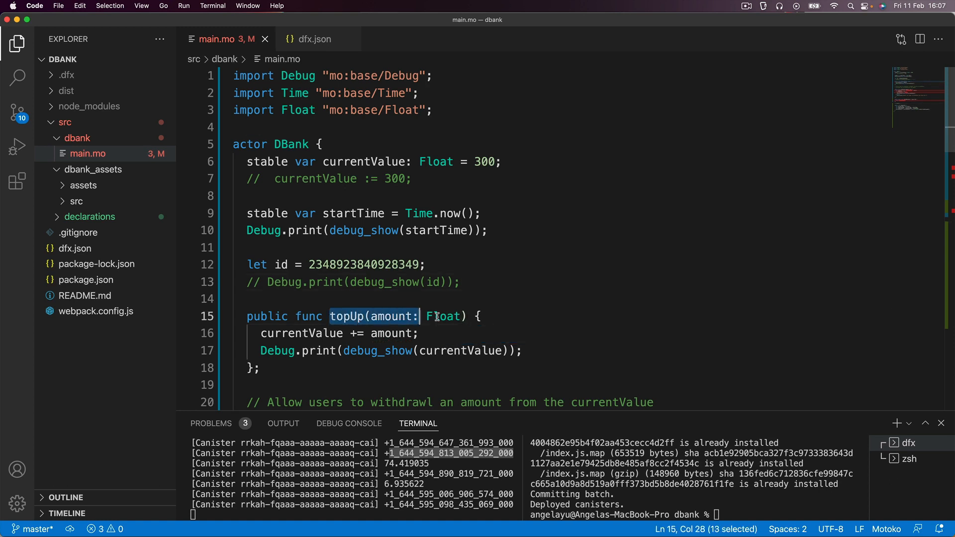
pyautogui.moveTo(420, 317); pyautogui.dragTo(483, 317)
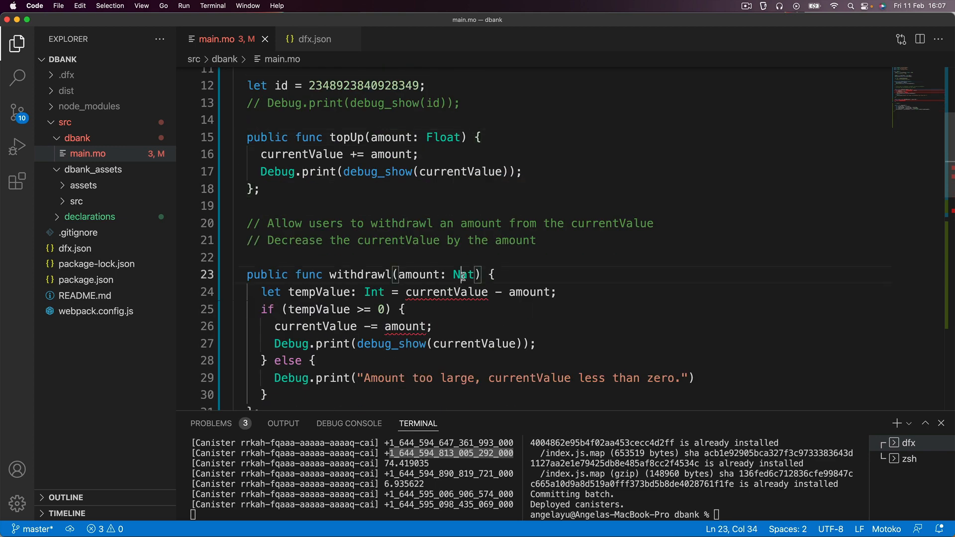
pyautogui.write('Flo')
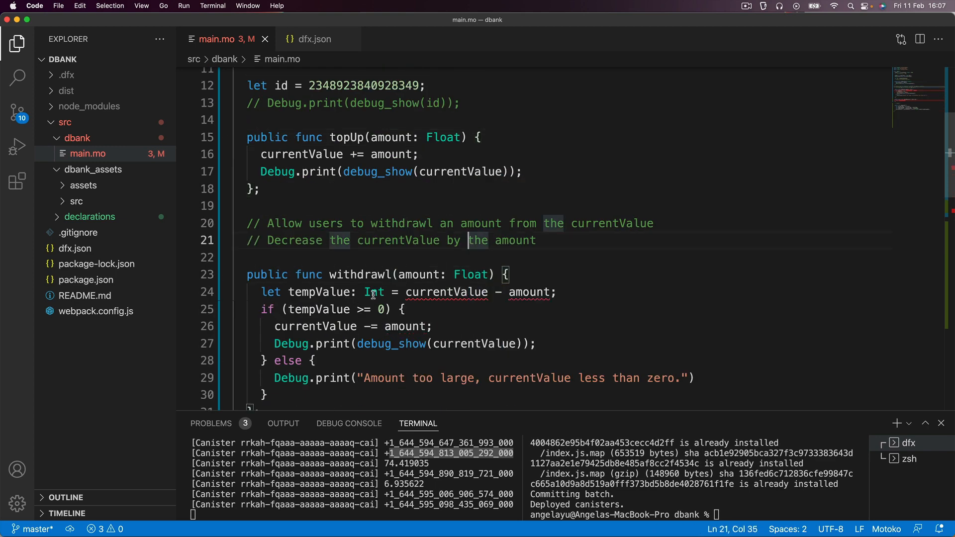
pyautogui.write('Float')
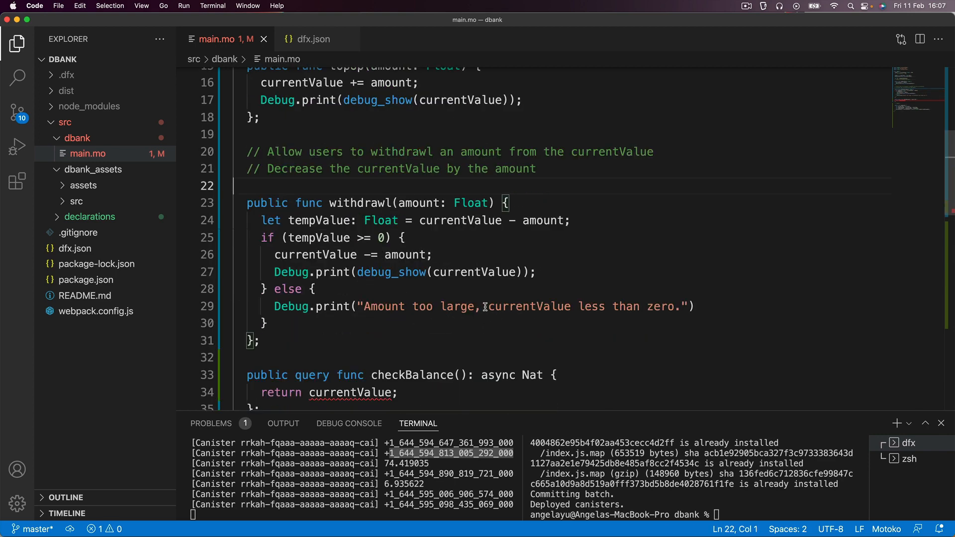
pyautogui.doubleClick(530, 303)
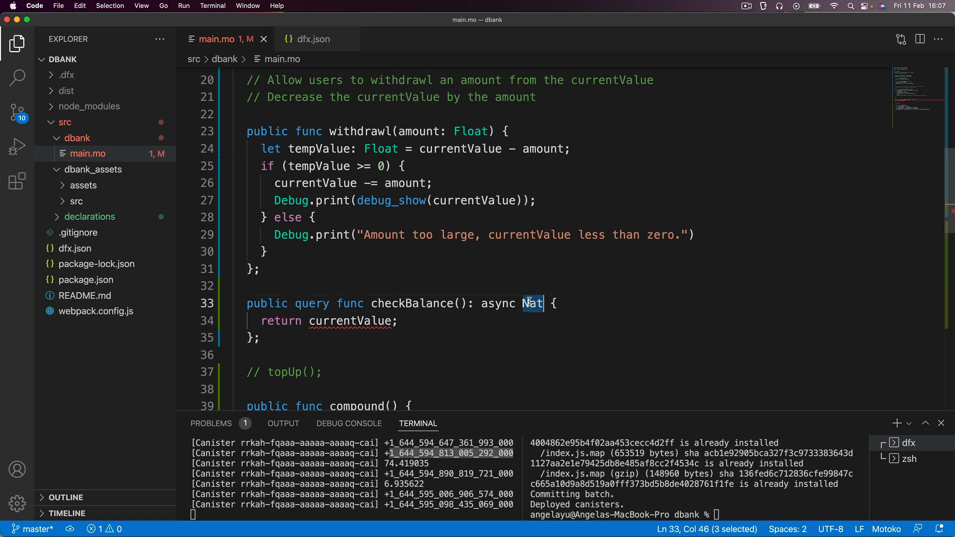
pyautogui.write('Float')
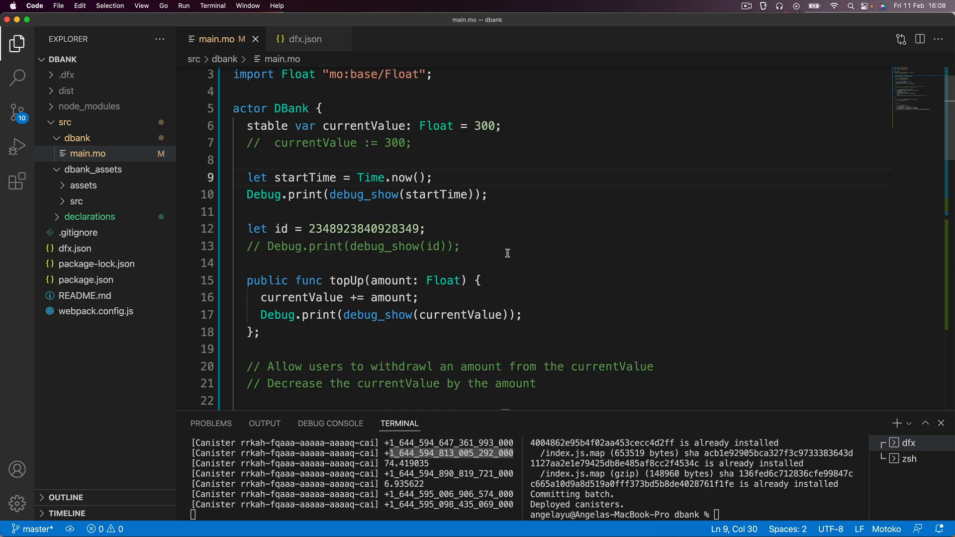
# Select the whole currentValue update line in compound()
pyautogui.scroll(-3)
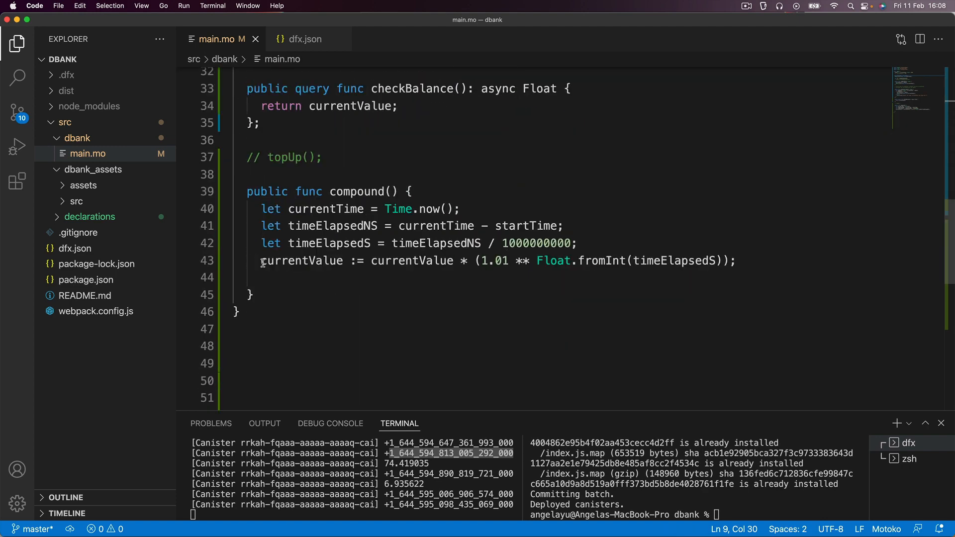
pyautogui.moveTo(261, 261); pyautogui.dragTo(735, 261)
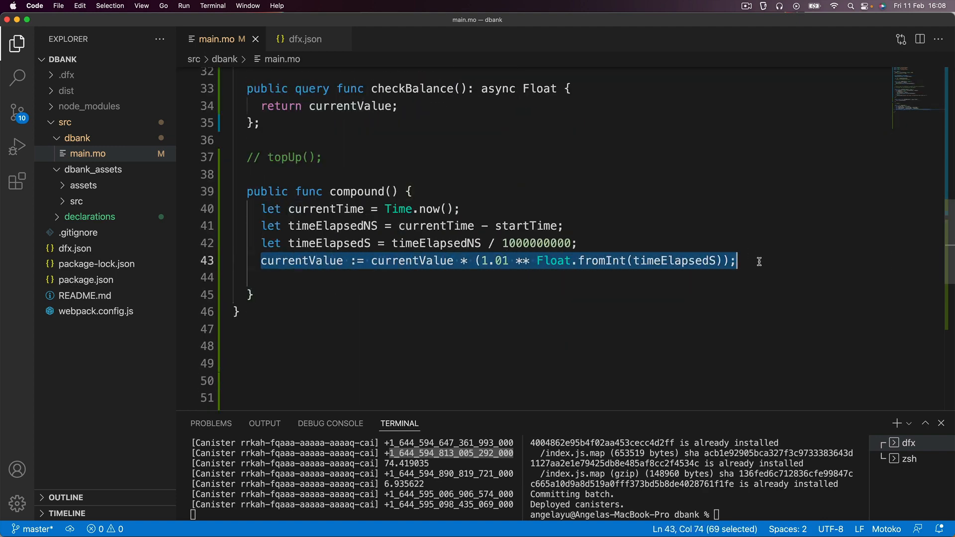
pyautogui.click(262, 226)
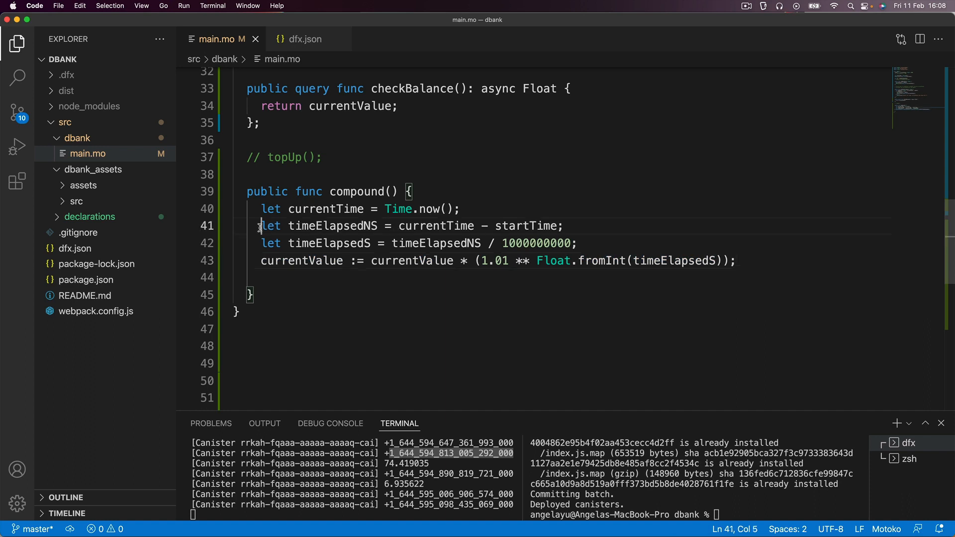
pyautogui.click(530, 226)
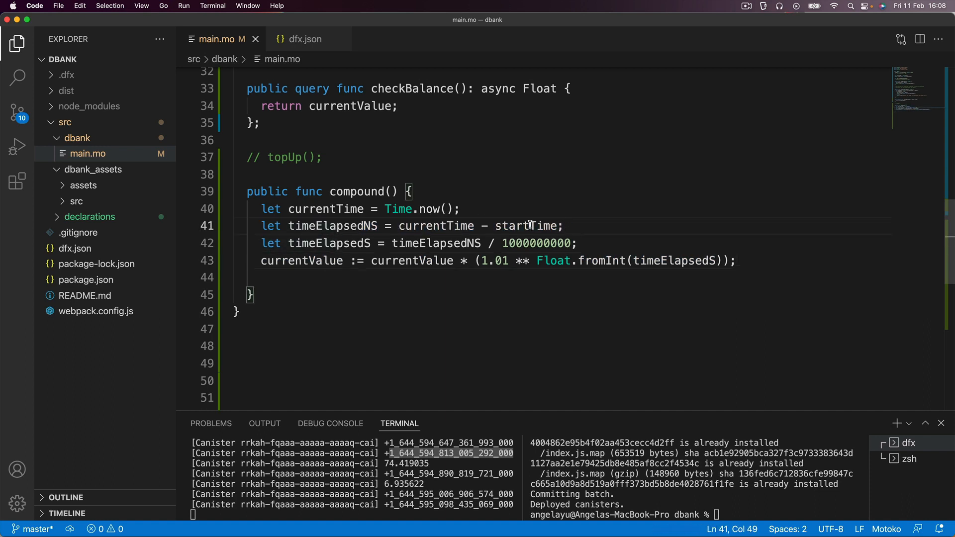
pyautogui.doubleClick(526, 226)
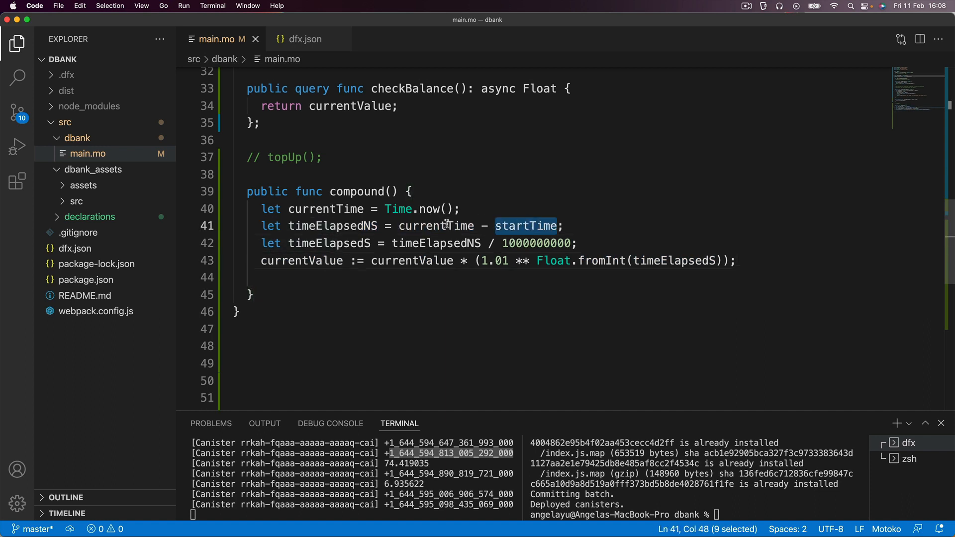
pyautogui.doubleClick(435, 226)
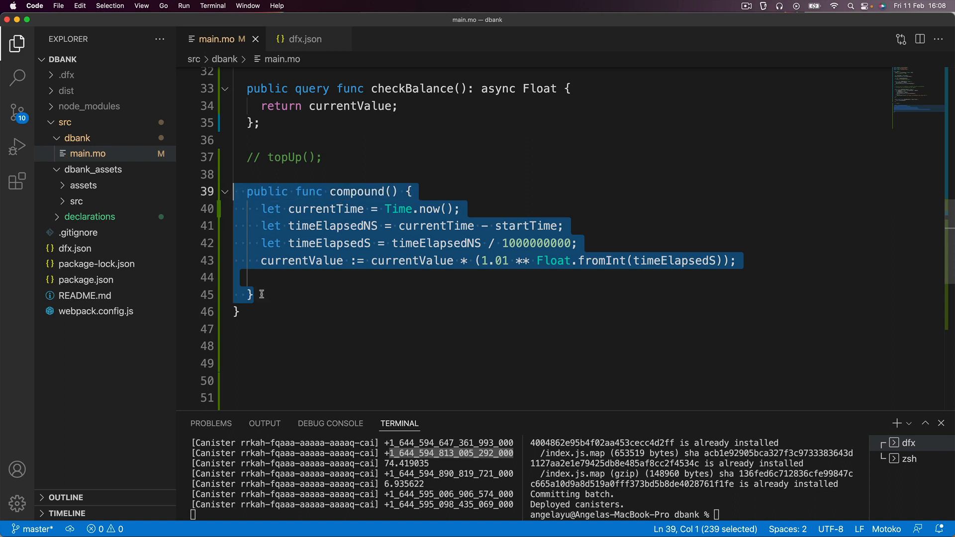
pyautogui.click(250, 294)
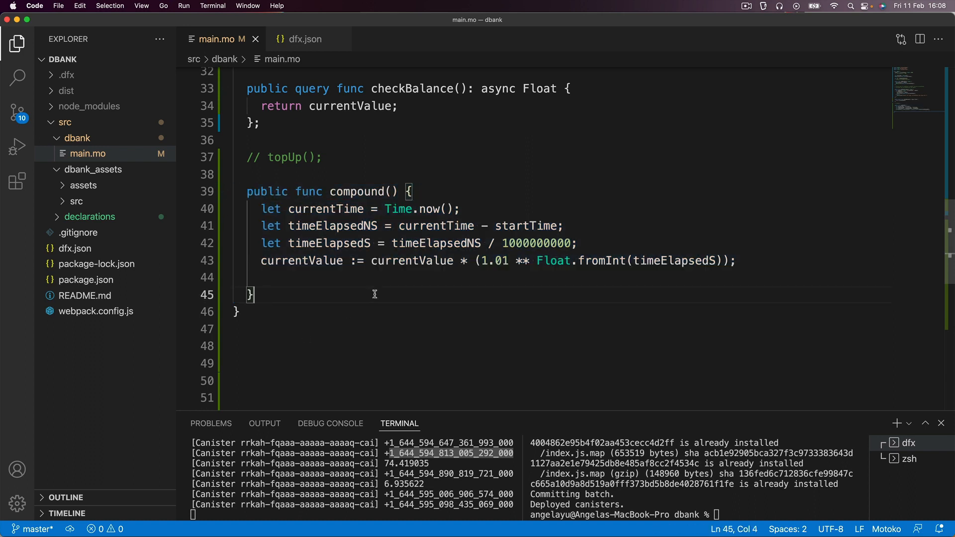
pyautogui.moveTo(282, 285)
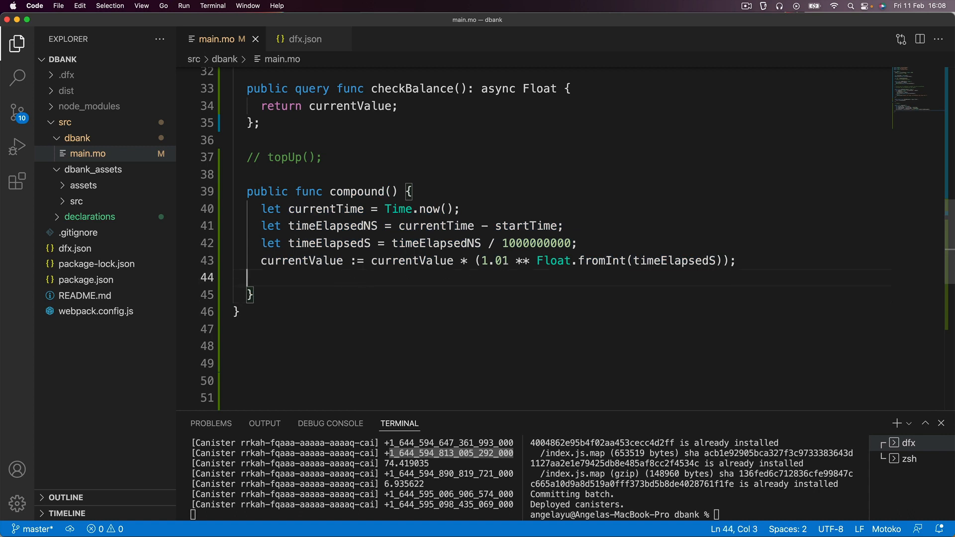
# Add 'startTime := currentTime;' after the currentValue update in compound()
pyautogui.write('startTime =')
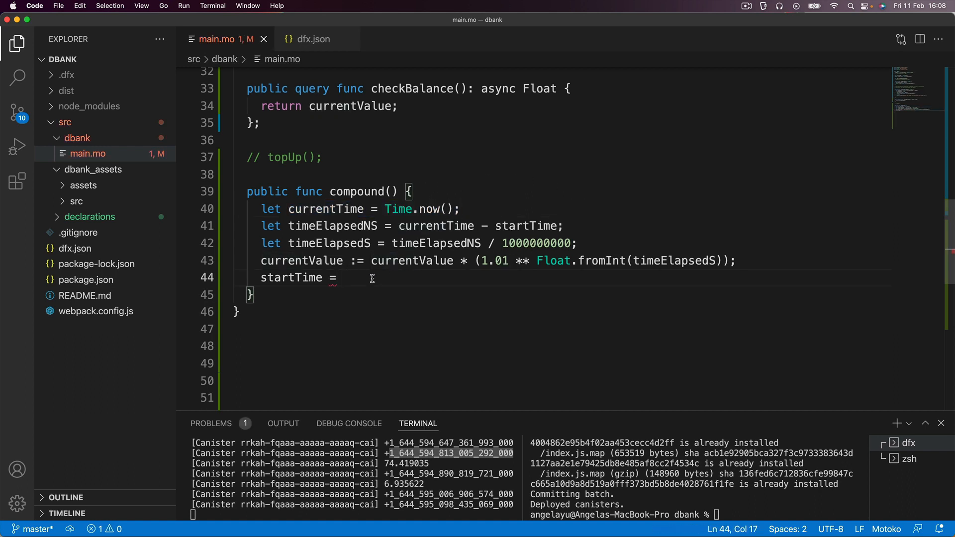
pyautogui.write(':')
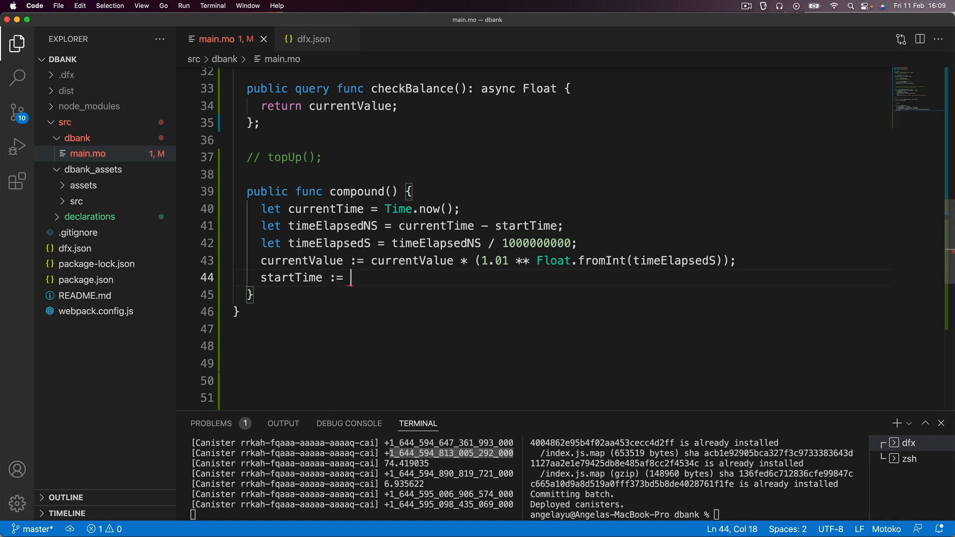
pyautogui.write('currentTime')
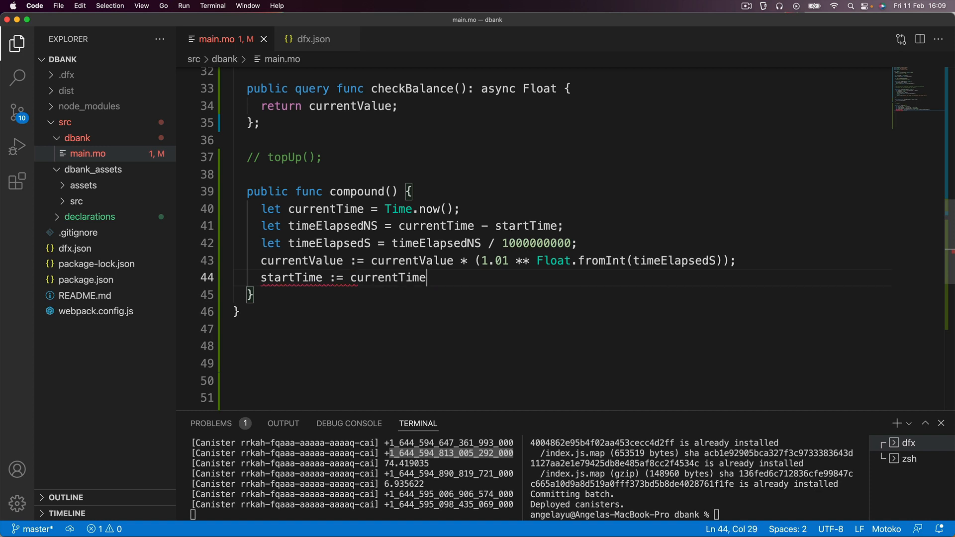
pyautogui.write(';')
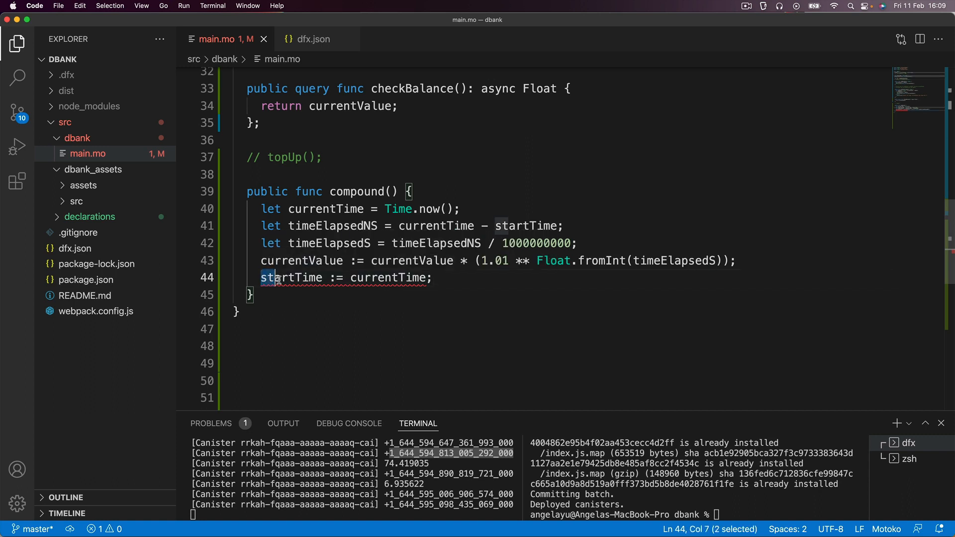
pyautogui.moveTo(275, 277); pyautogui.dragTo(434, 278)
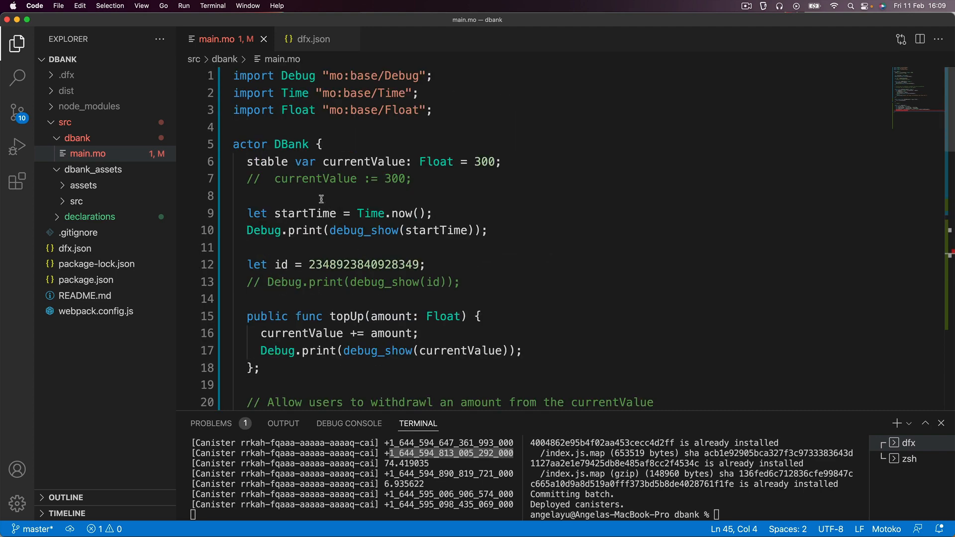
# Replace let with stable on the startTime declaration
pyautogui.doubleClick(257, 214)
pyautogui.write('var')
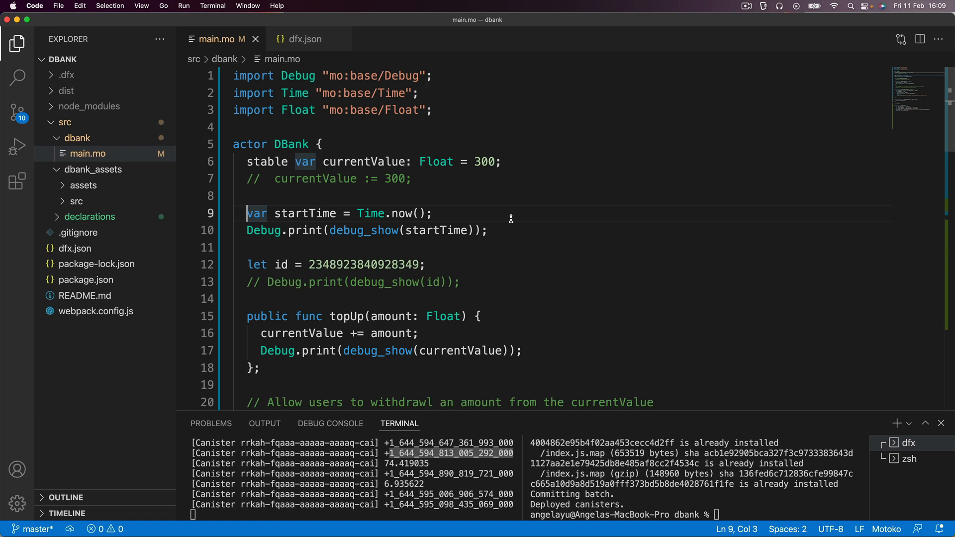
pyautogui.write('stable')
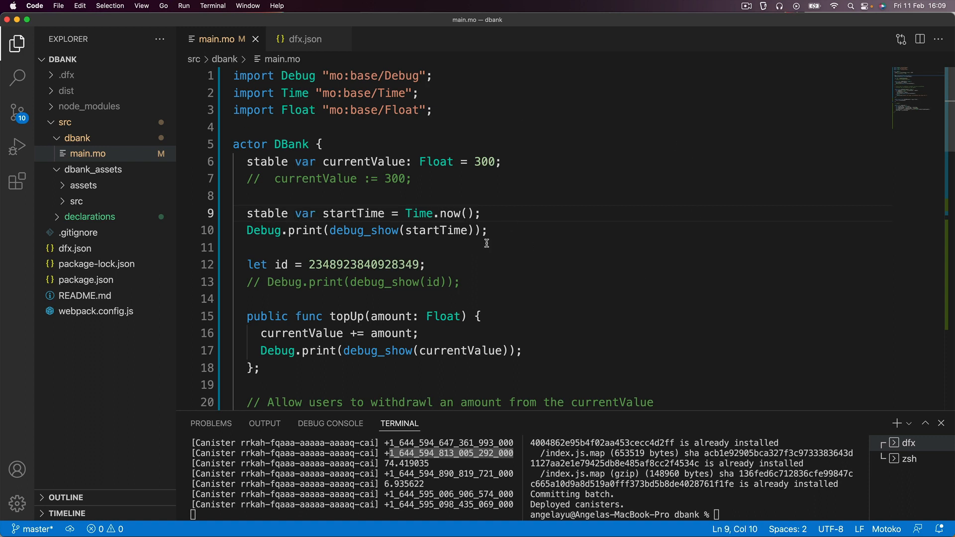
pyautogui.scroll(-3)
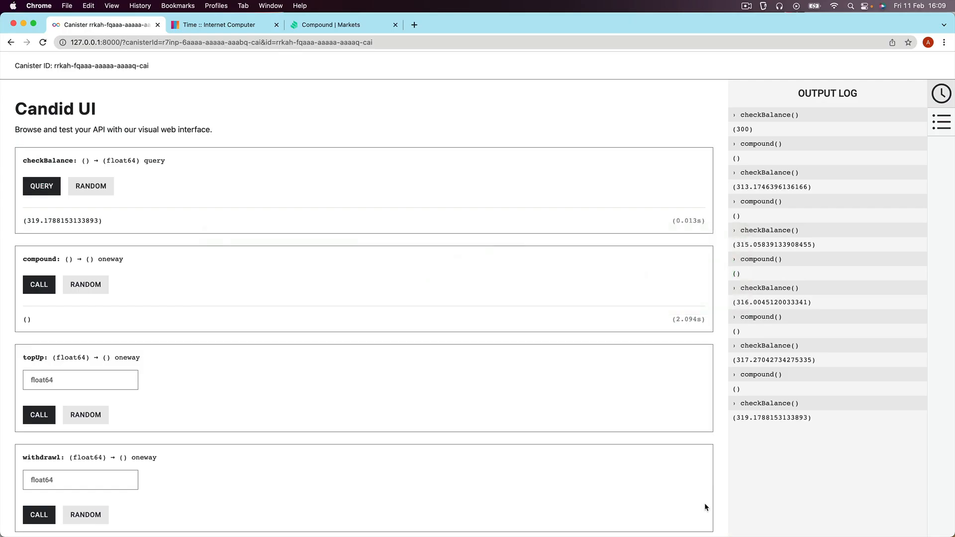
# Reload the Candid UI page in Chrome
pyautogui.click(940, 122)
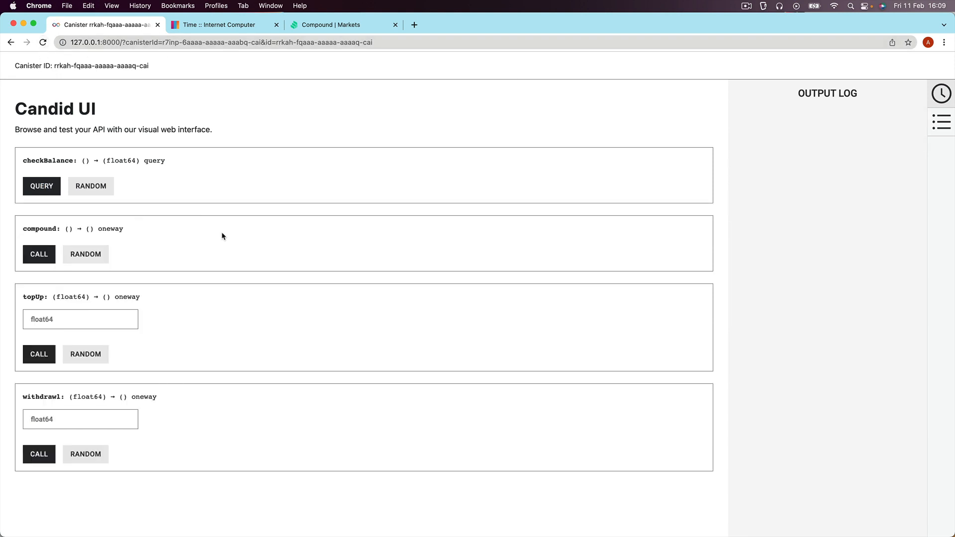
pyautogui.moveTo(218, 234)
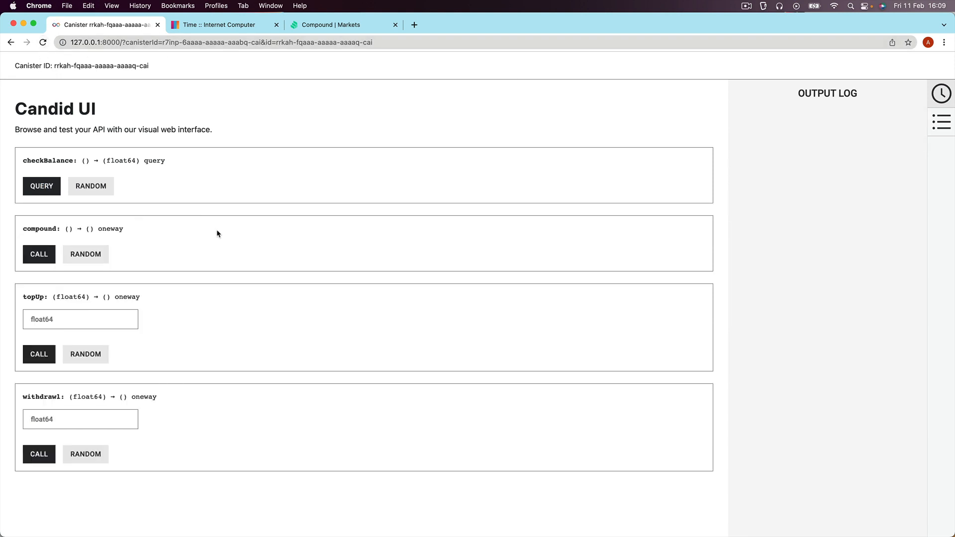
pyautogui.click(42, 186)
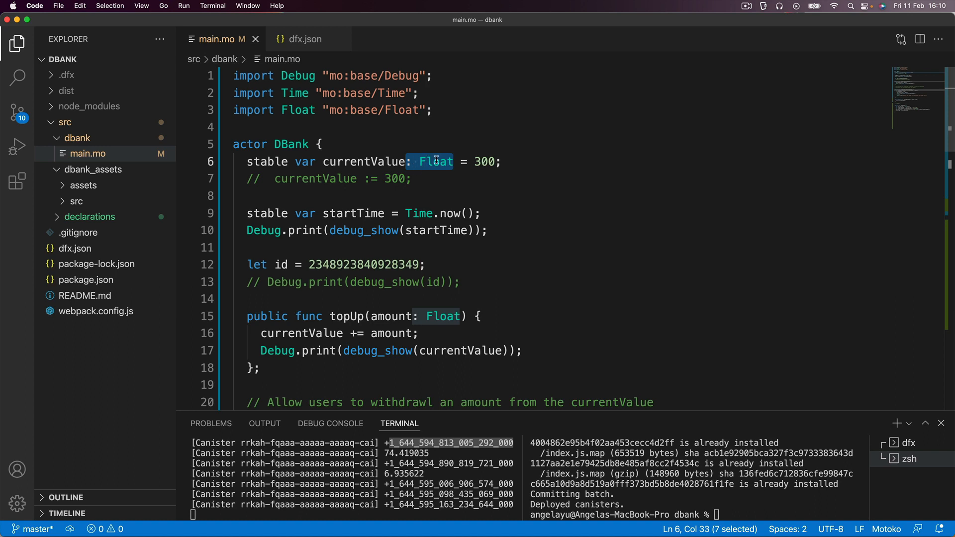
pyautogui.moveTo(455, 138)
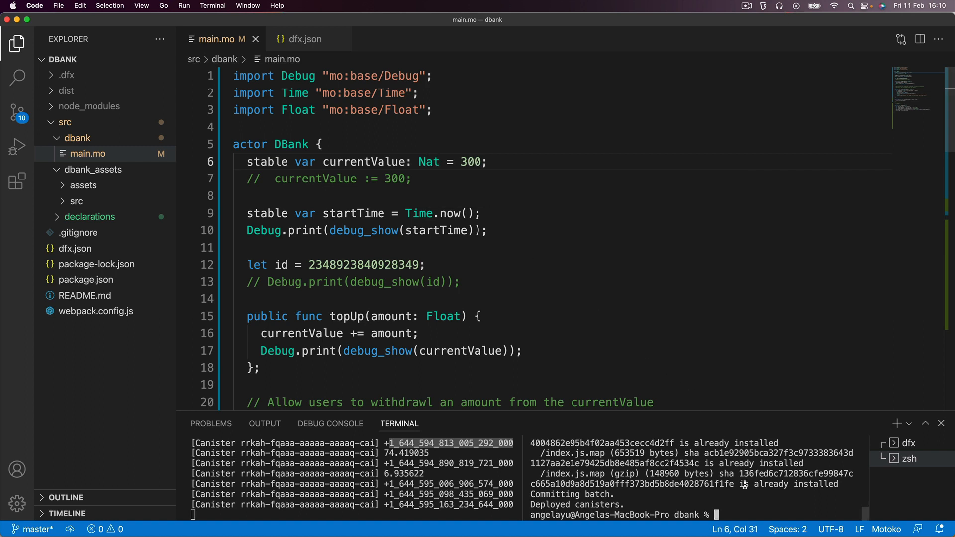
# Run dfx deploy in the terminal, then enter killall Dock
pyautogui.write('dfx deploy')
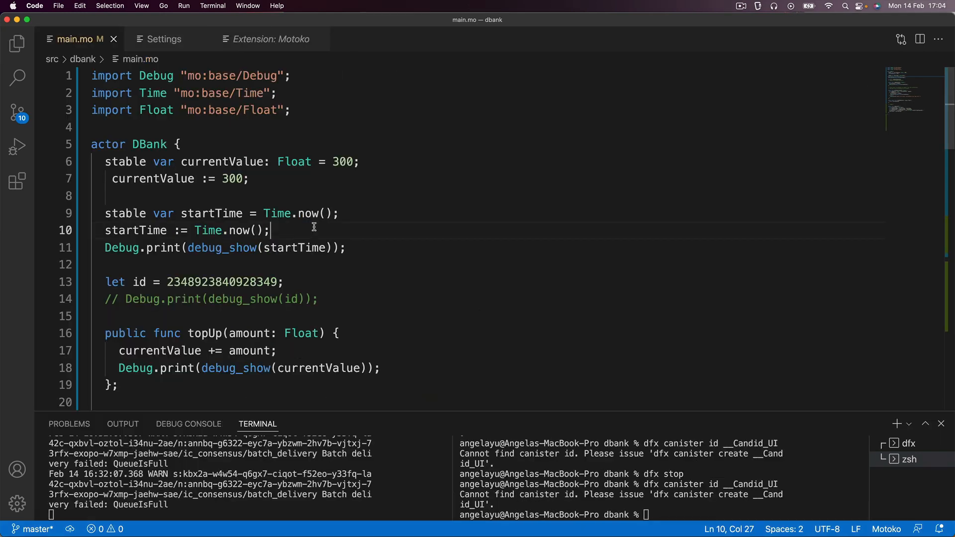
pyautogui.write('killall Dock')
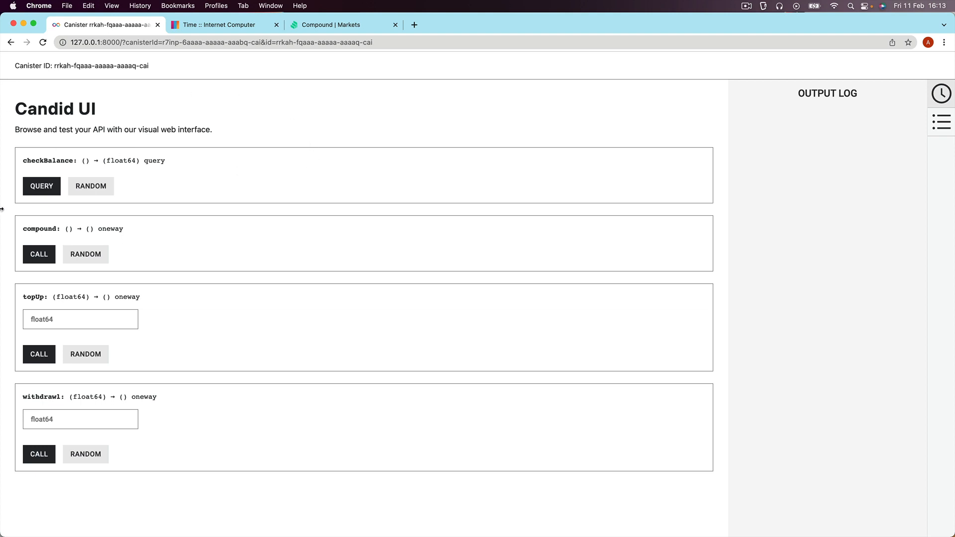
# Query the 300 starting balance, compound it, and select the returned balance value
pyautogui.click(41, 186)
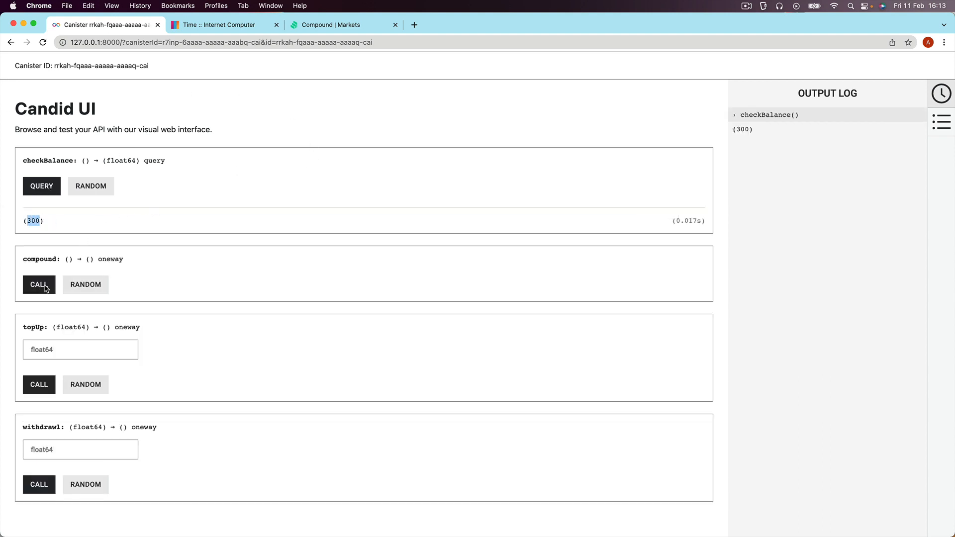
pyautogui.click(38, 284)
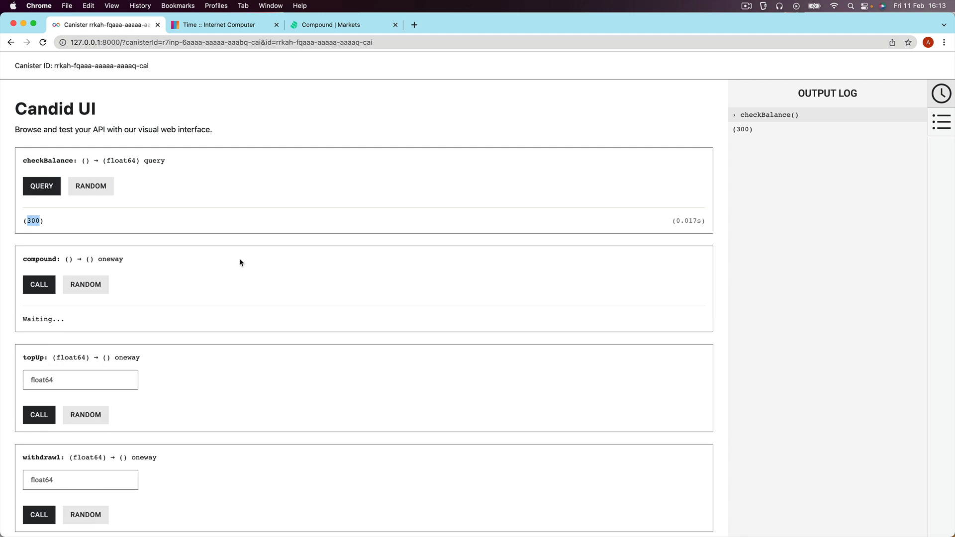
pyautogui.click(41, 186)
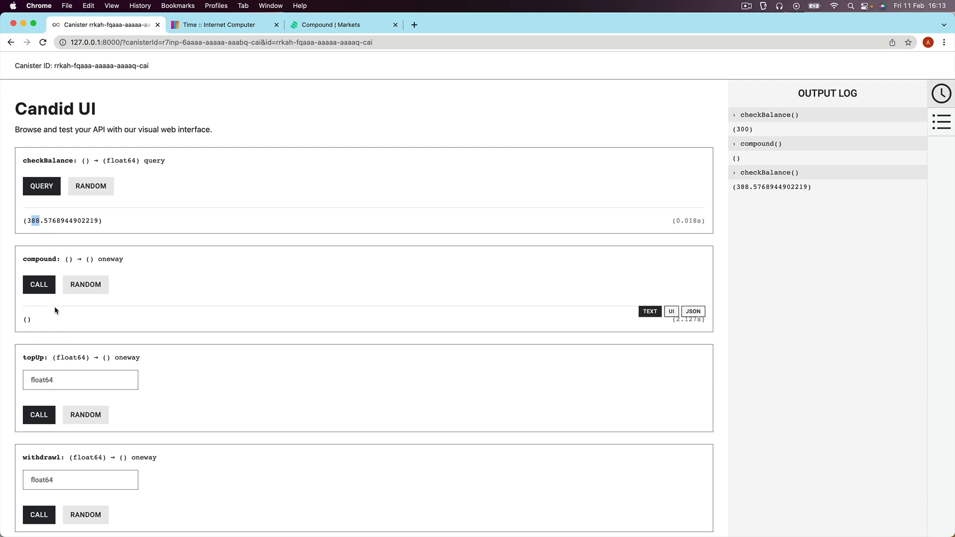
pyautogui.click(38, 284)
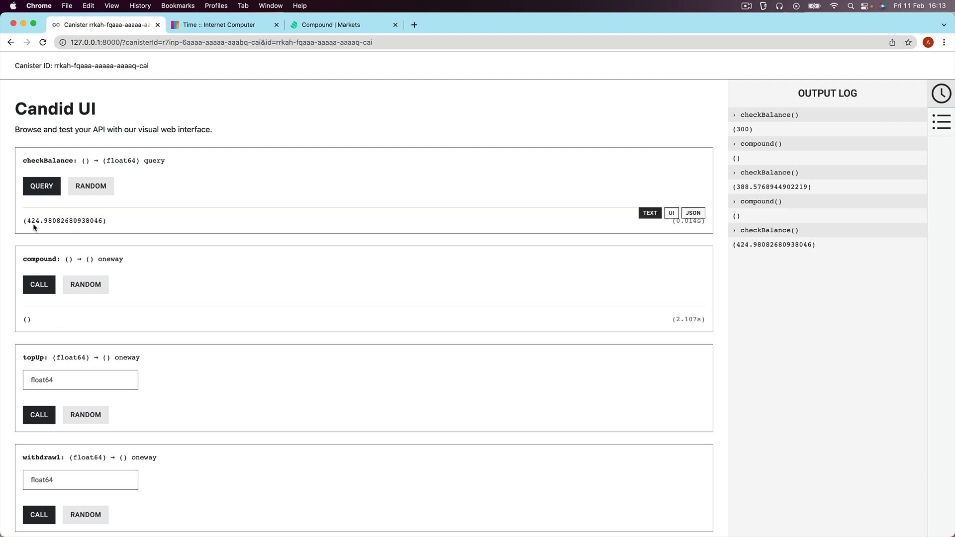
pyautogui.doubleClick(34, 221)
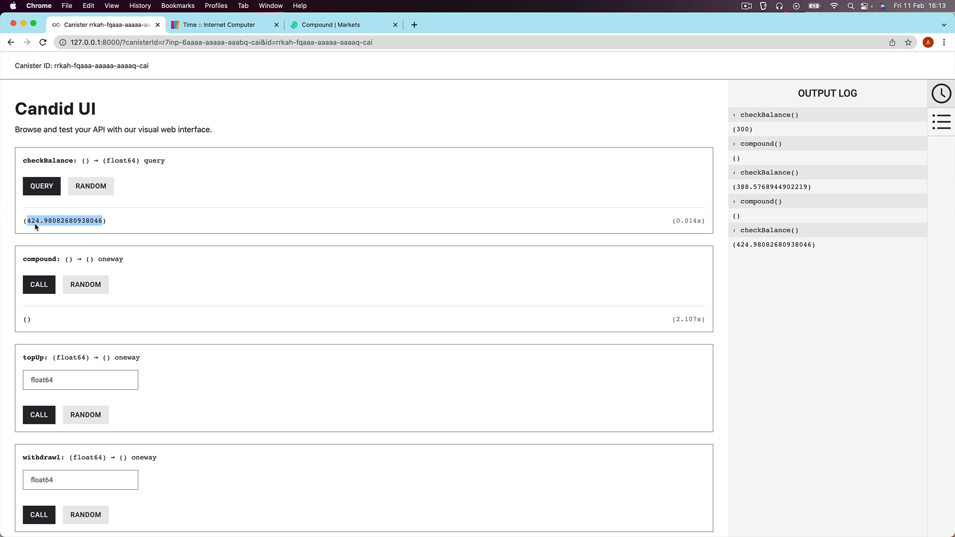
# Compound and re-query checkBalance repeatedly until the balance reaches about 523.74
pyautogui.click(38, 285)
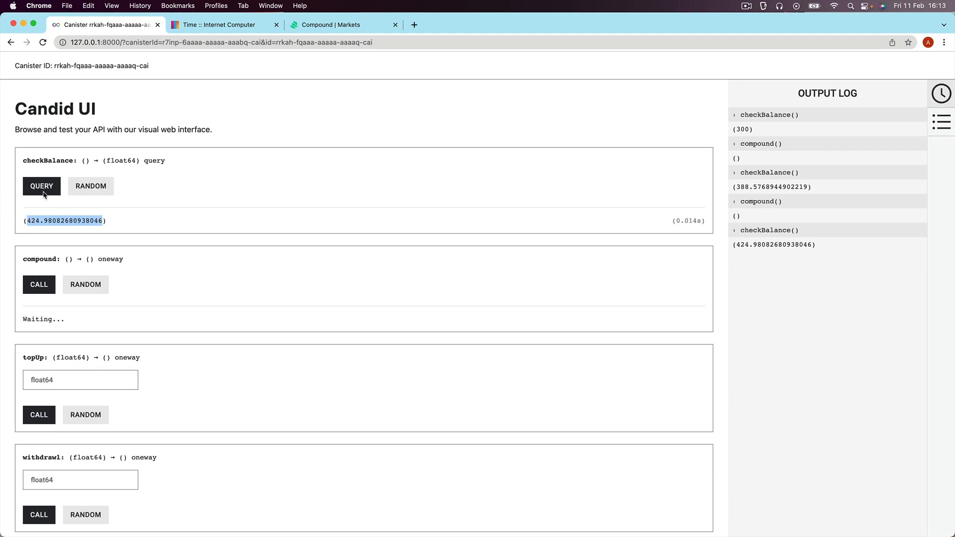
pyautogui.click(38, 284)
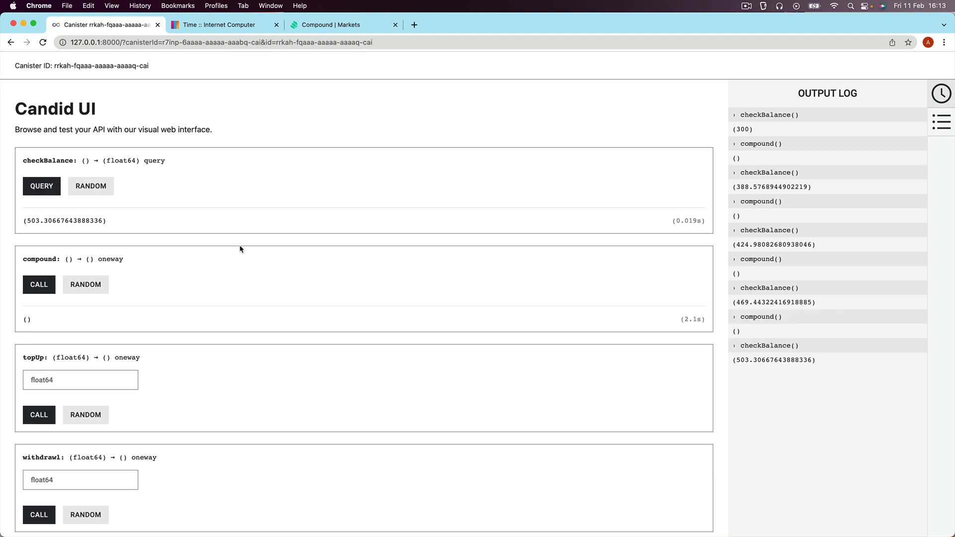
pyautogui.click(38, 284)
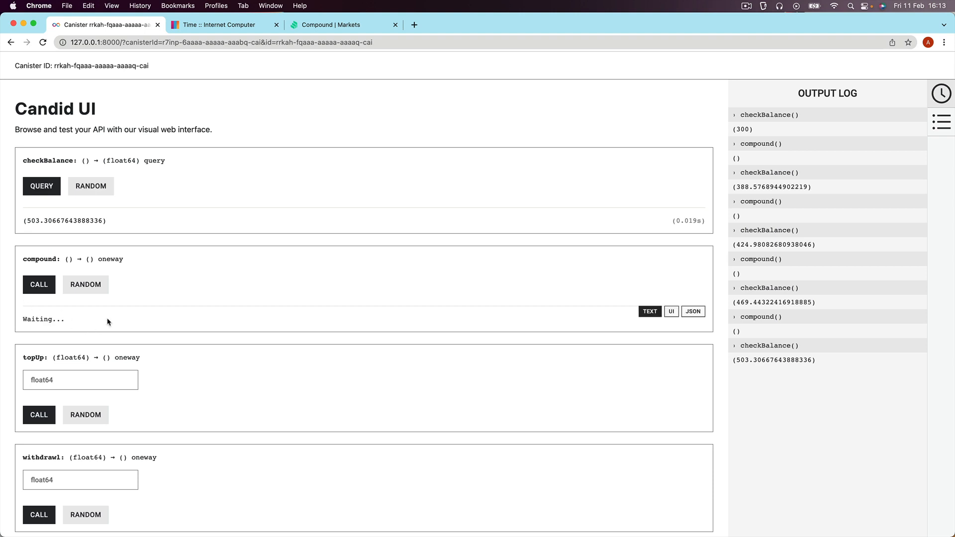
pyautogui.click(40, 186)
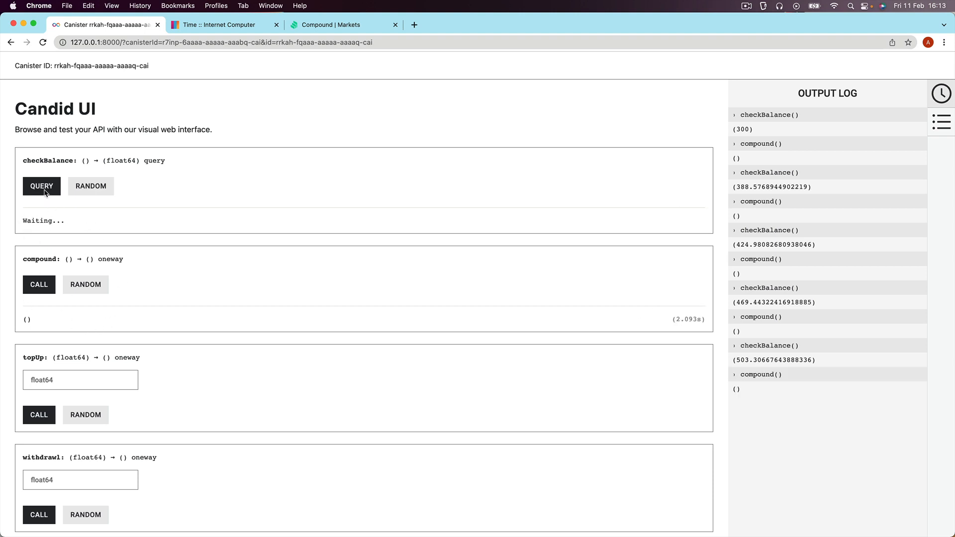
pyautogui.click(42, 185)
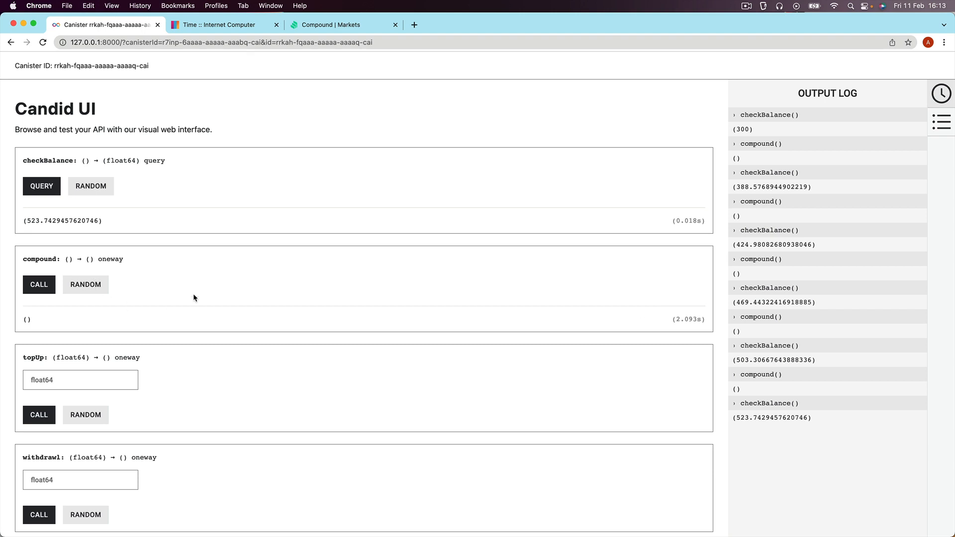
pyautogui.moveTo(188, 295)
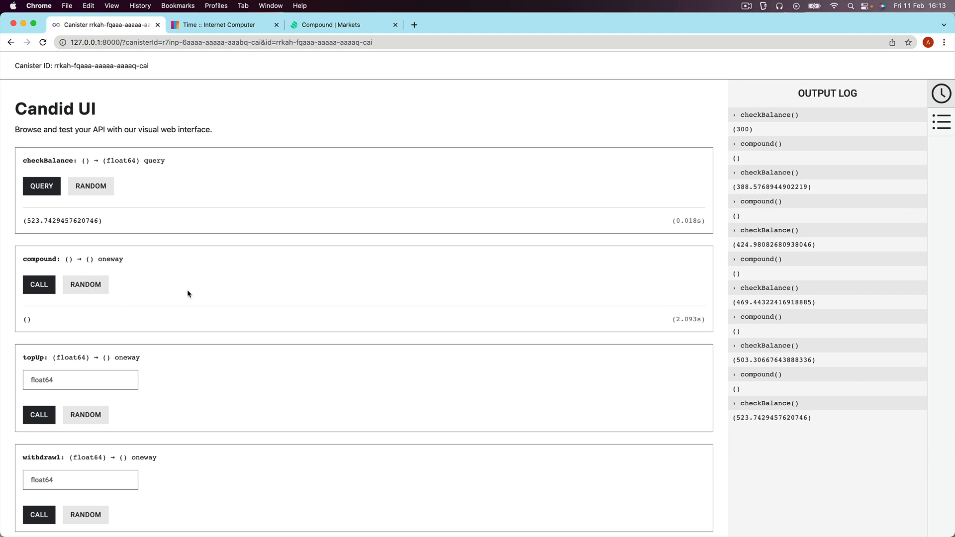
pyautogui.moveTo(231, 294)
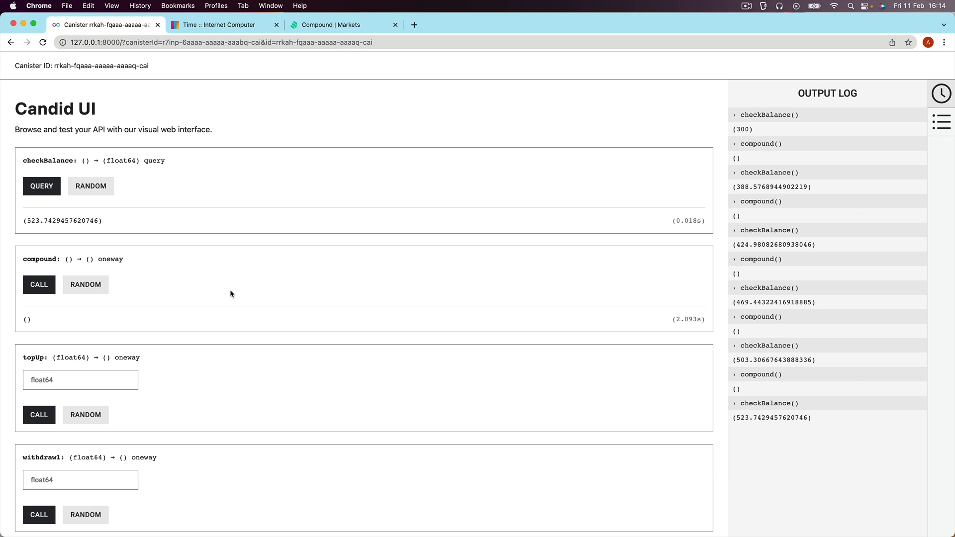
pyautogui.moveTo(220, 302)
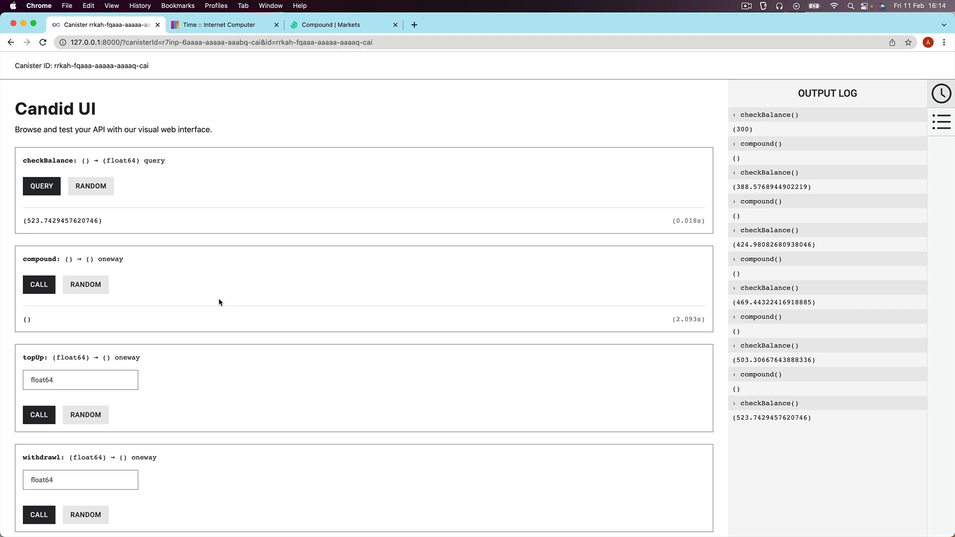
pyautogui.moveTo(247, 429)
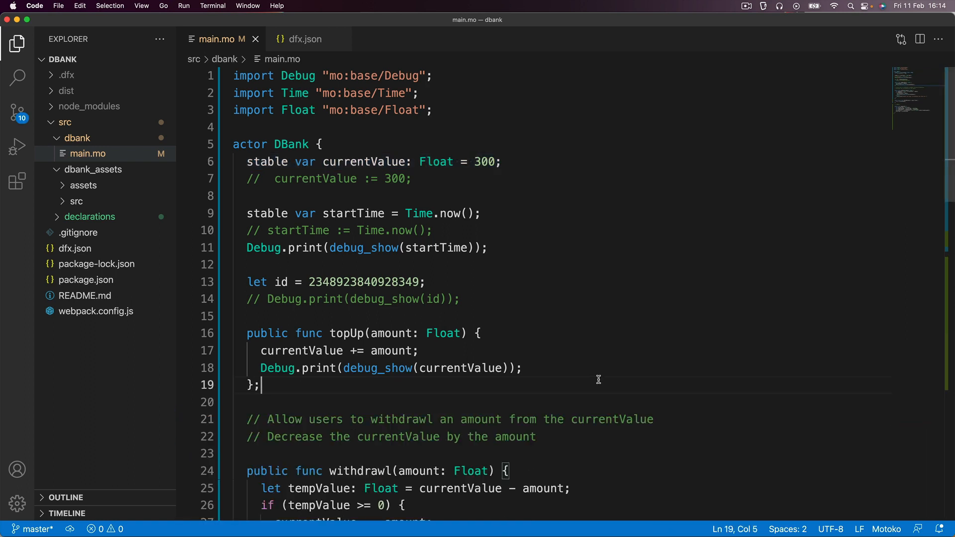
pyautogui.moveTo(608, 347)
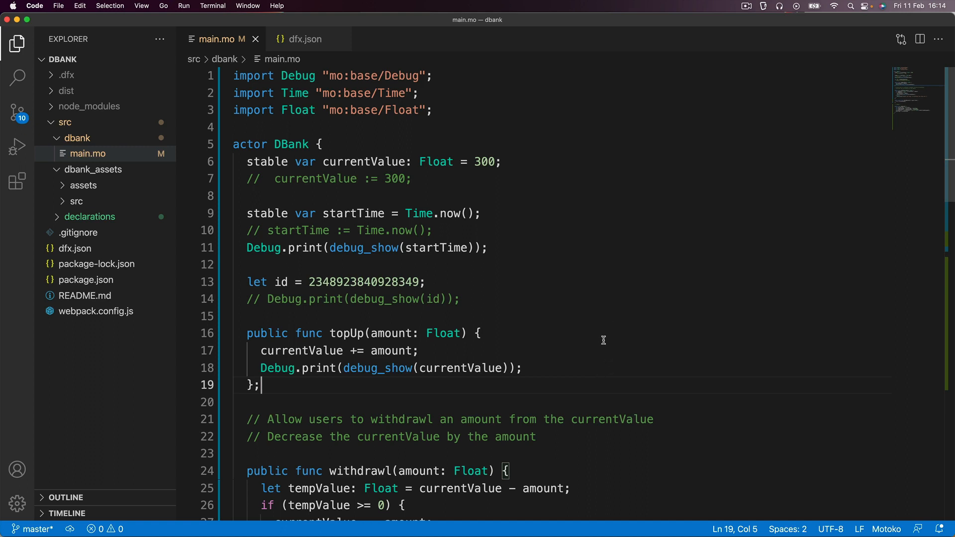
# Scroll main.mo to the compound function and place the cursor on the final empty line
pyautogui.scroll(-3)
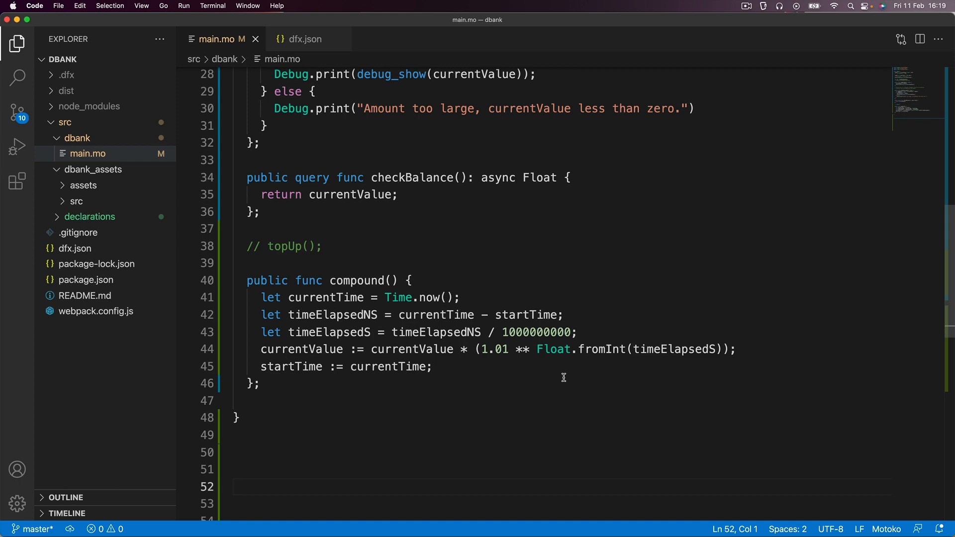
pyautogui.click(234, 486)
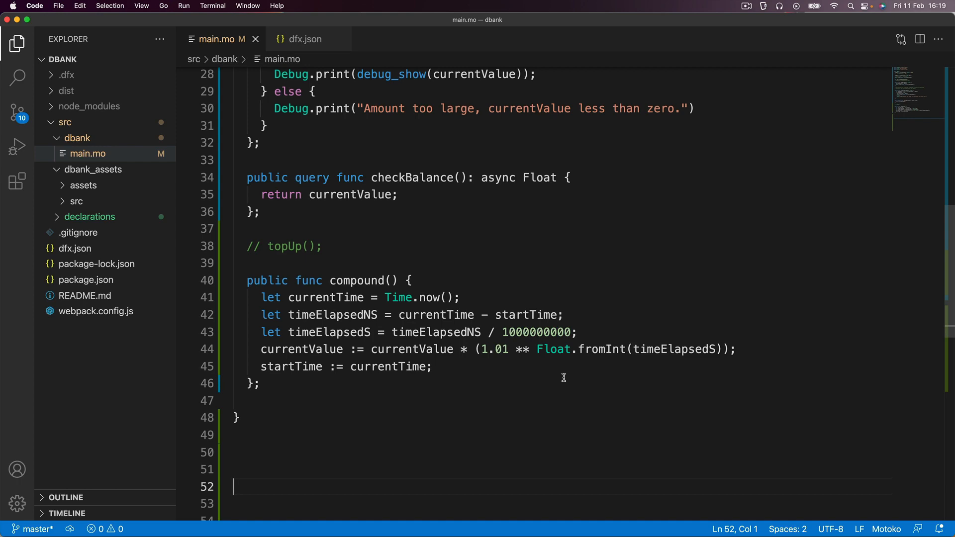